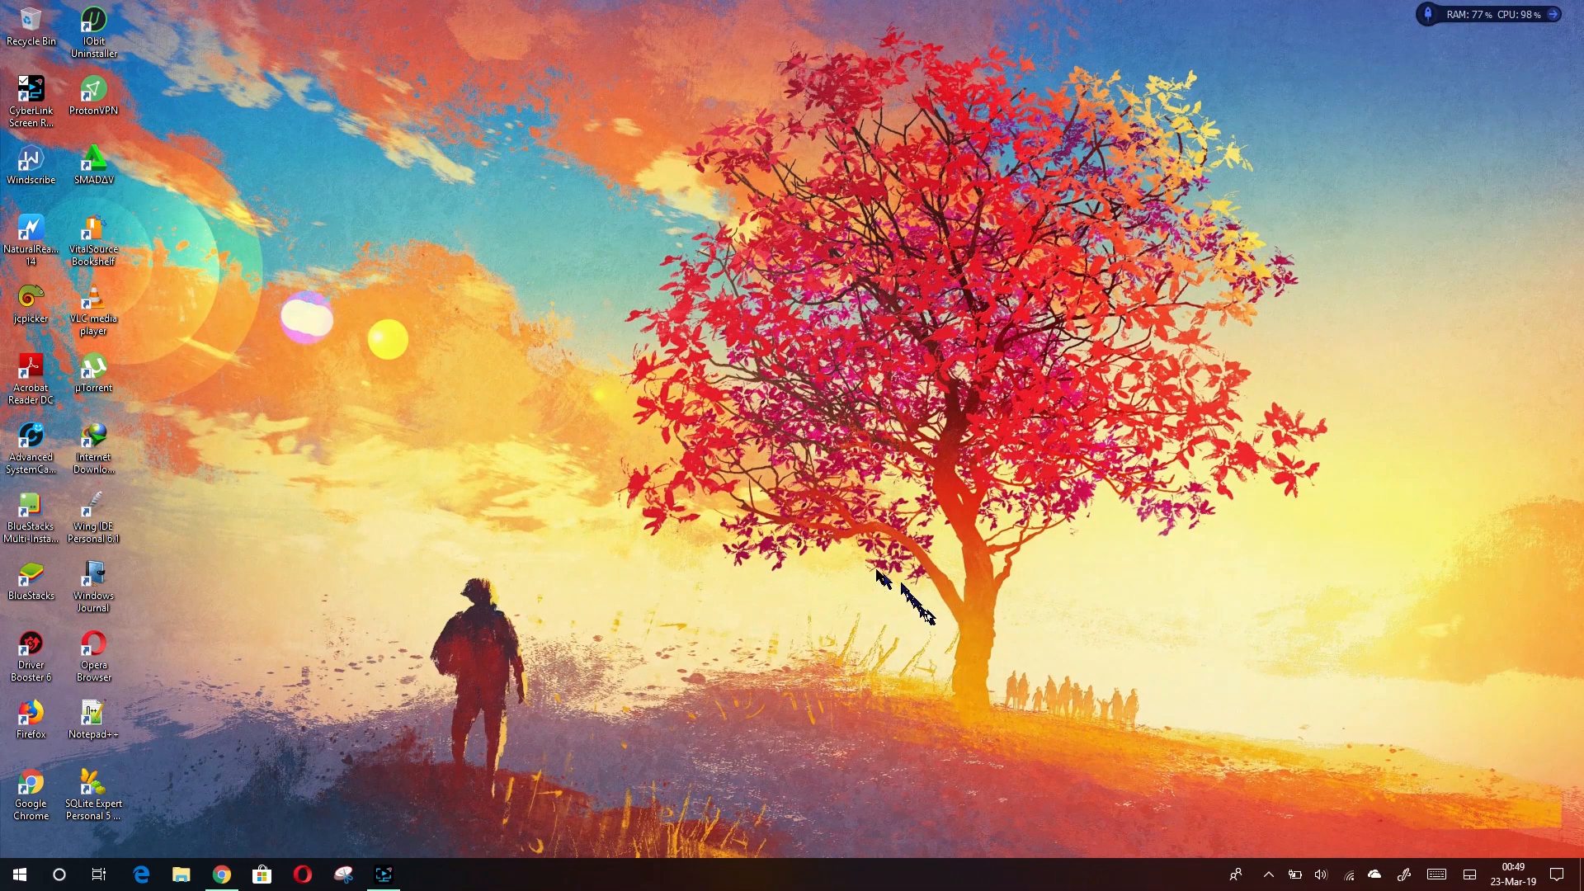
pyautogui.moveTo(318, 581)
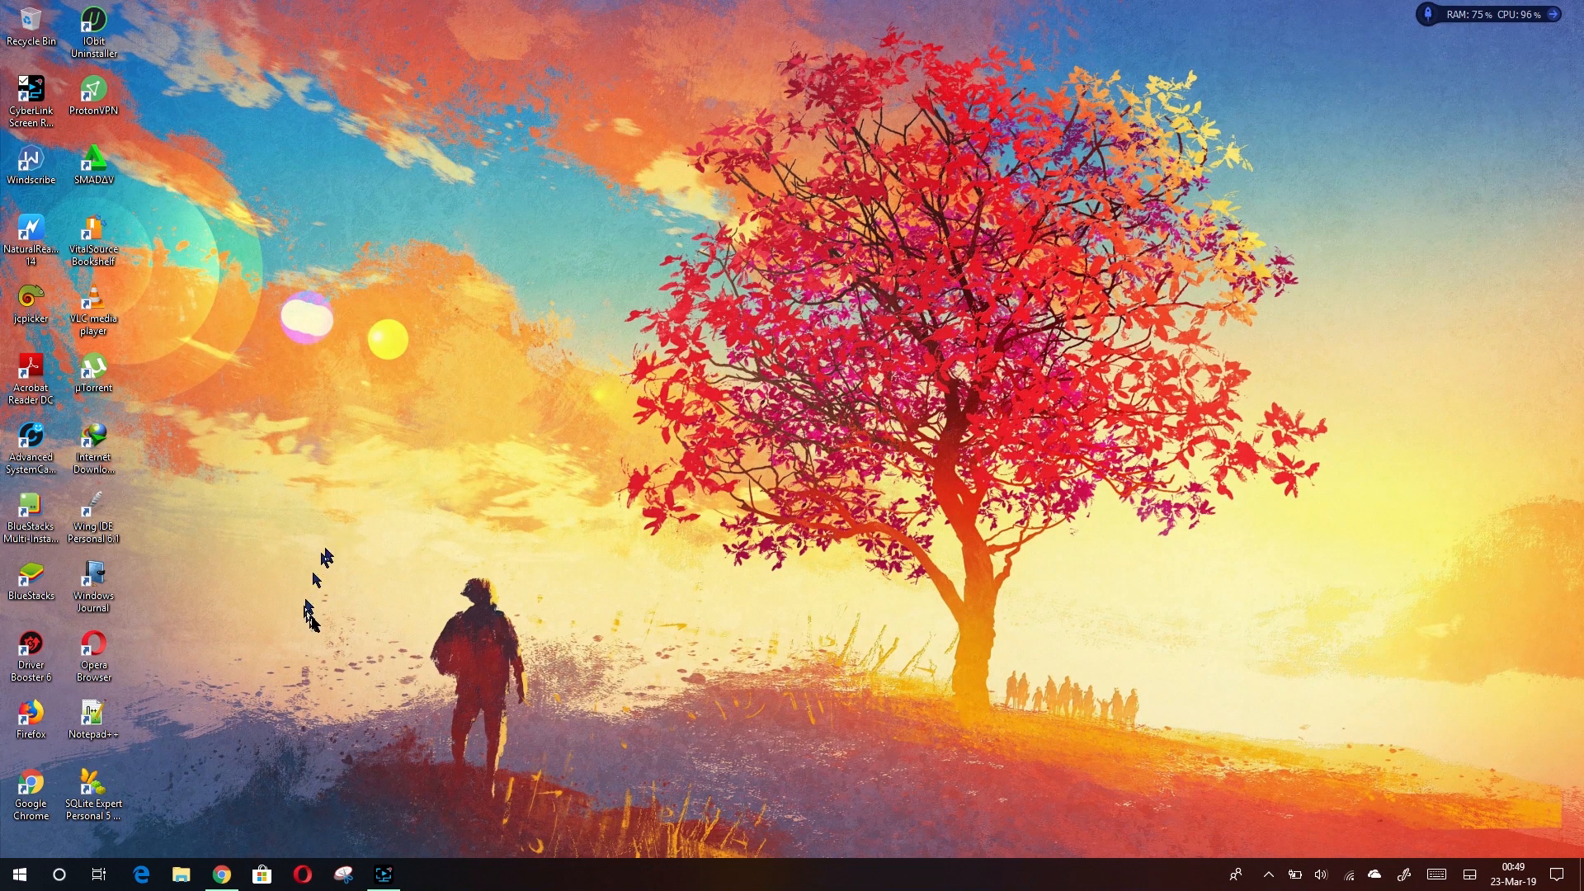
pyautogui.moveTo(236, 851)
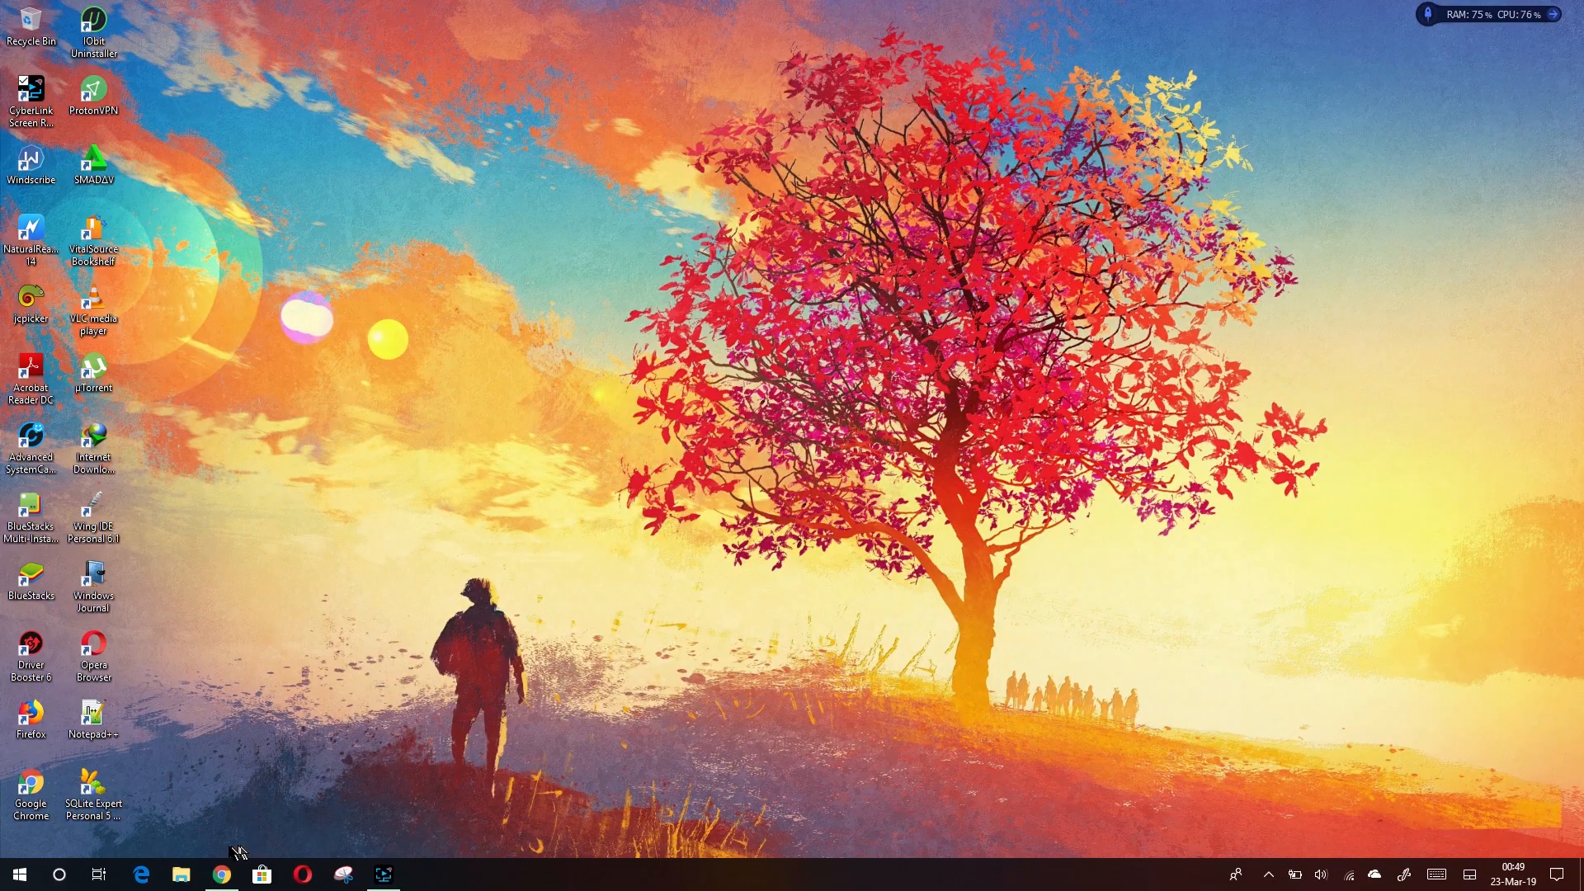
# Step: Visit the Python.org downloads page in Chrome, then close the browser
pyautogui.click(219, 875)
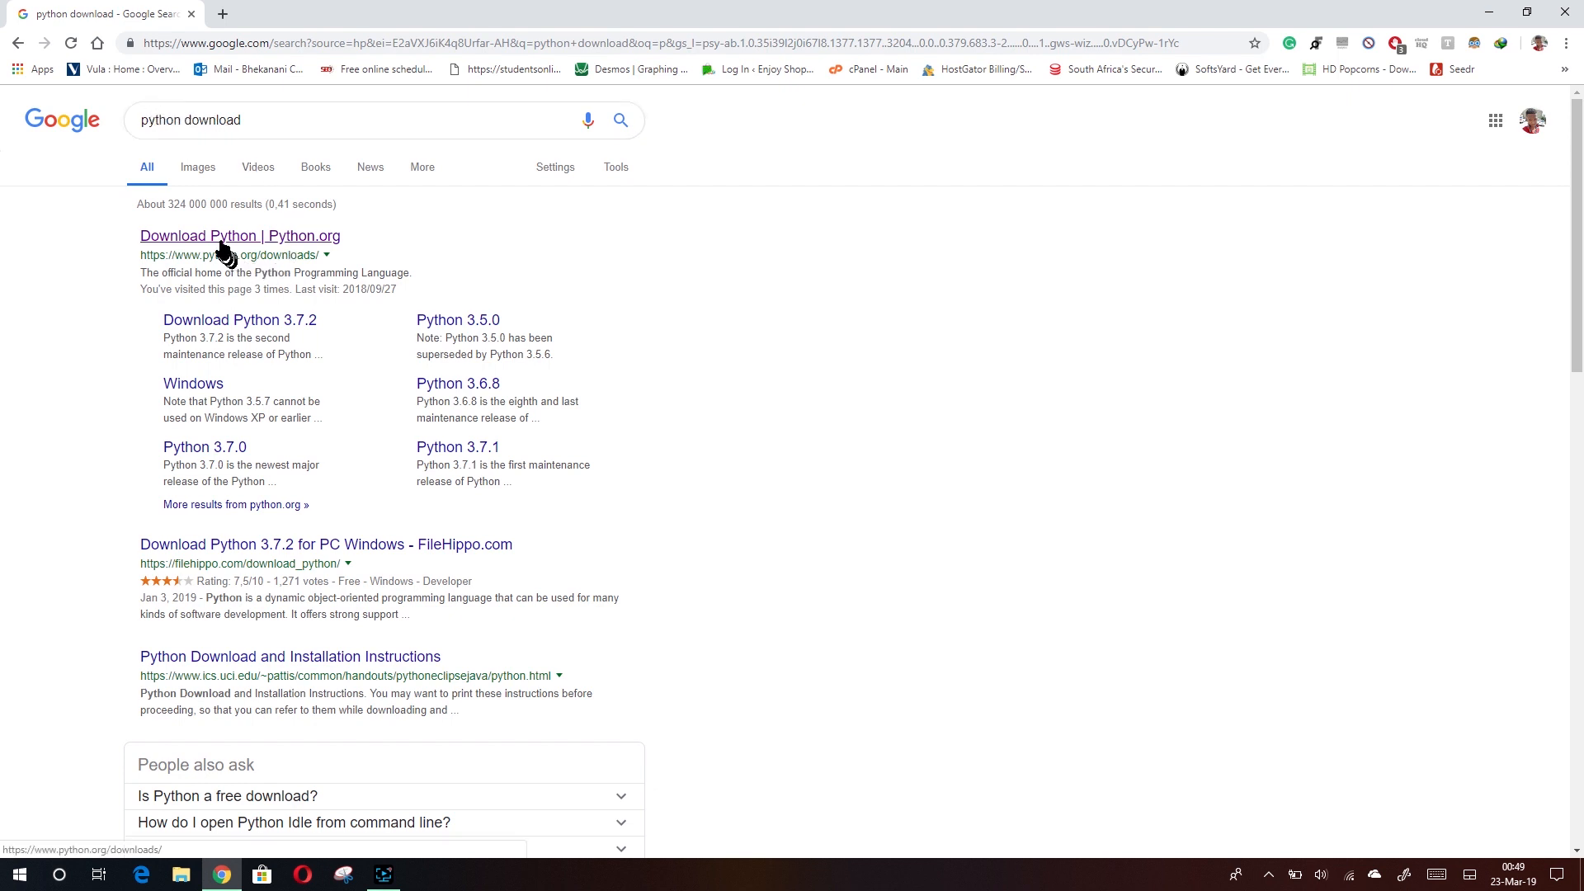
pyautogui.click(240, 236)
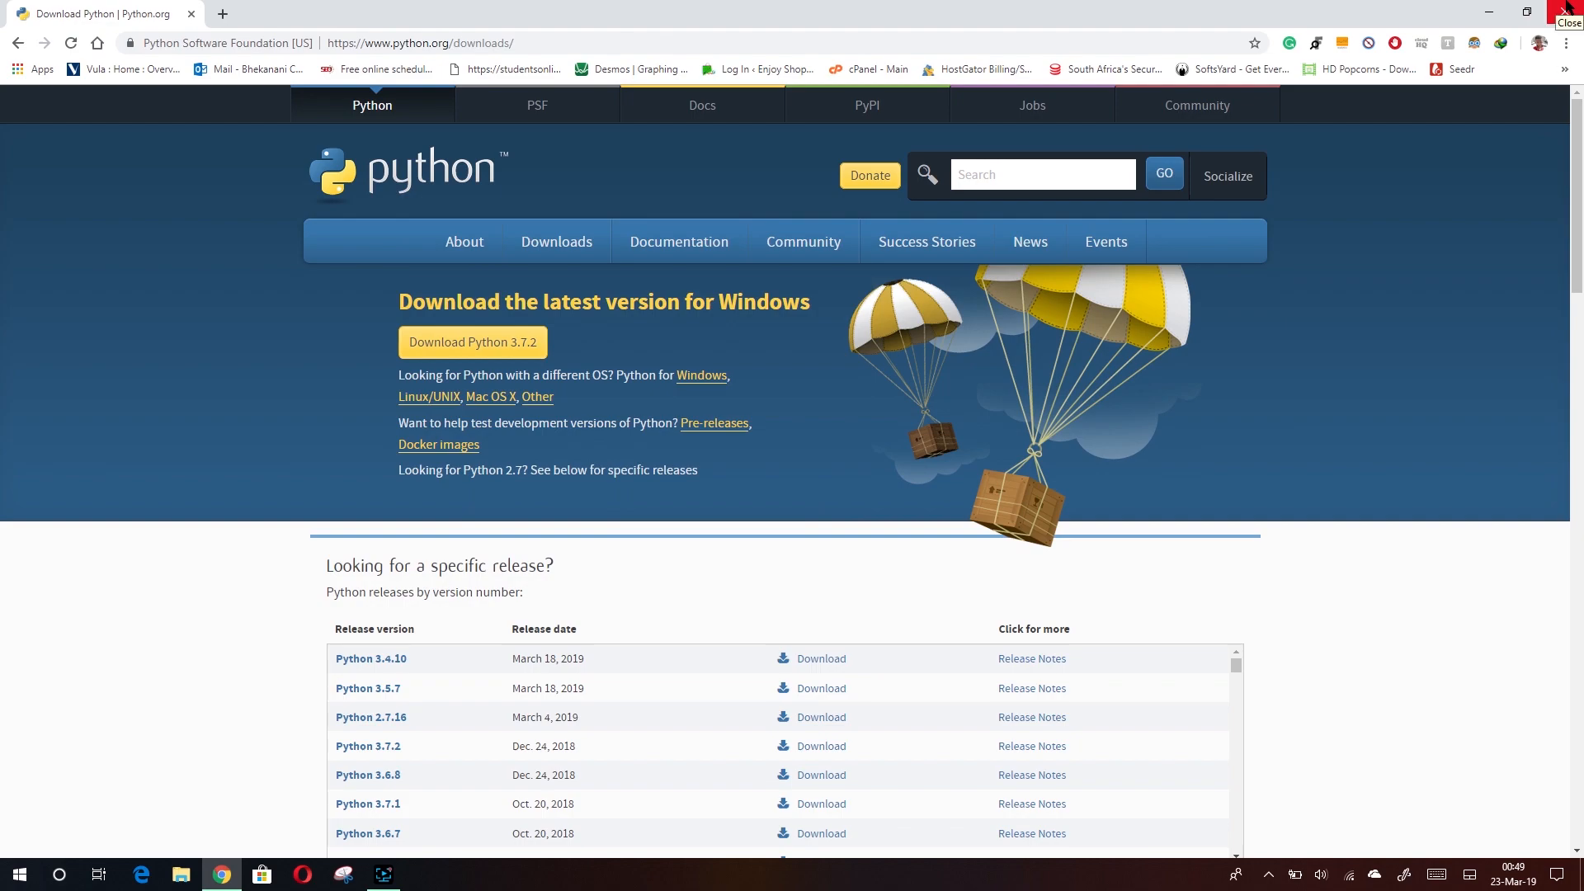
pyautogui.click(1567, 15)
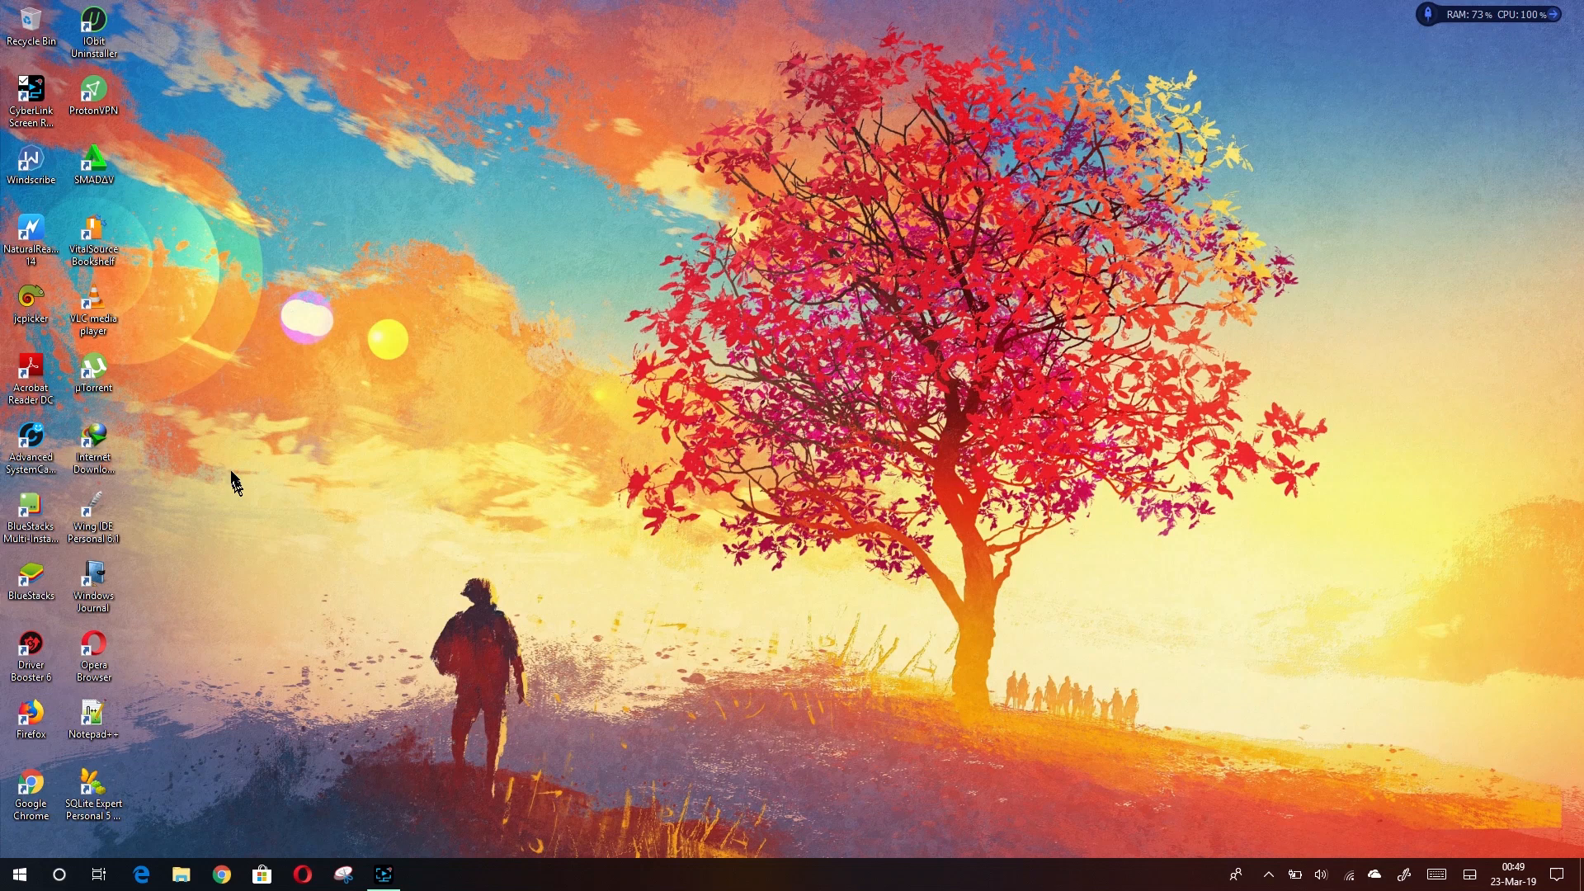
# Step: Show the Downloads folder in File Explorer and select the python-3.7.2 installer
pyautogui.click(180, 874)
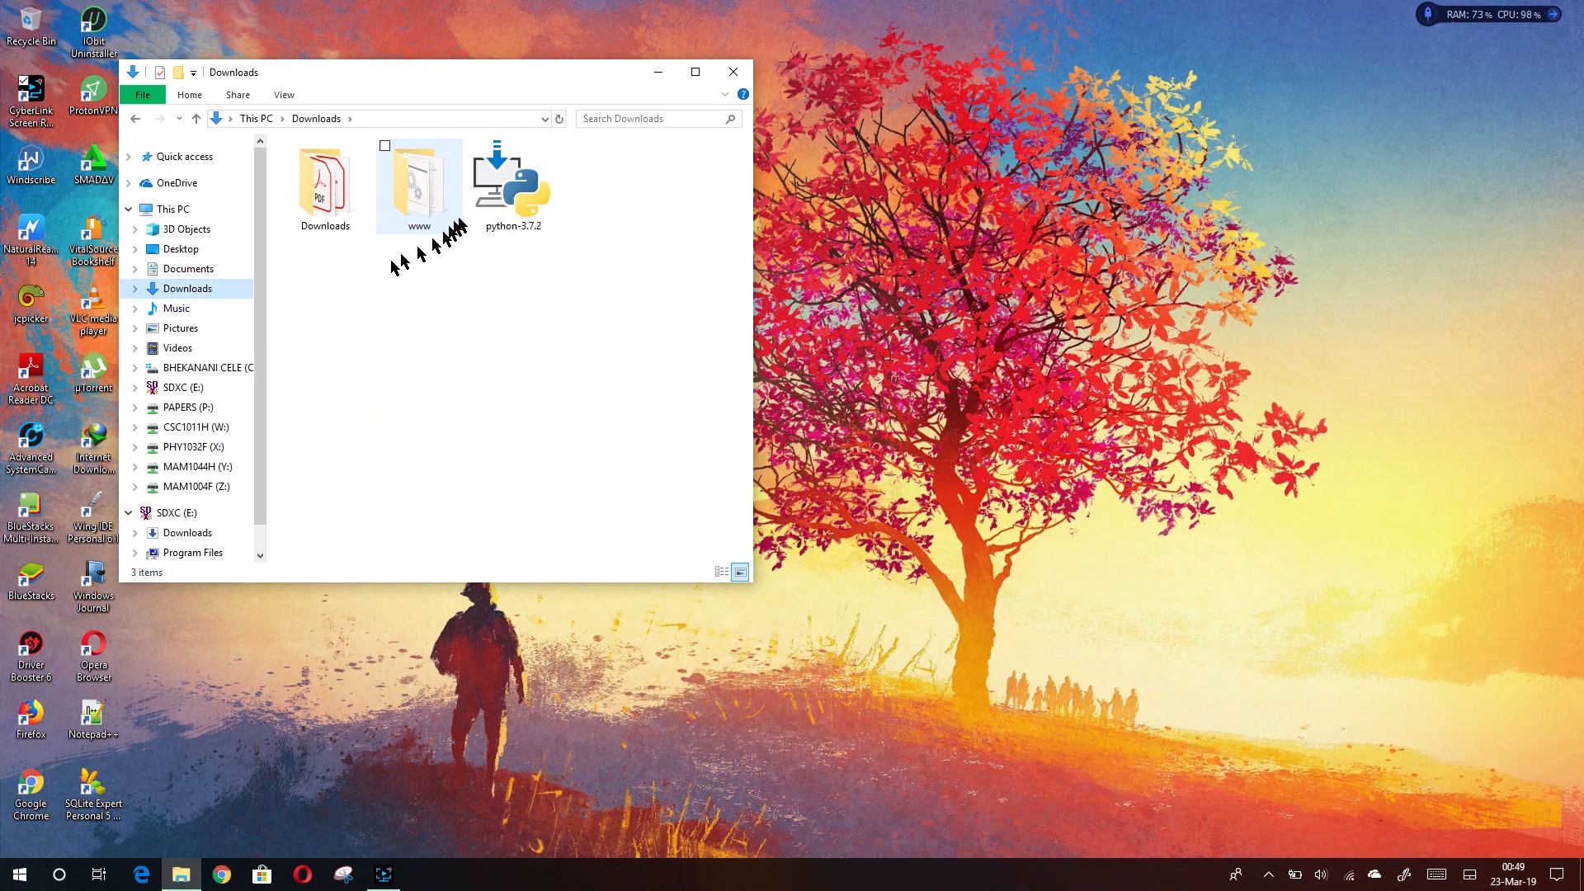
pyautogui.click(511, 181)
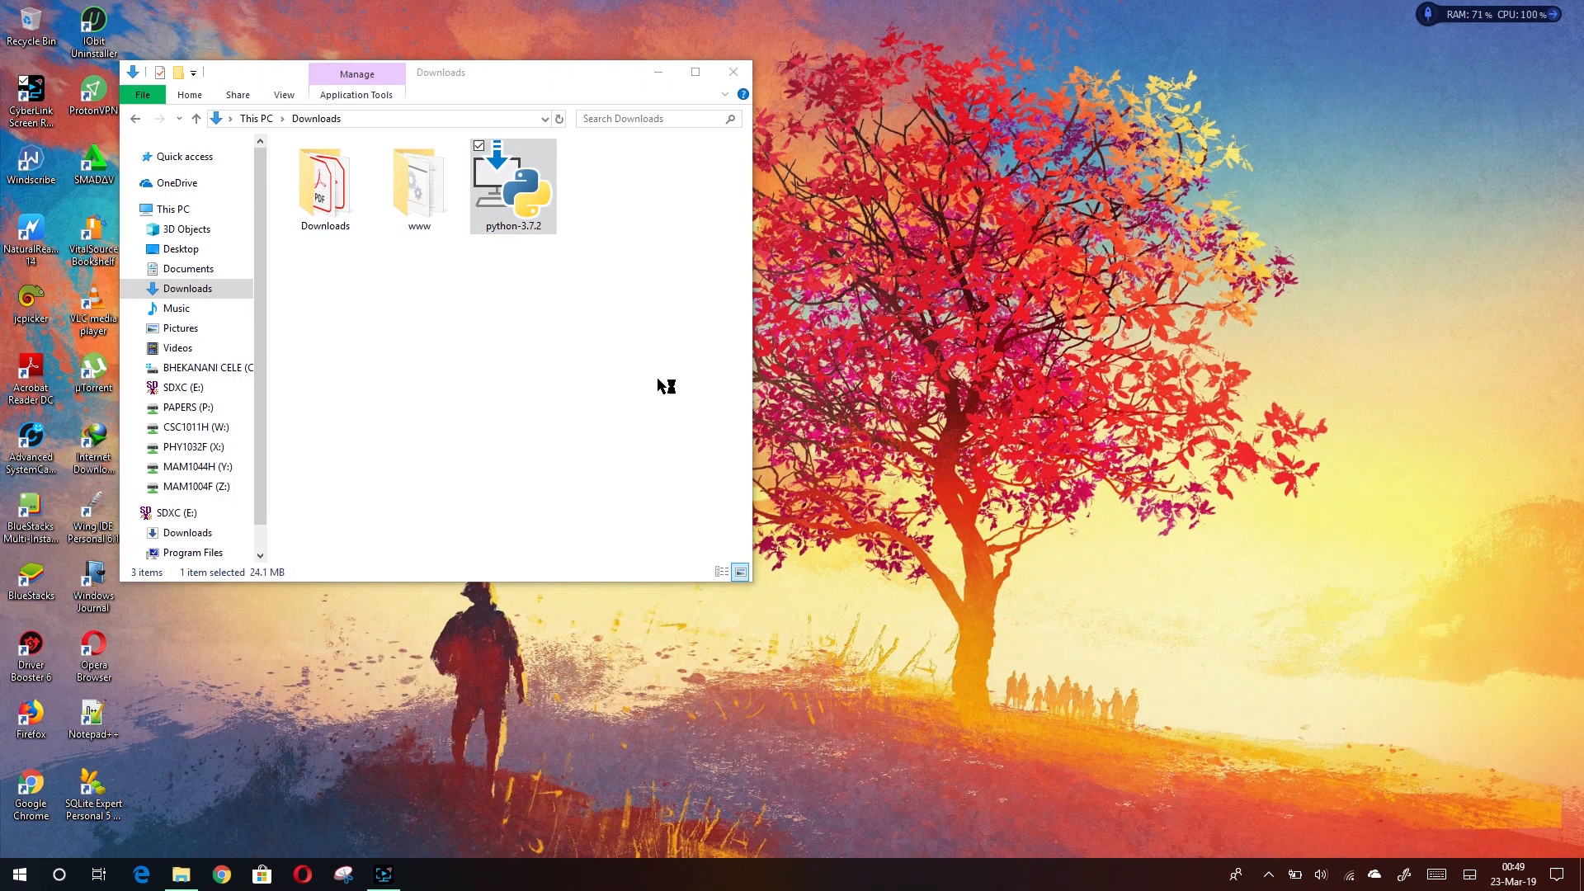
# Step: Uninstall the existing Python 3.7.2 (32-bit) via the installer and close the setup
pyautogui.doubleClick(511, 179)
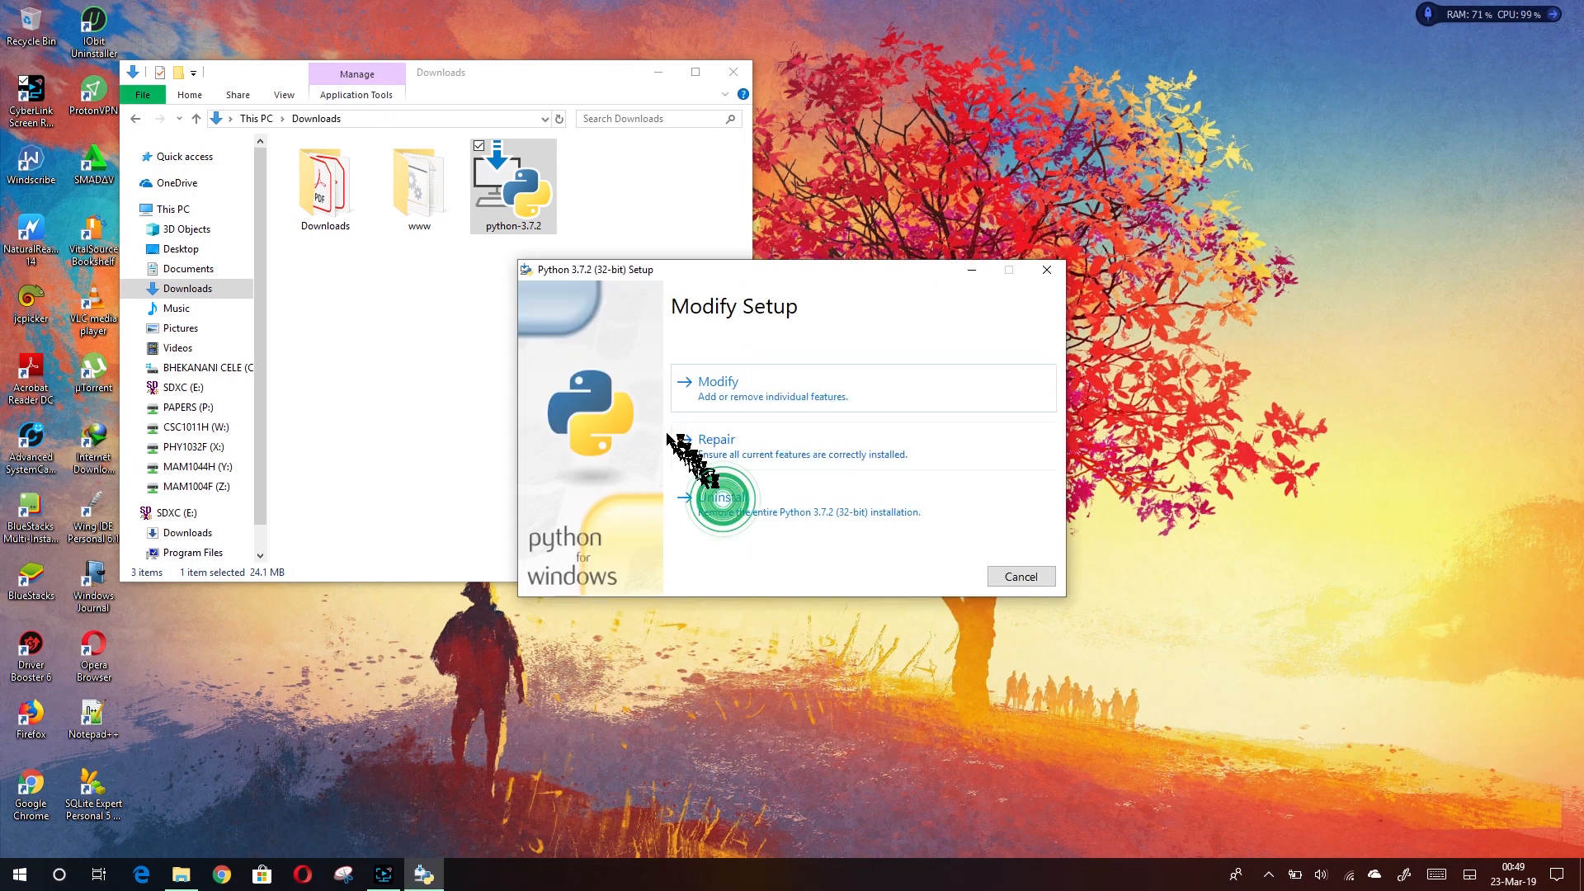
pyautogui.click(721, 498)
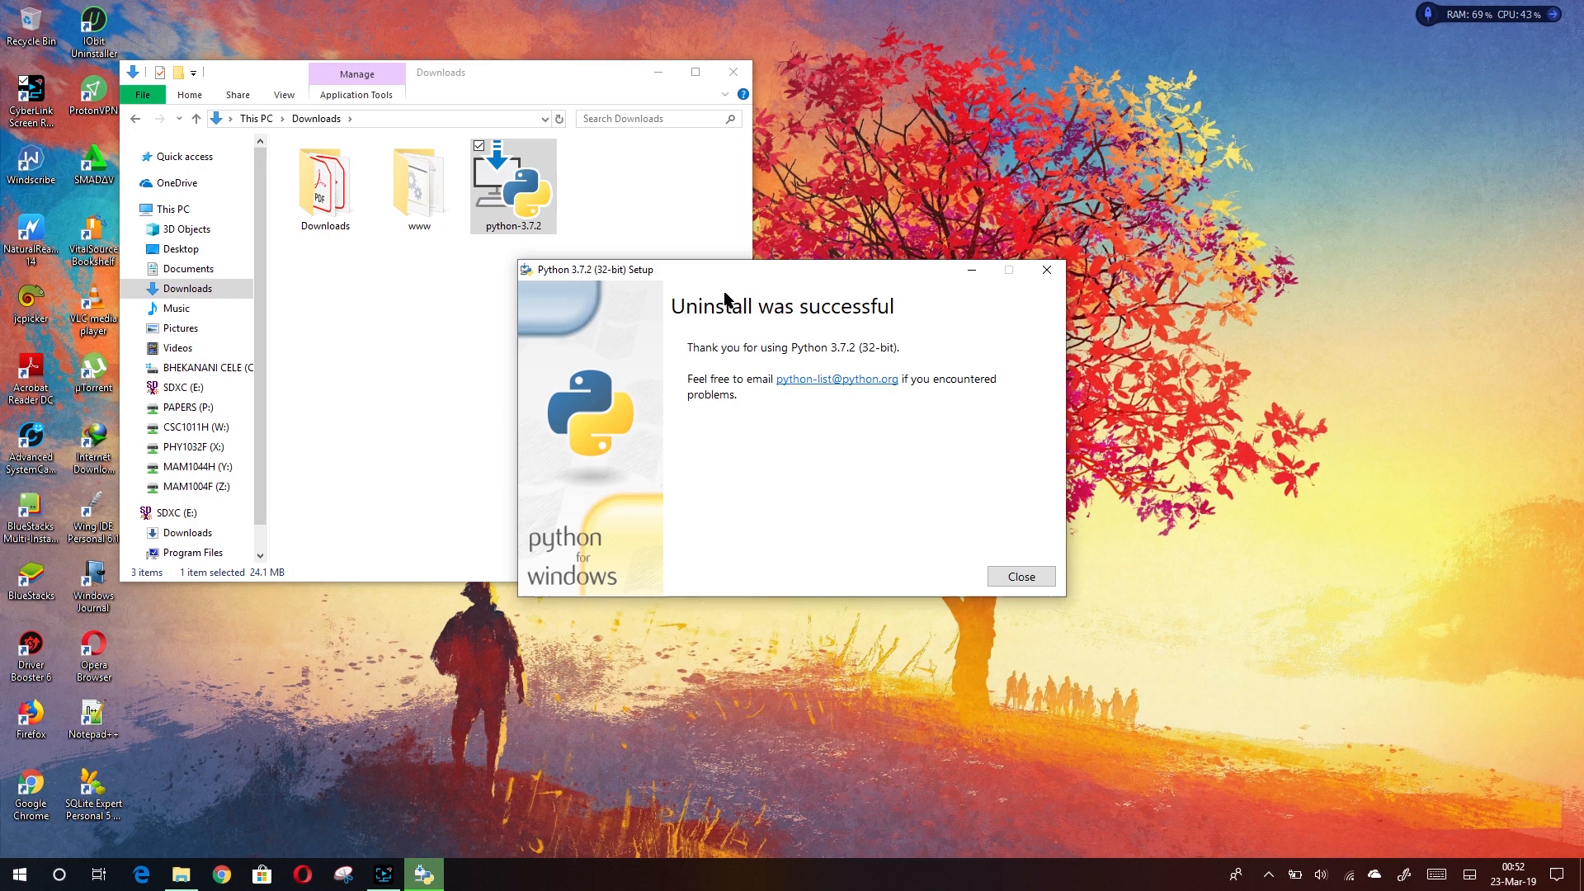
pyautogui.click(1020, 576)
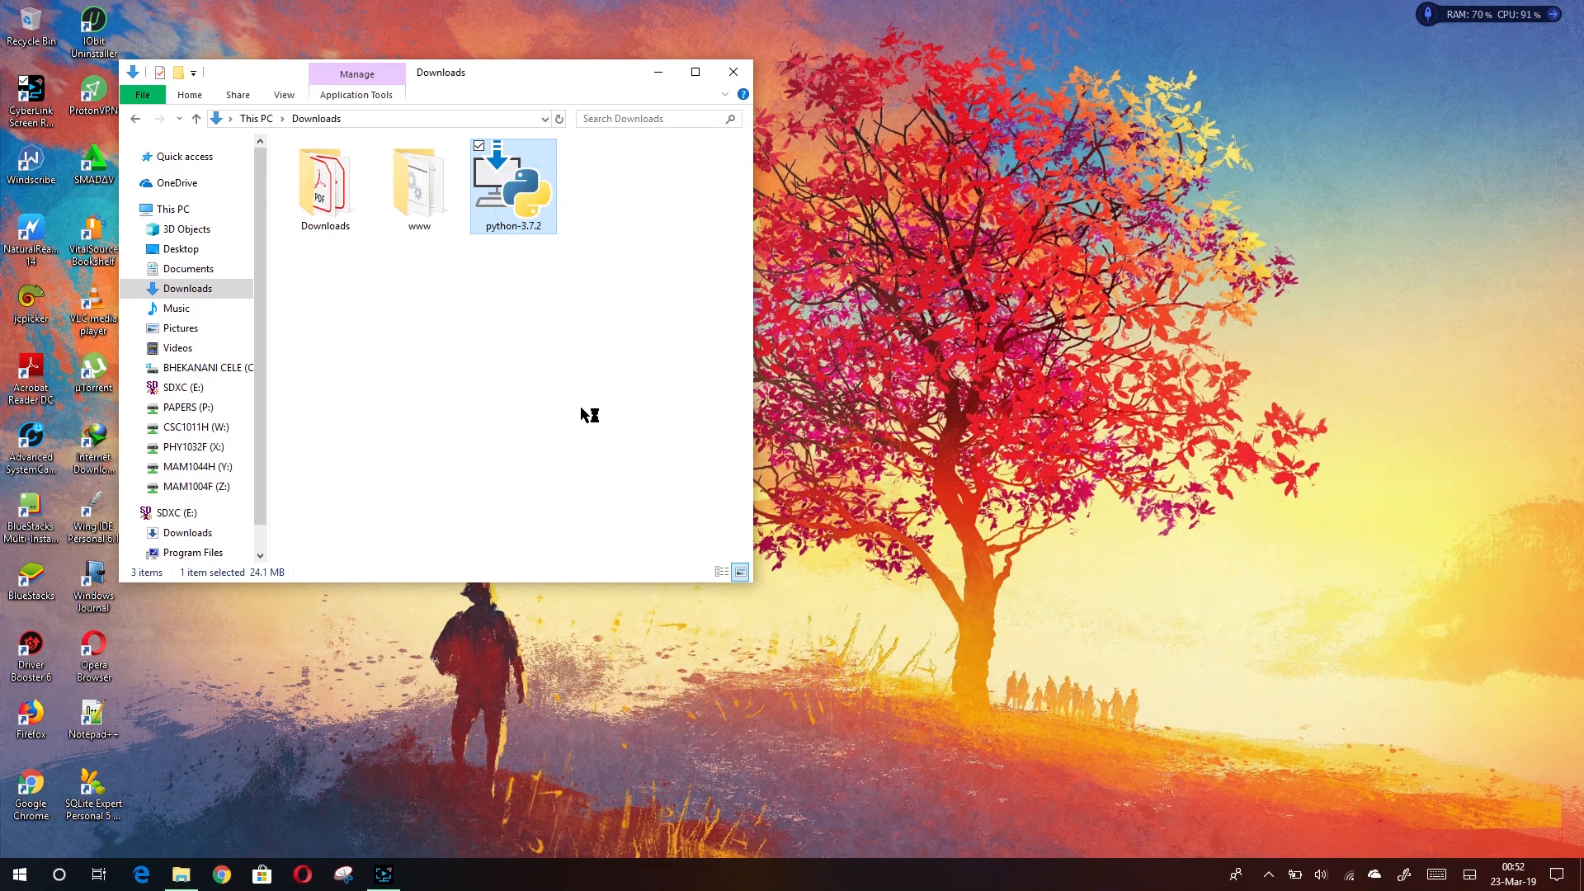
# Step: Start a custom install with Add Python 3.7 to PATH ticked and all optional features kept
pyautogui.doubleClick(511, 178)
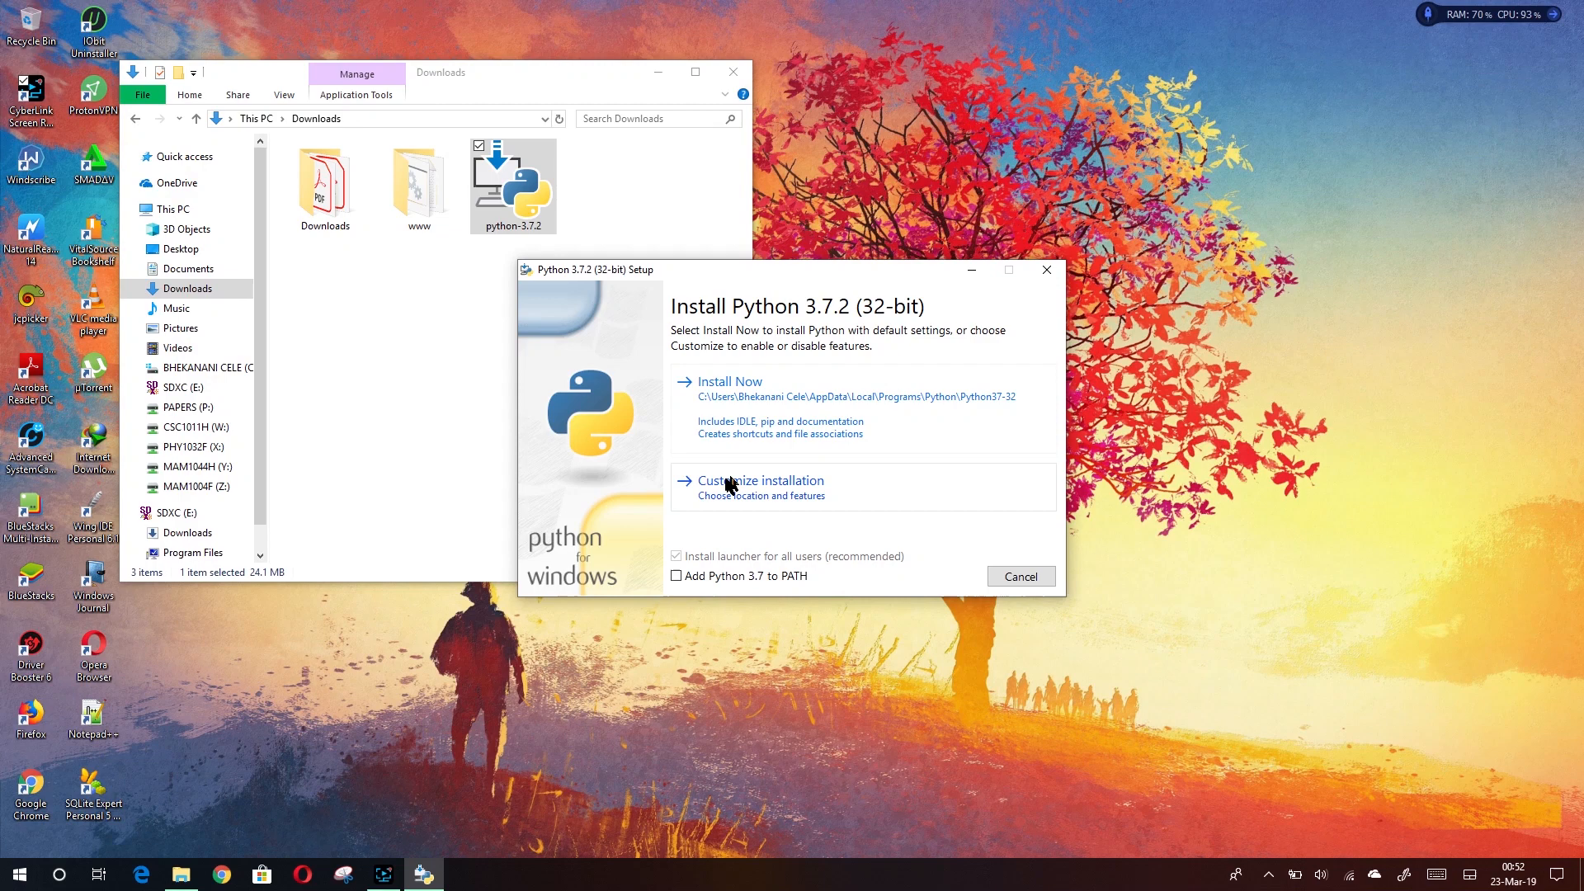
pyautogui.click(677, 575)
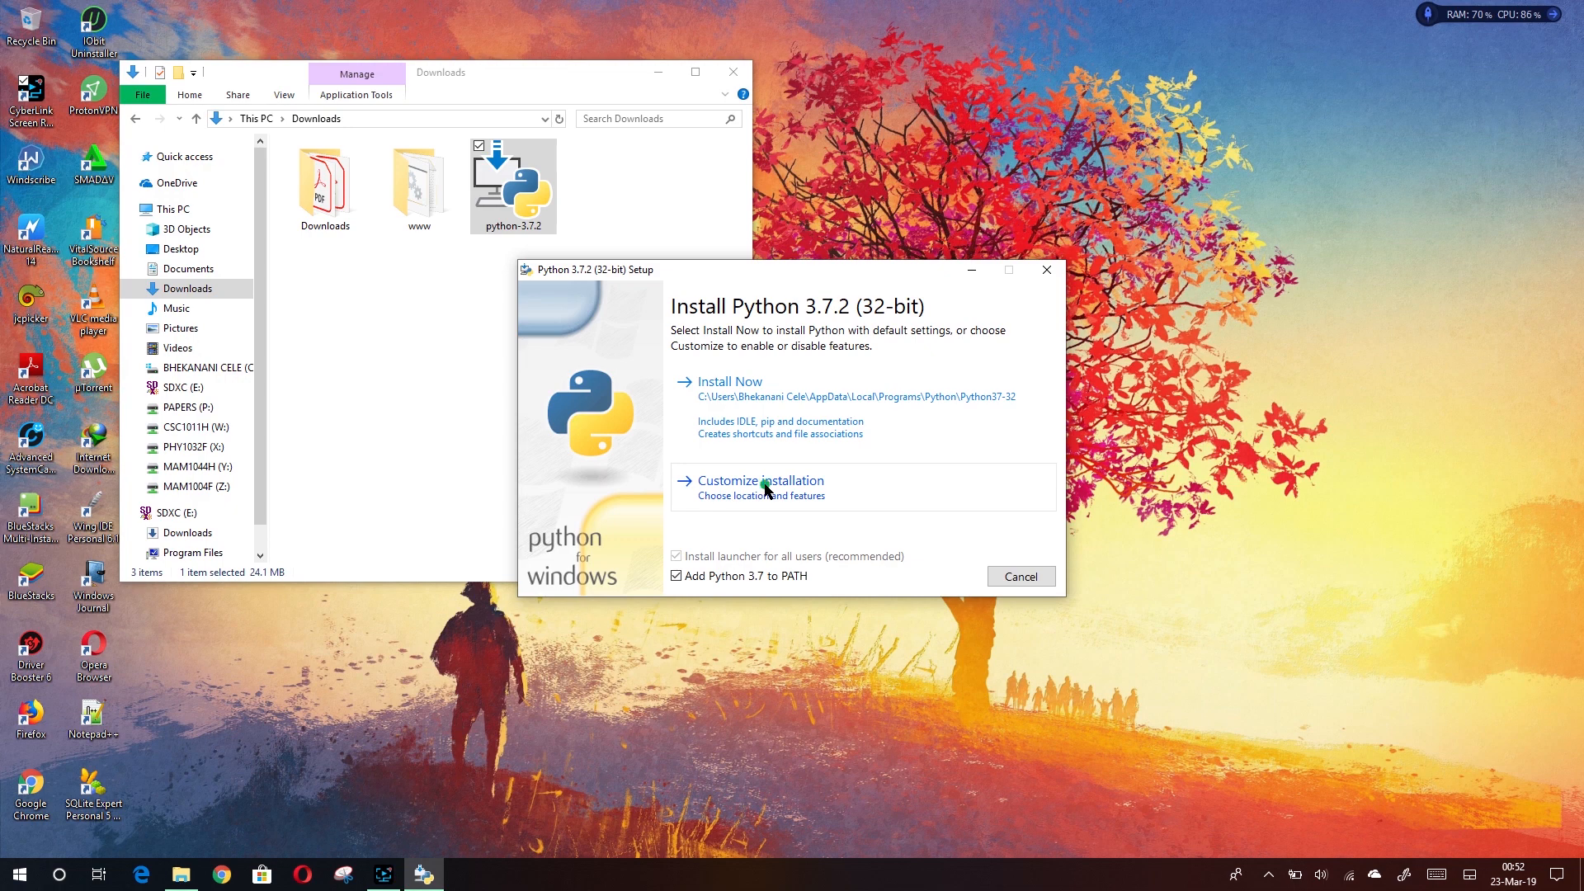
pyautogui.click(759, 480)
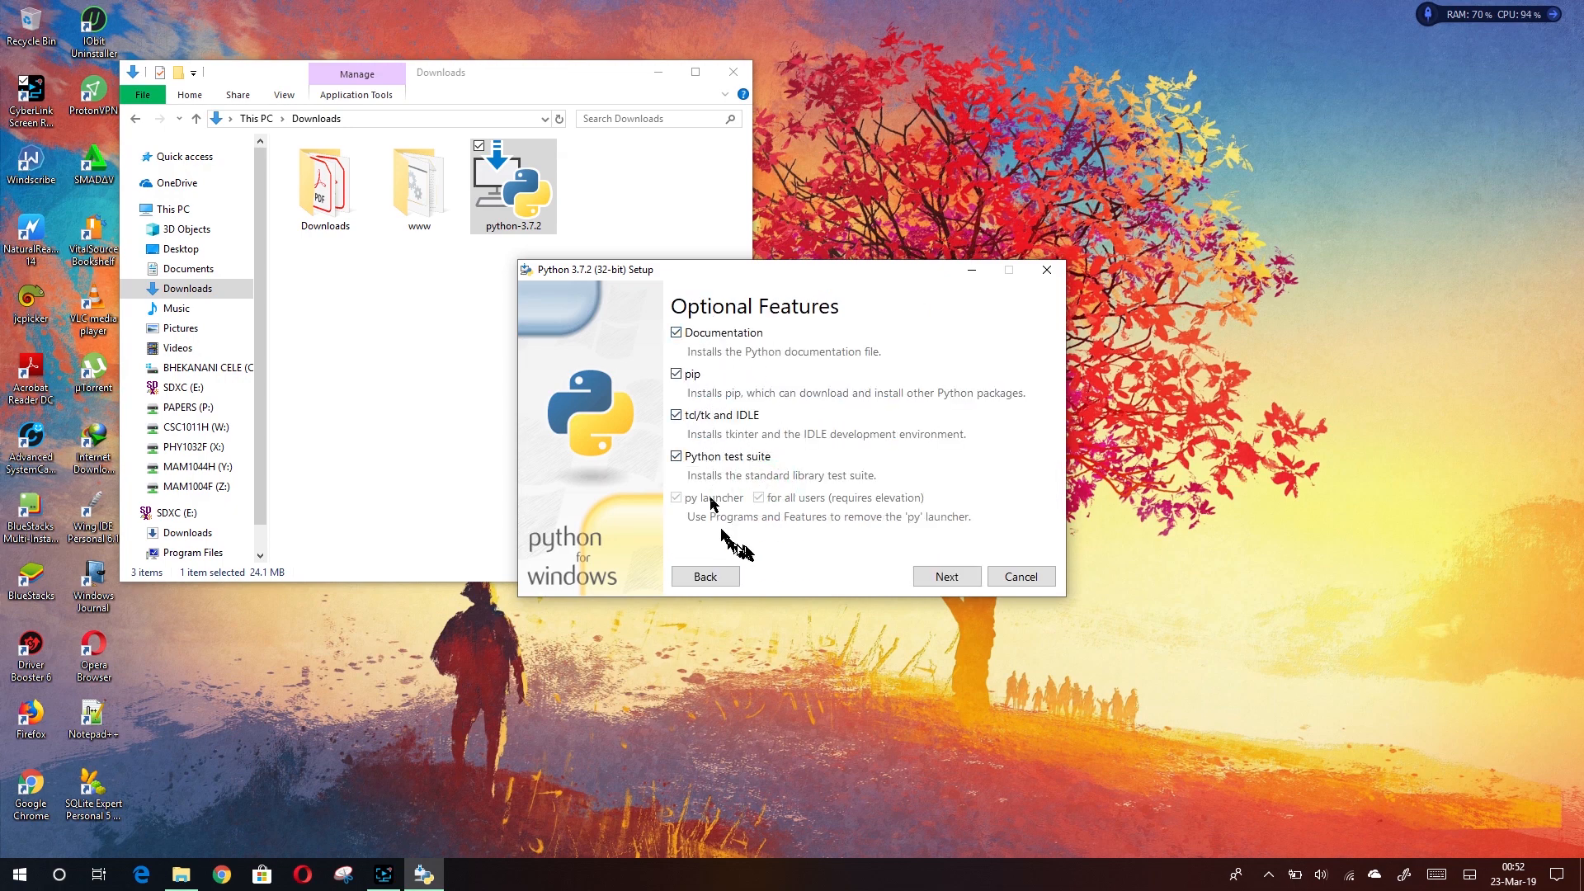
pyautogui.click(944, 575)
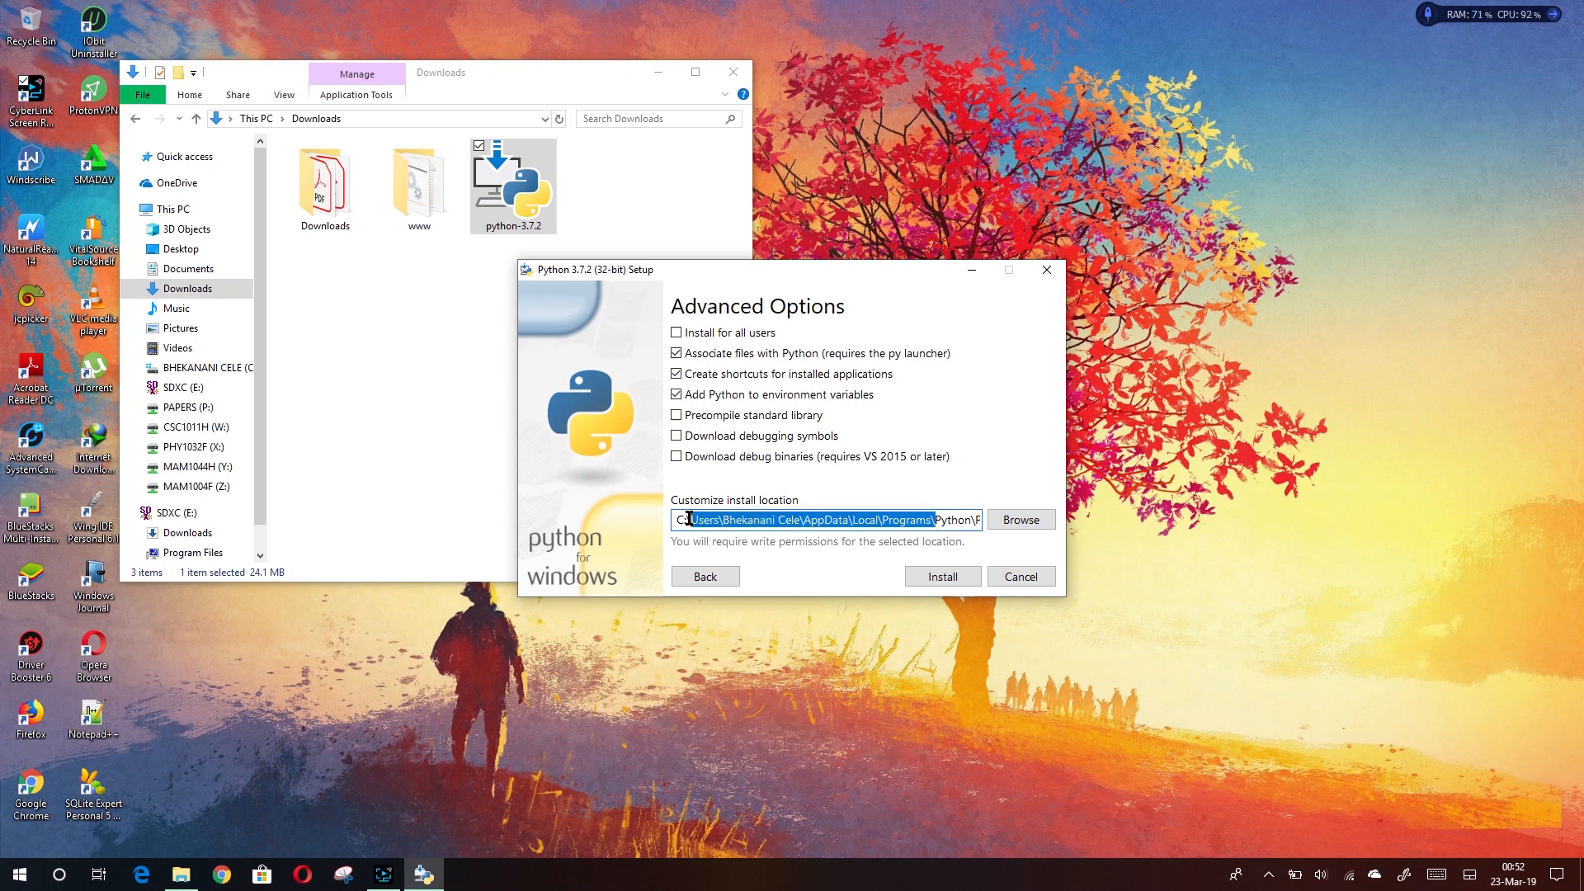
# Step: Set the install location to C:\Python\Python37-32 and install Python 3.7.2 there
pyautogui.write('C:\\Python\\Python37-32')
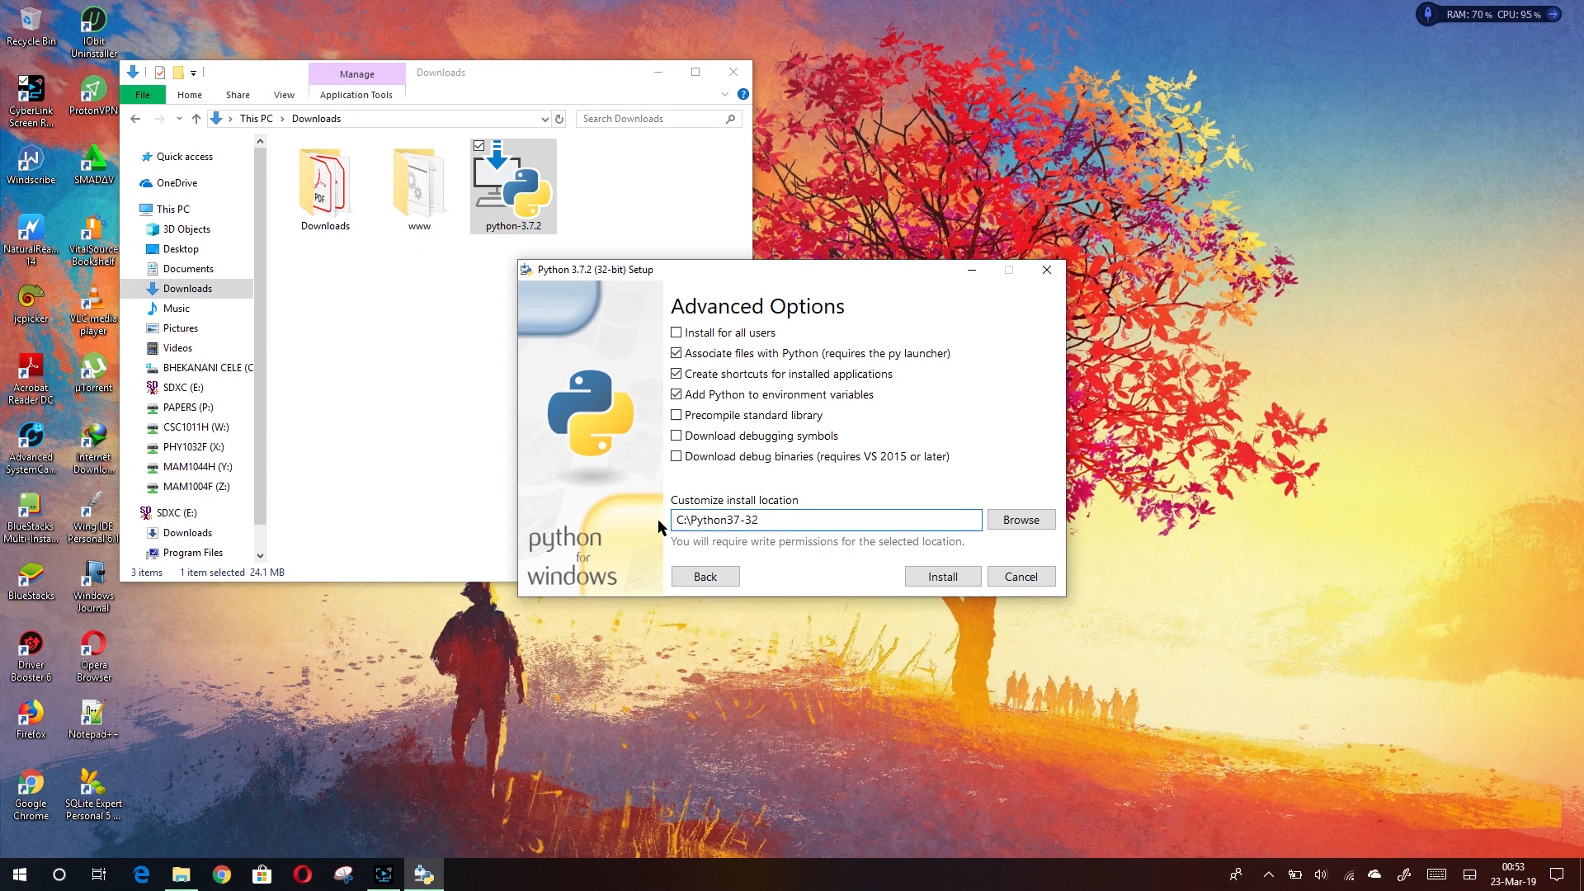
pyautogui.click(846, 524)
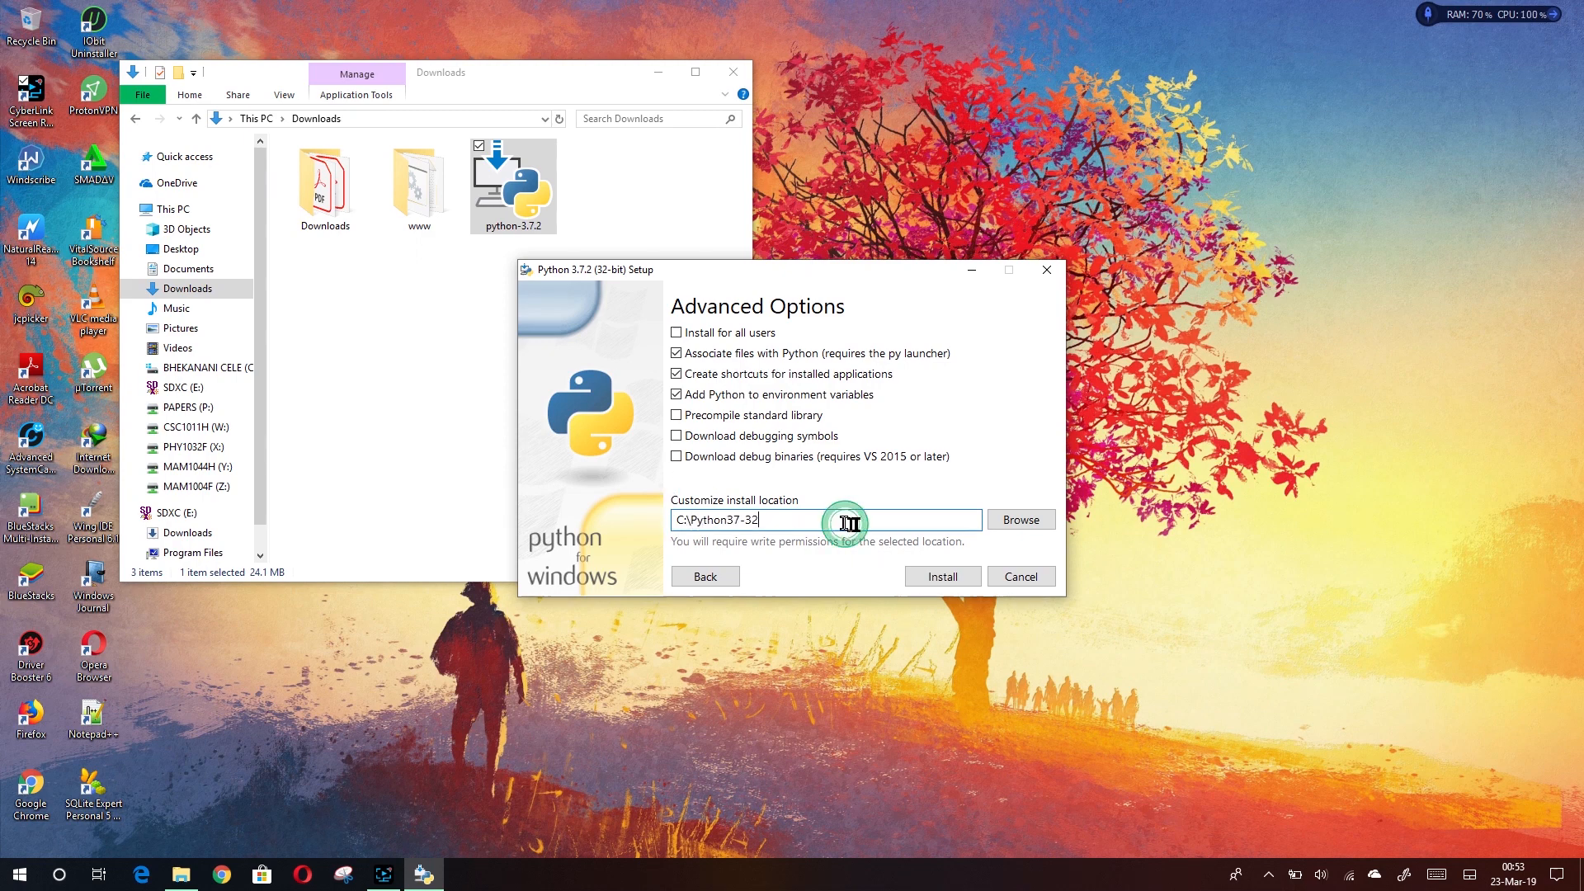
pyautogui.click(940, 576)
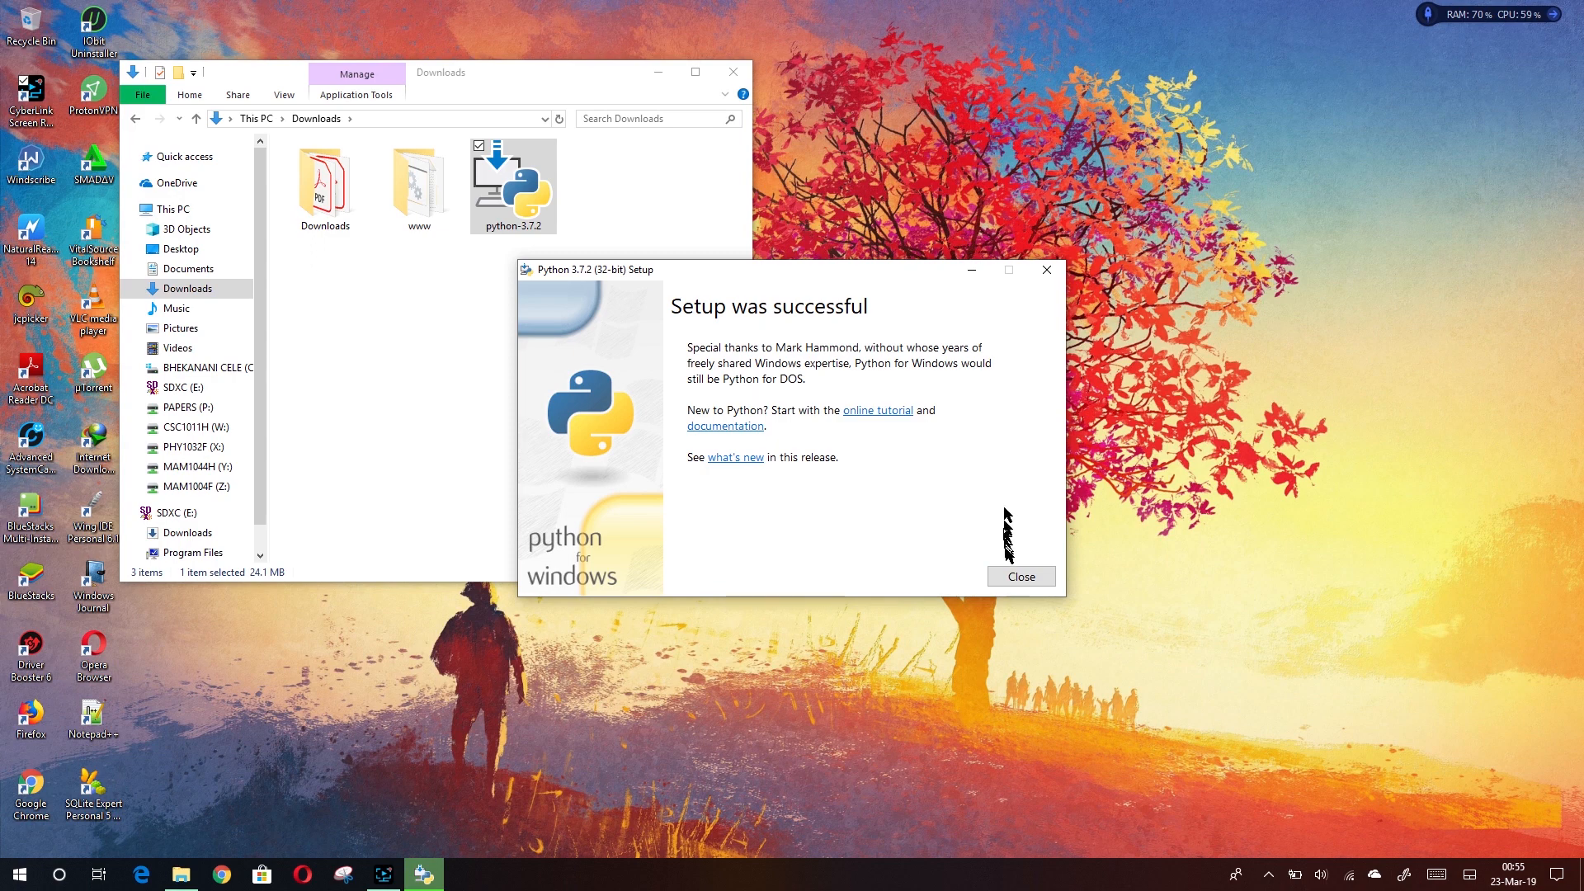
# Step: Close the successful Python 3.7.2 Setup, returning to the Downloads folder
pyautogui.click(1019, 575)
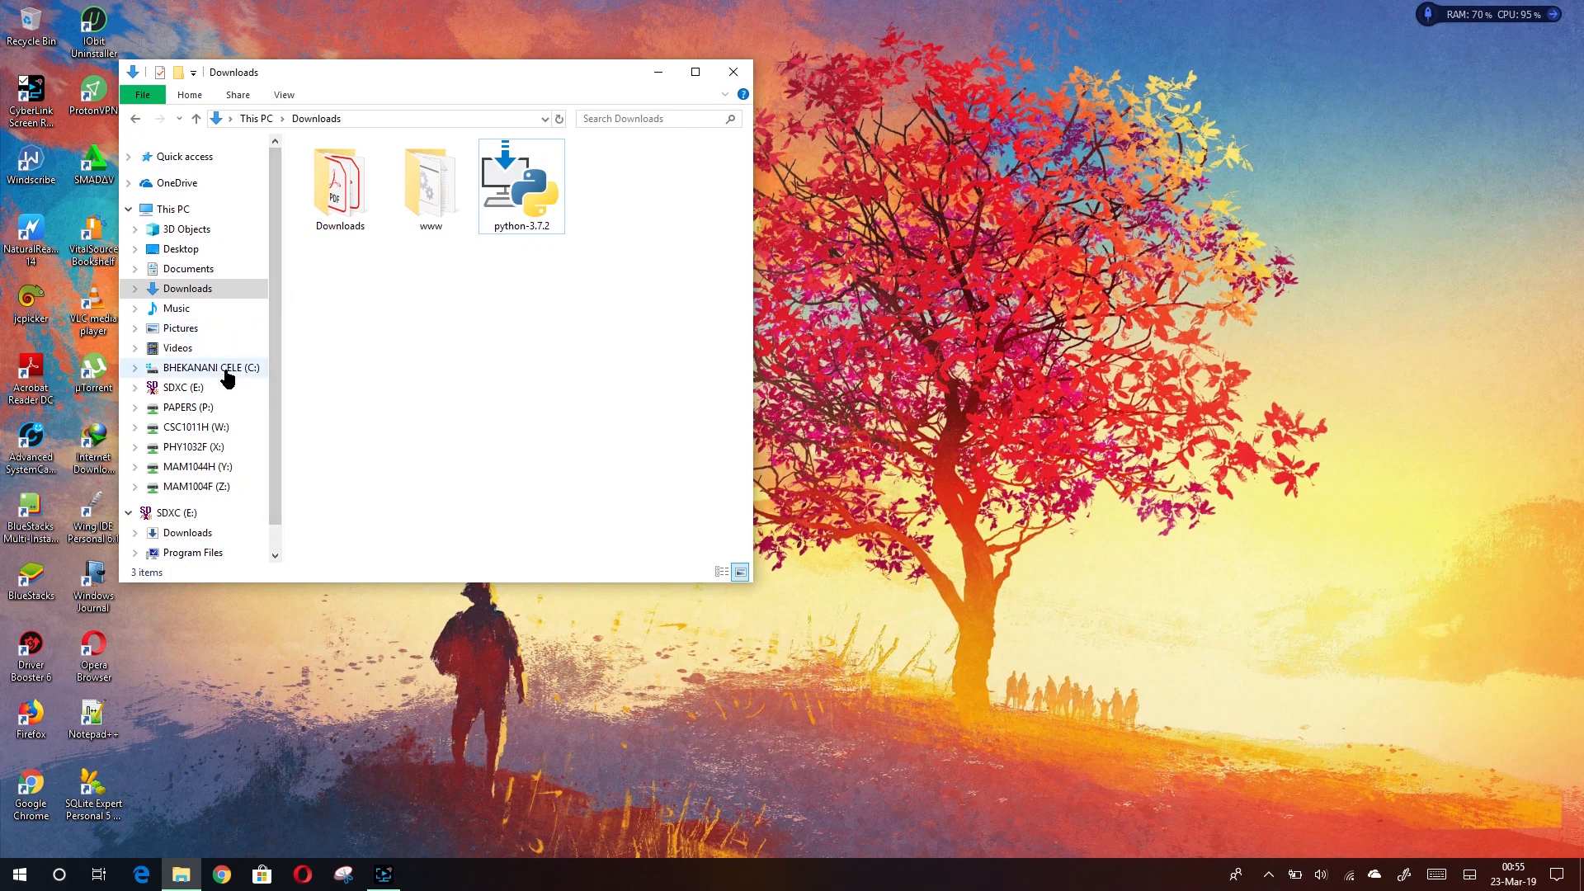
pyautogui.click(213, 366)
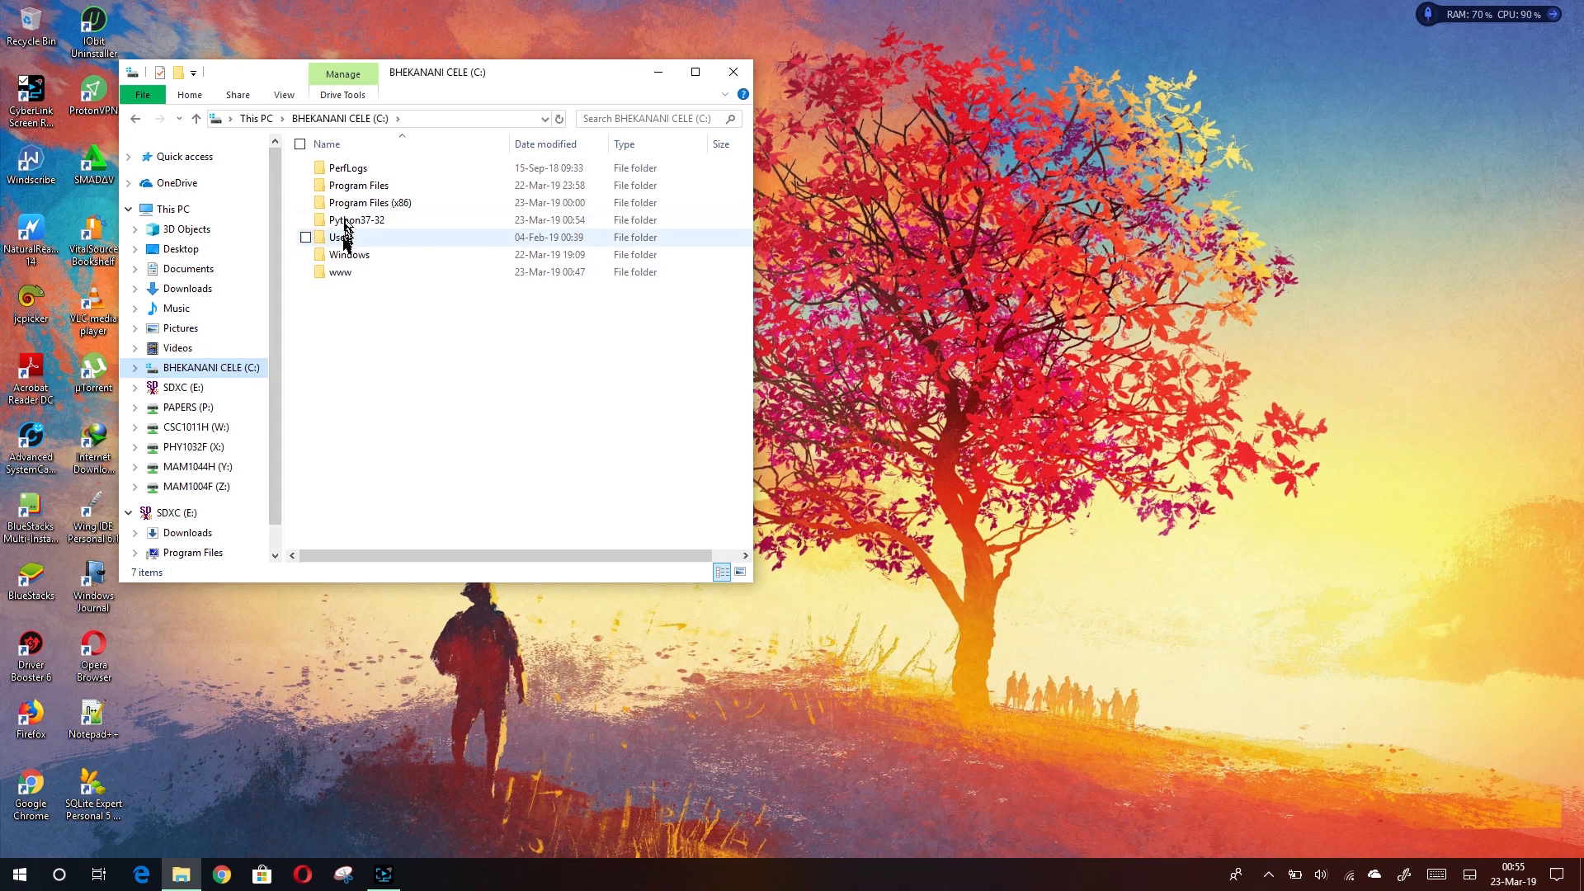
pyautogui.moveTo(339, 272)
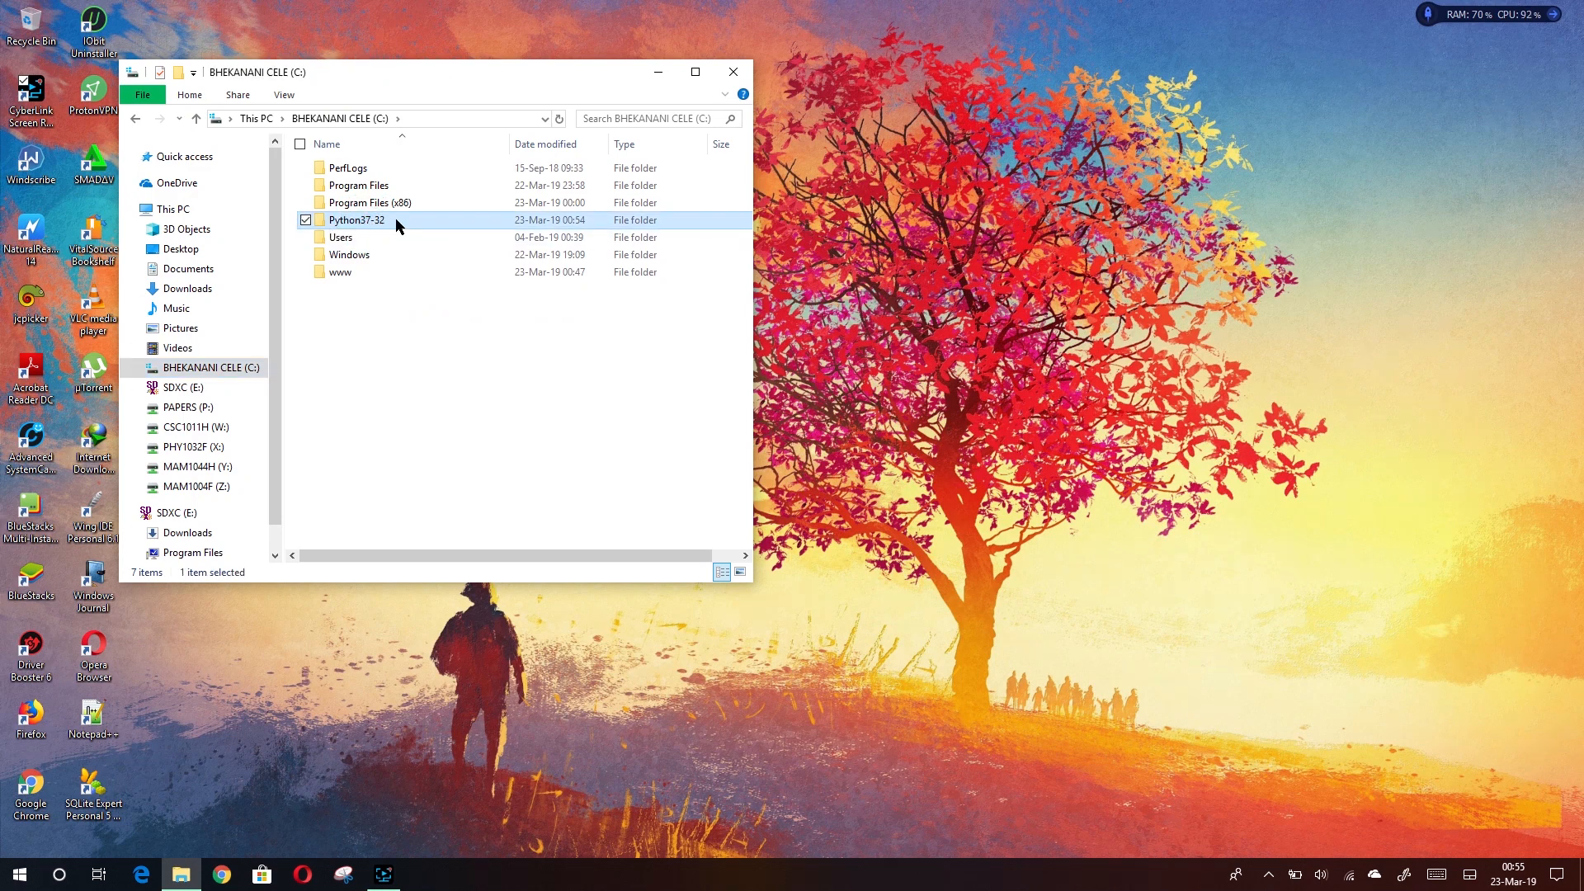
pyautogui.moveTo(348, 254)
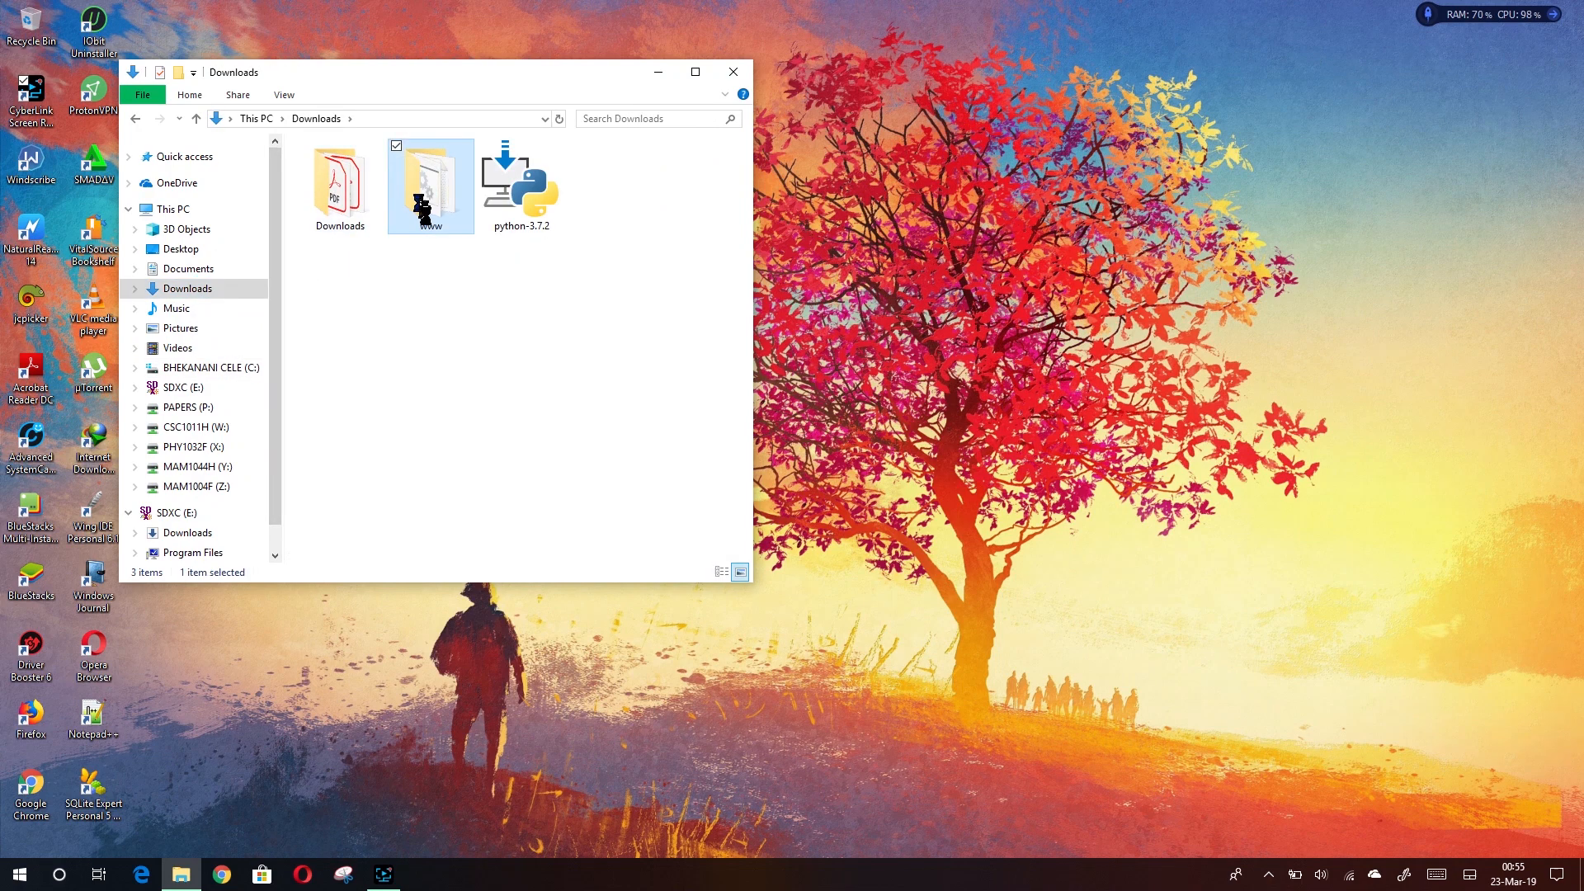
# Step: Navigate to the www folder on the C: drive
pyautogui.rightClick(429, 181)
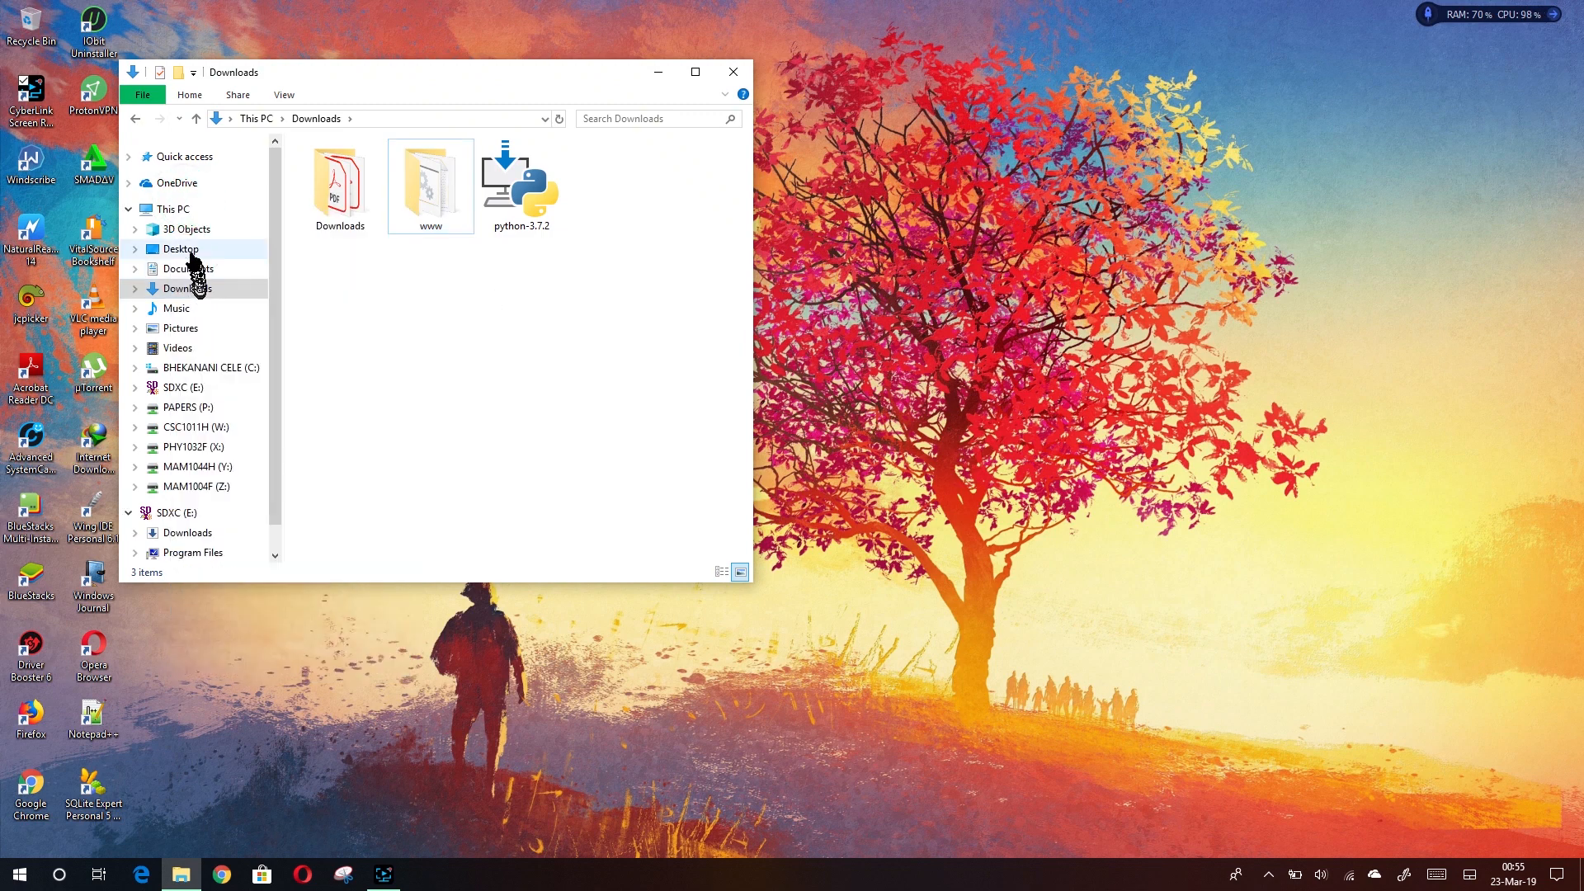
pyautogui.click(173, 208)
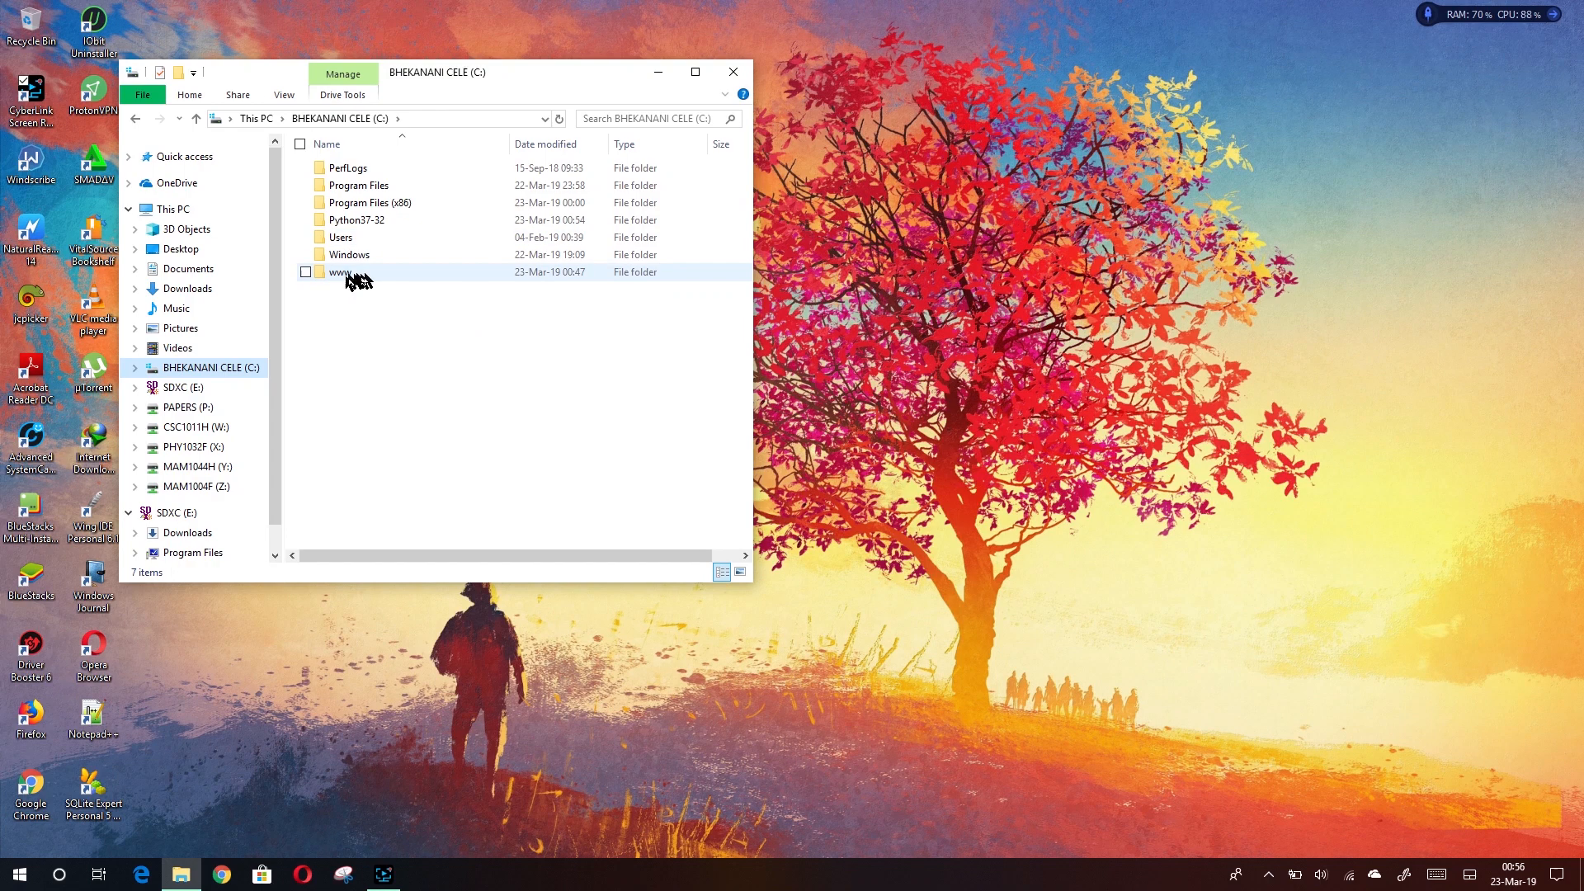
pyautogui.moveTo(358, 272)
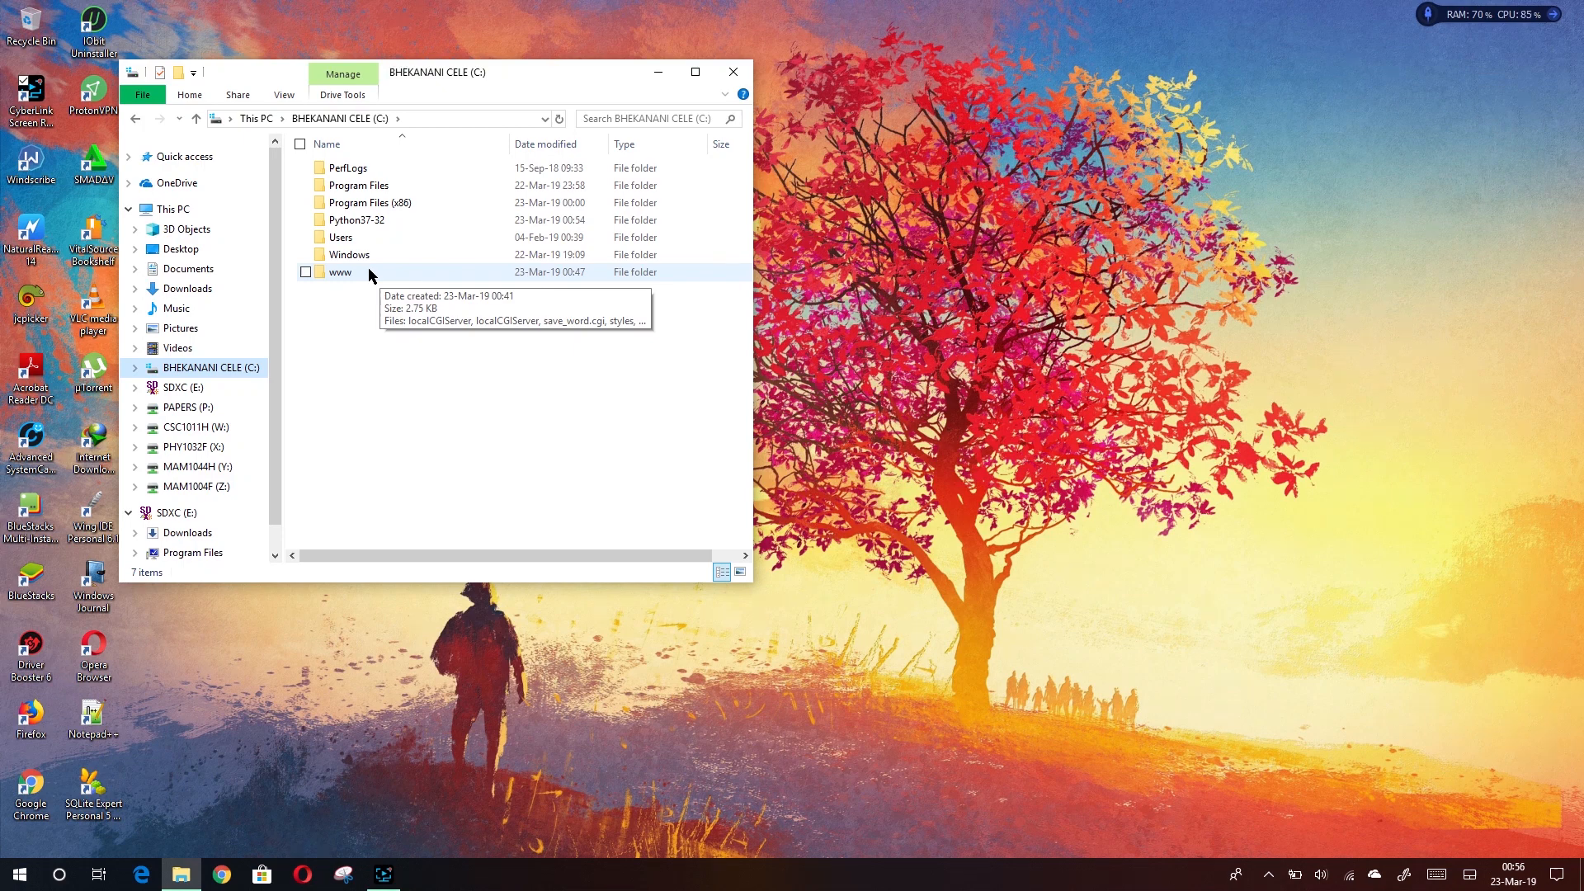
pyautogui.click(307, 272)
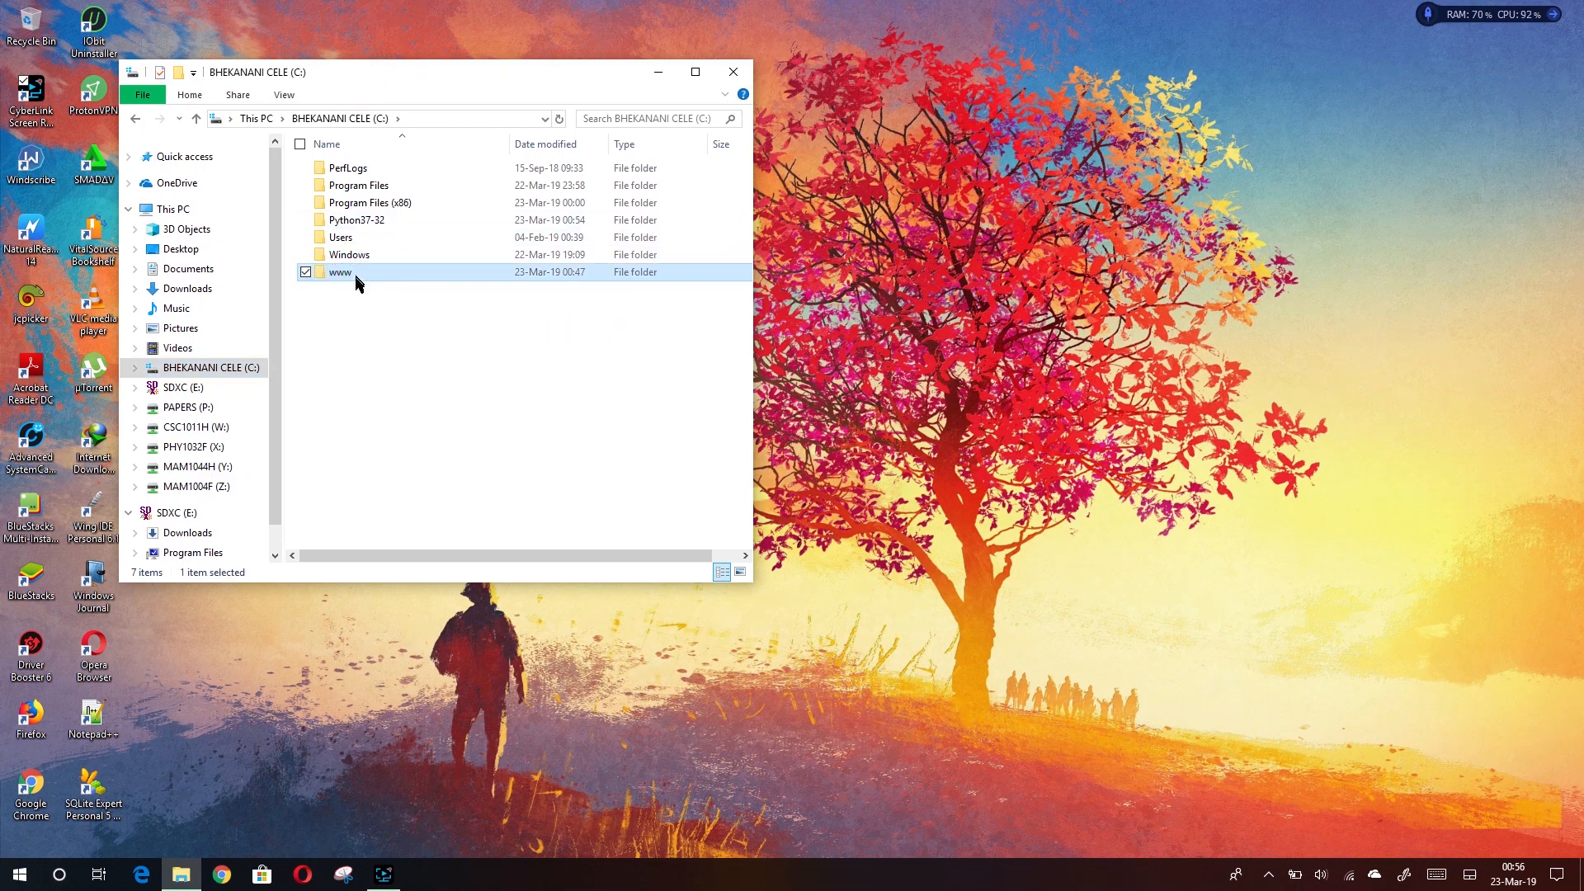
pyautogui.doubleClick(340, 272)
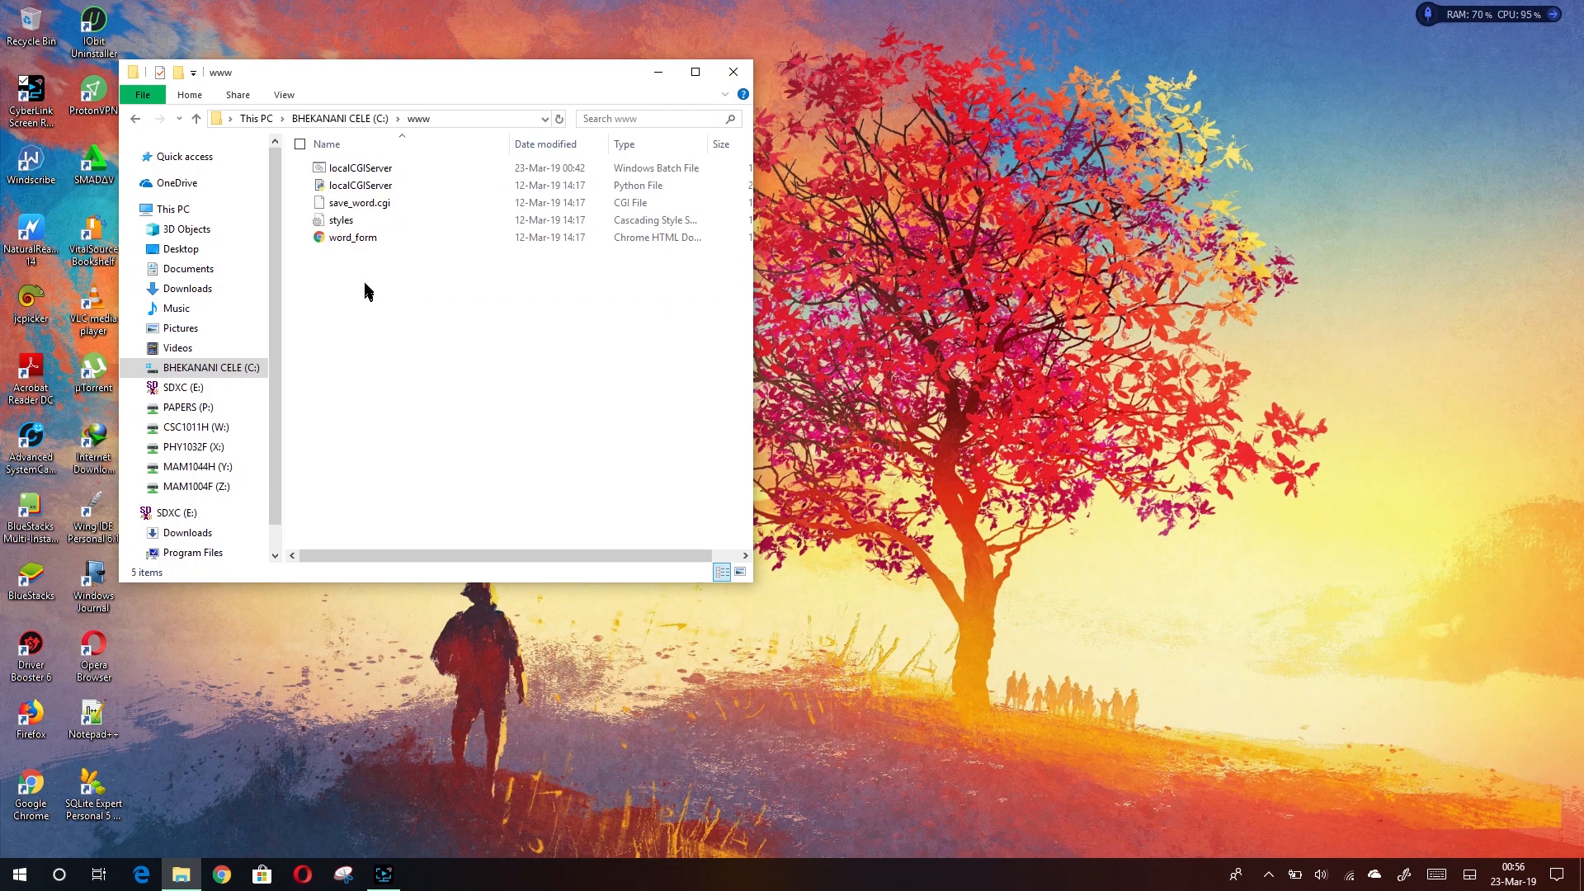
# Step: Edit and save localCGIServer.bat in Notepad, then return to the C: drive contents
pyautogui.click(358, 168)
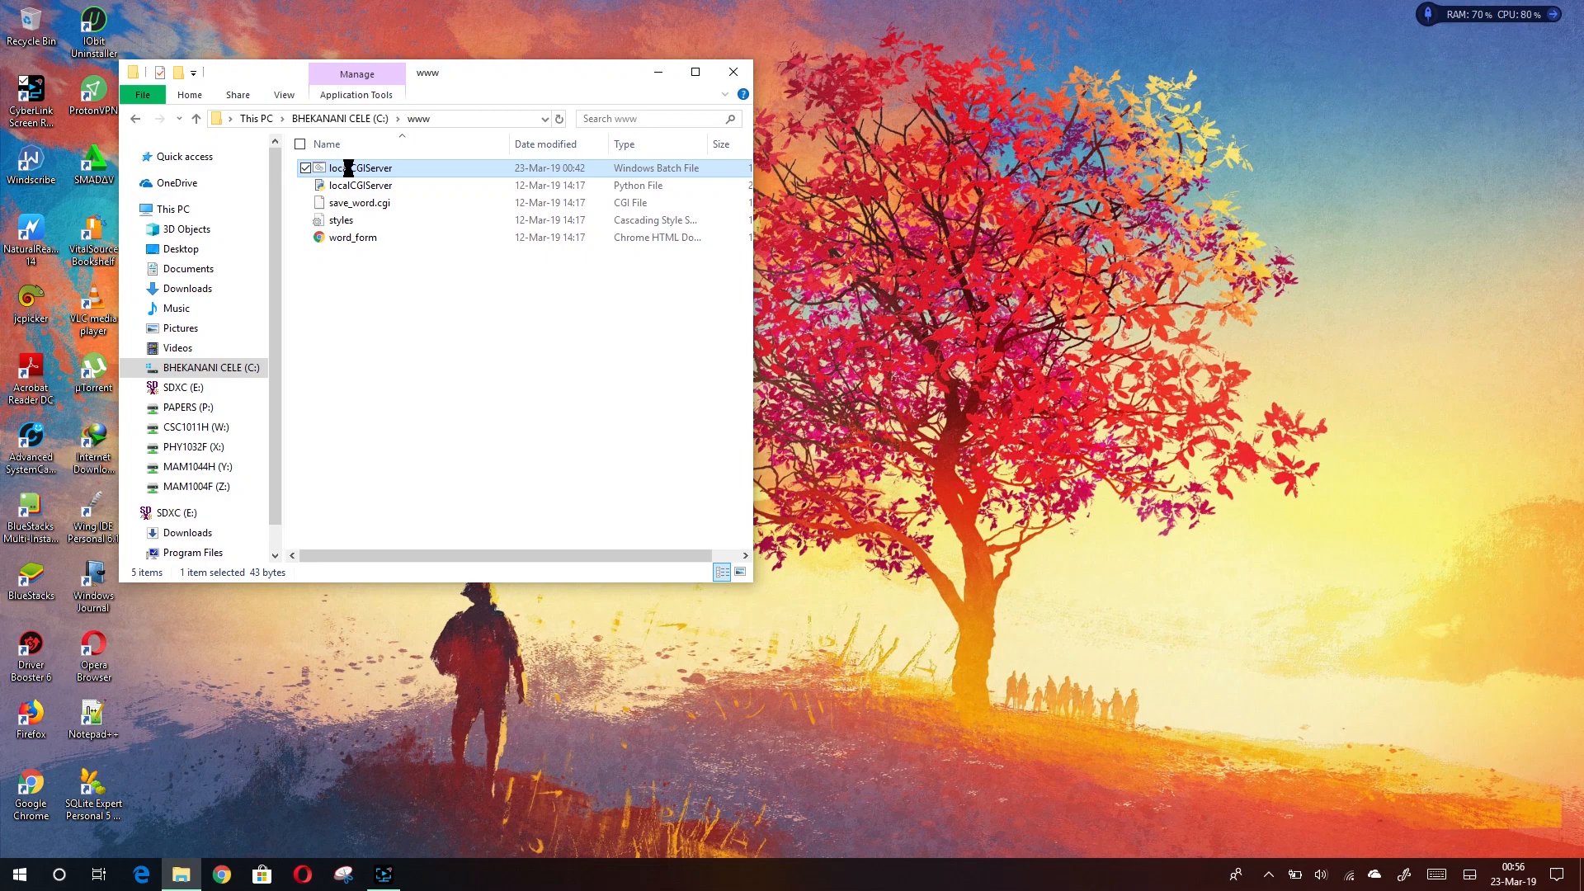
pyautogui.rightClick(357, 168)
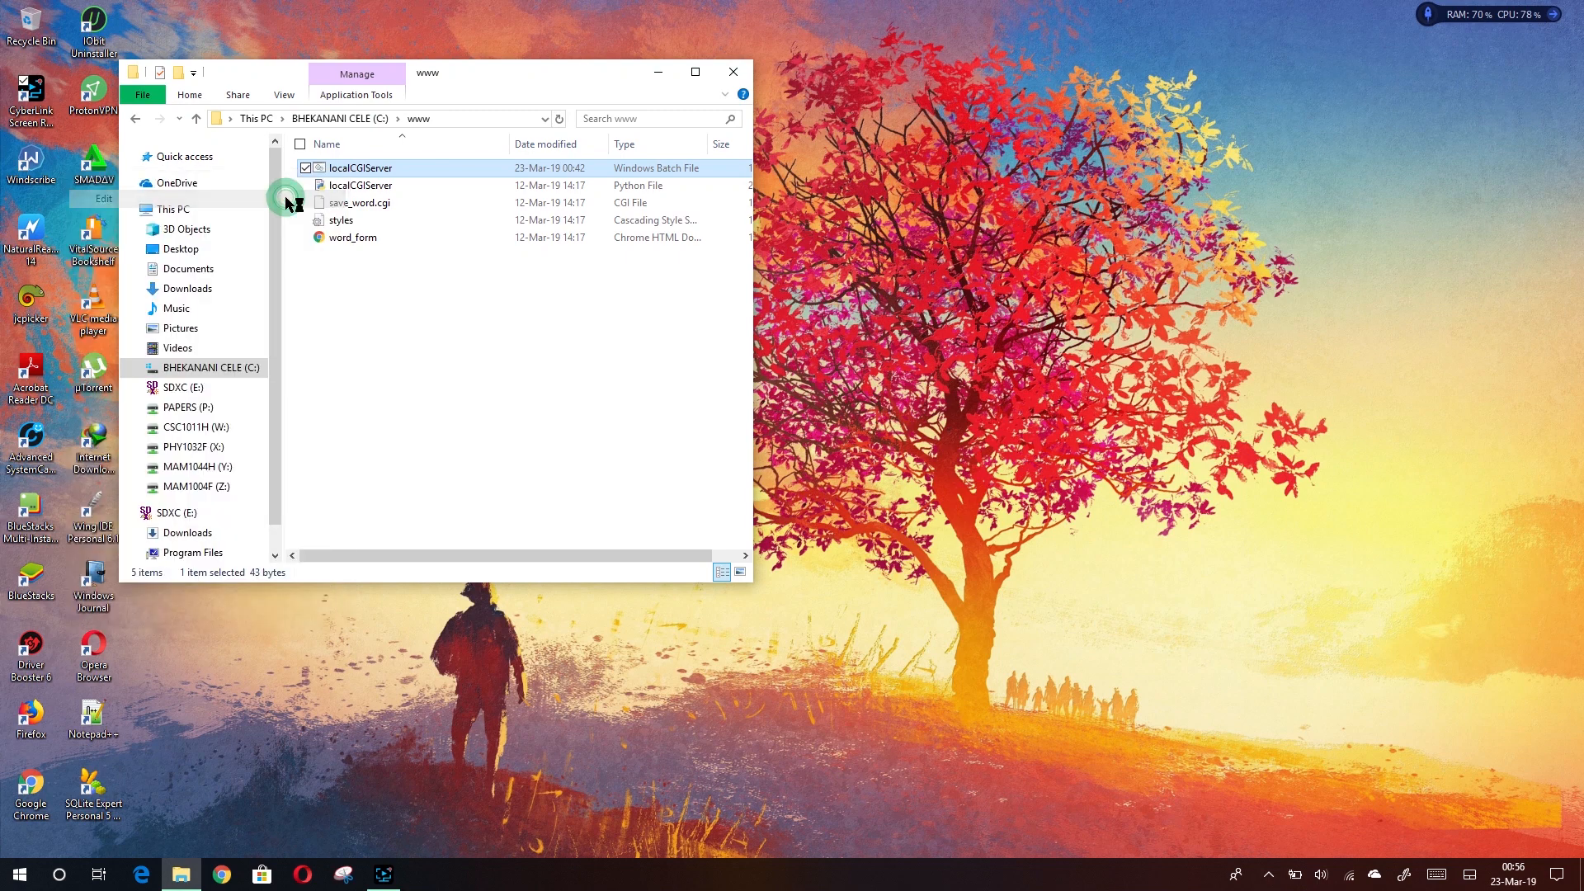
pyautogui.doubleClick(360, 168)
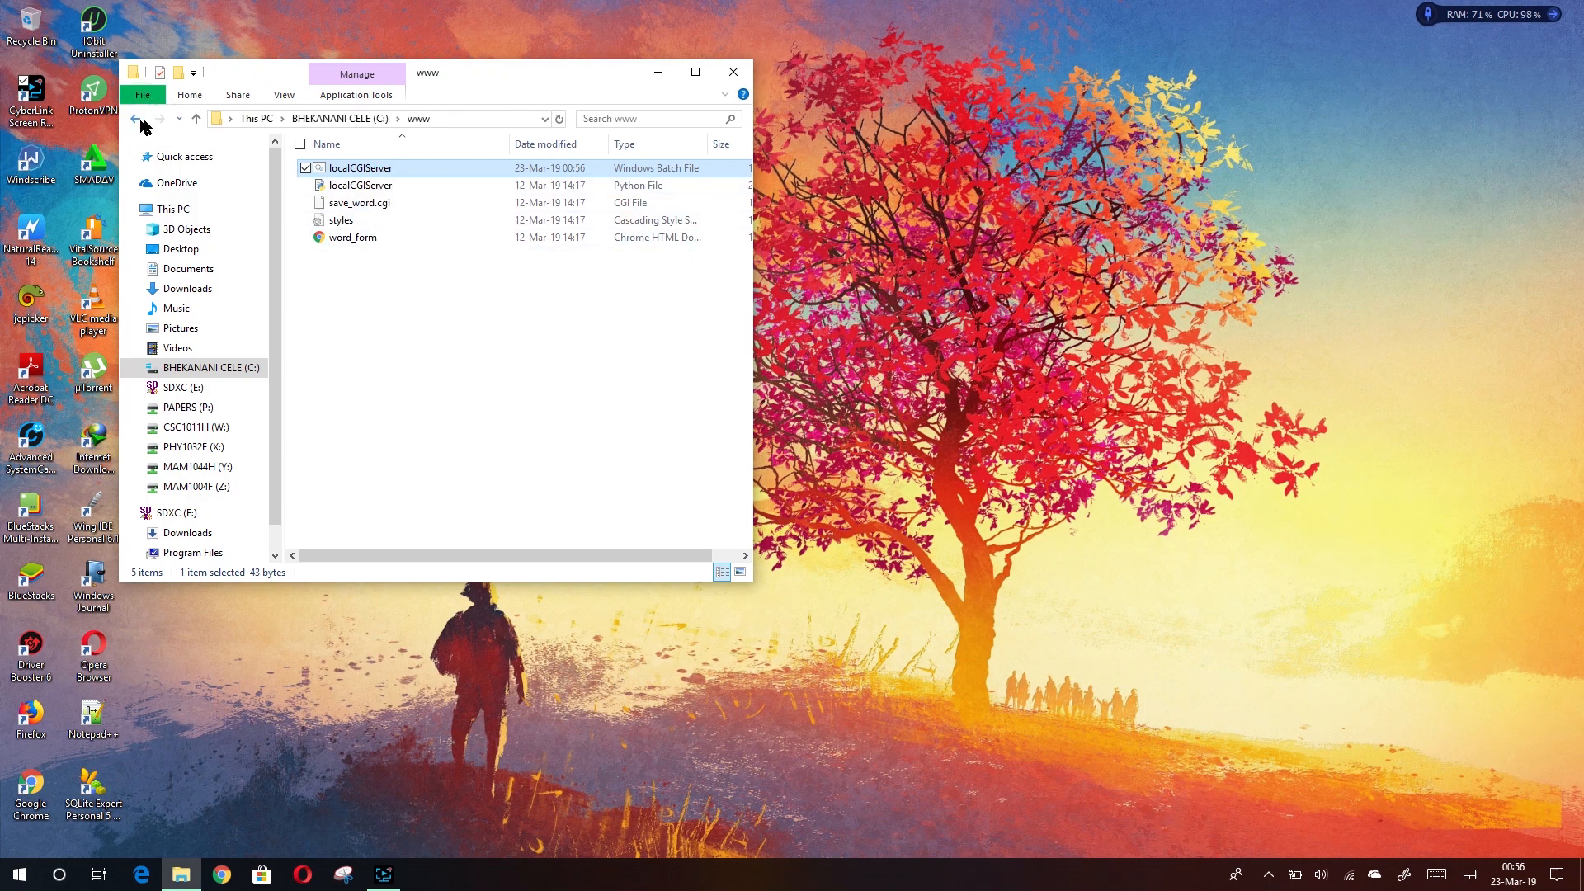
pyautogui.click(139, 119)
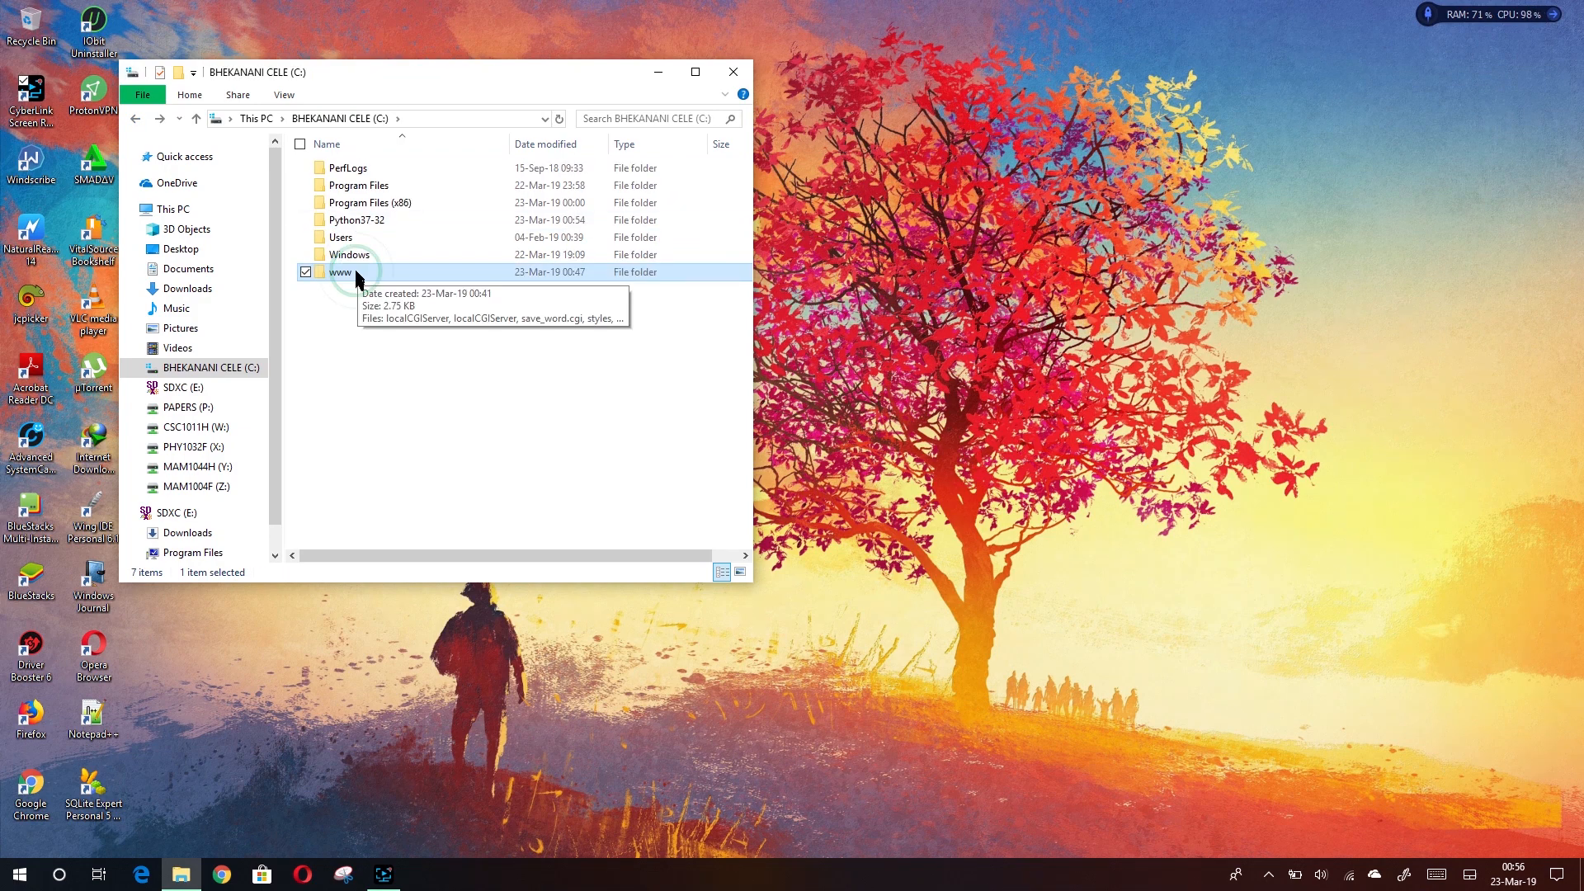
# Step: Run localCGIServer.bat from C:\www so python localCGIServer.py starts in Command Prompt
pyautogui.doubleClick(340, 273)
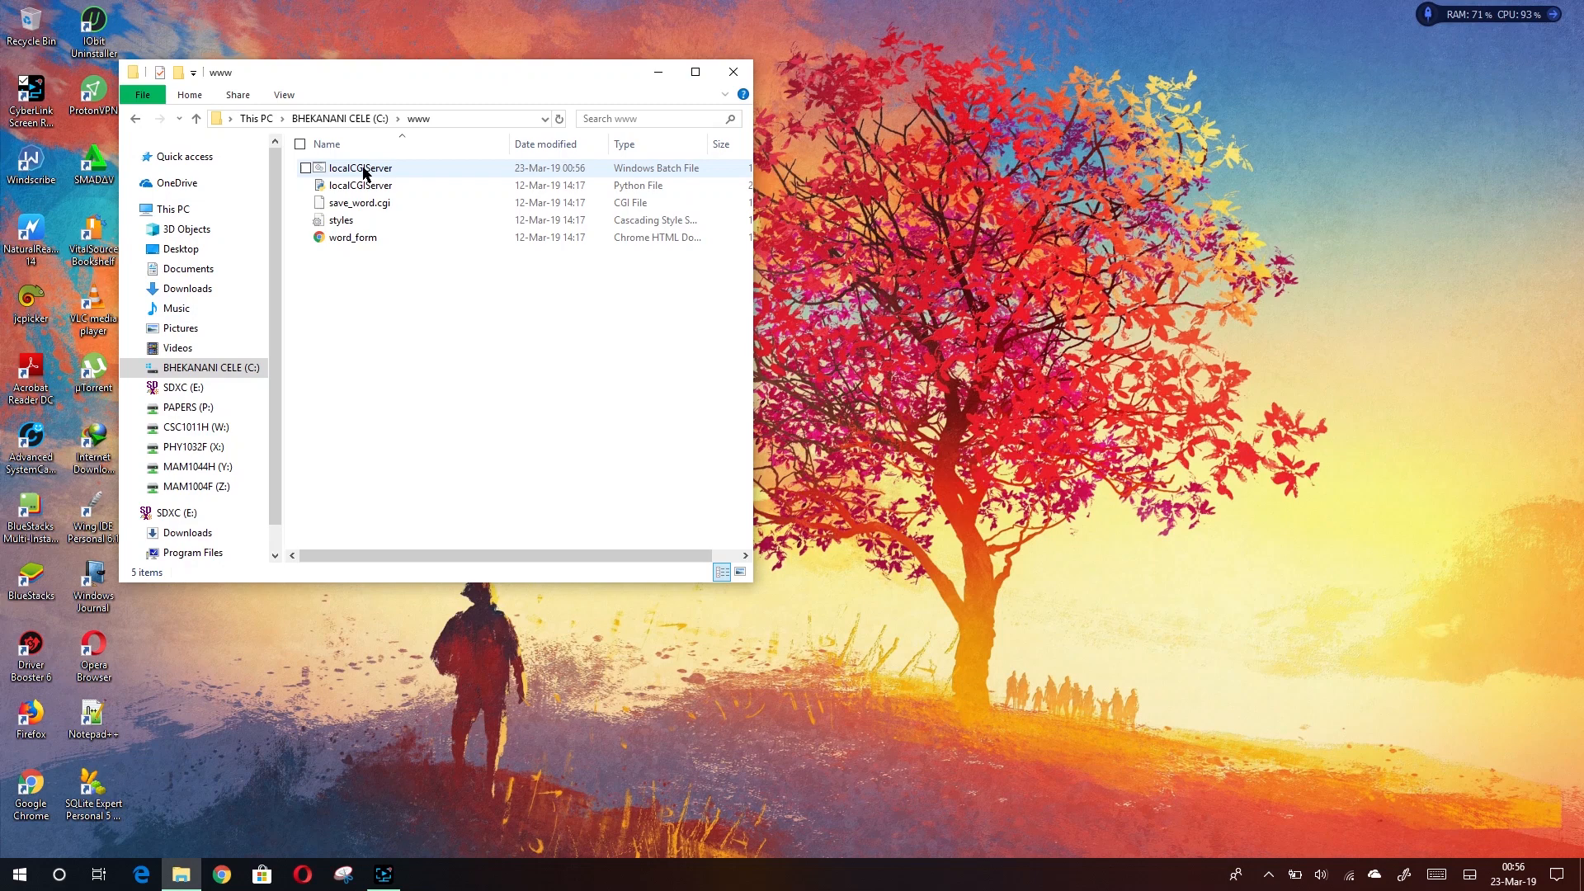
pyautogui.moveTo(363, 170)
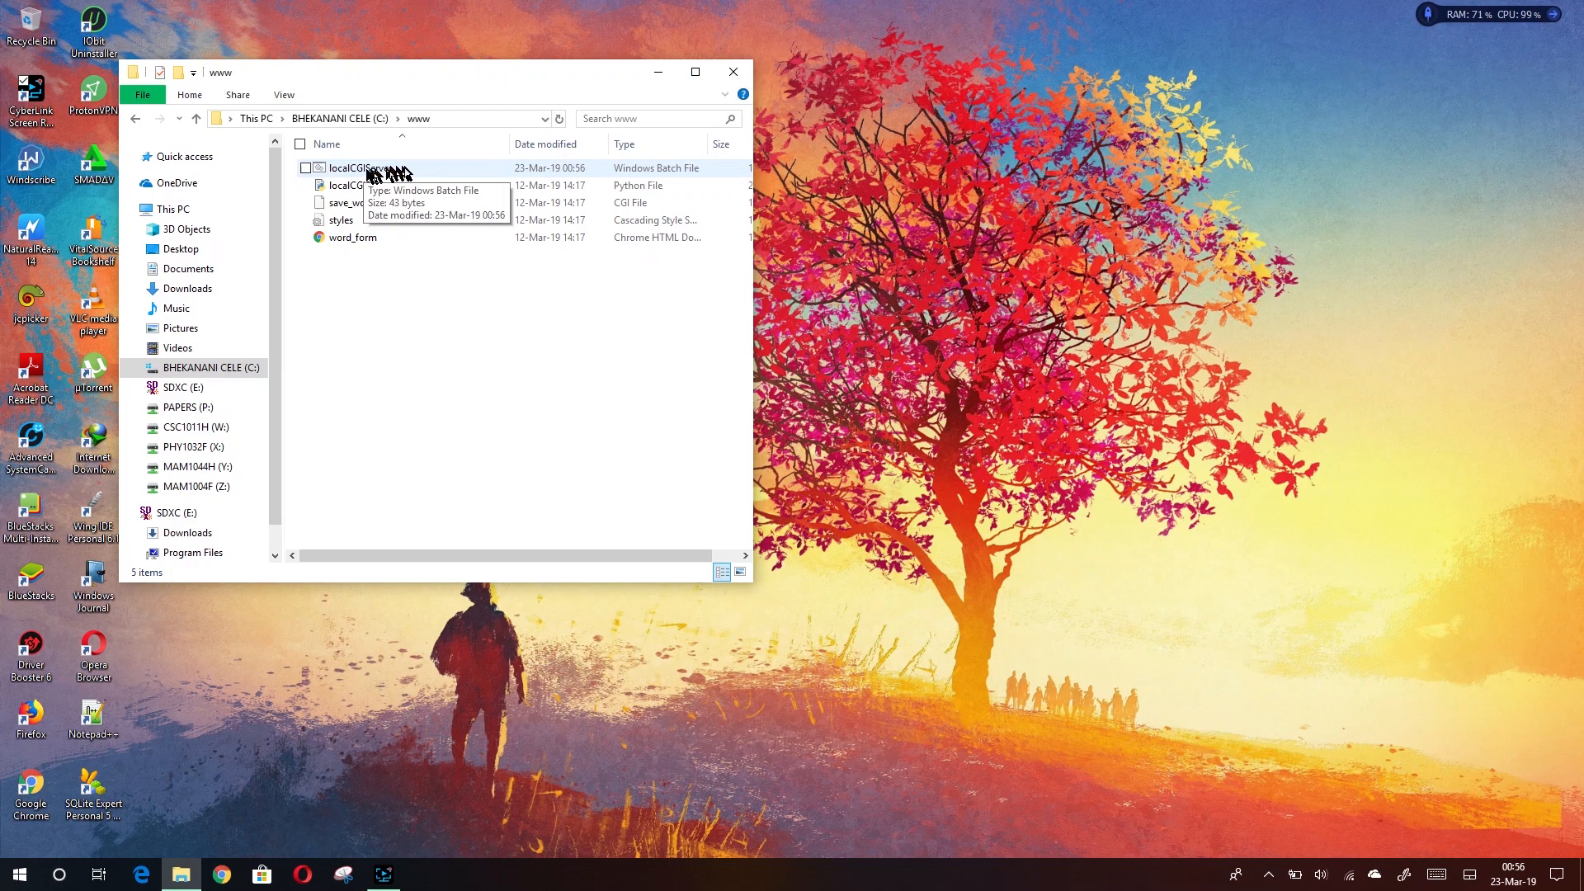
pyautogui.click(352, 168)
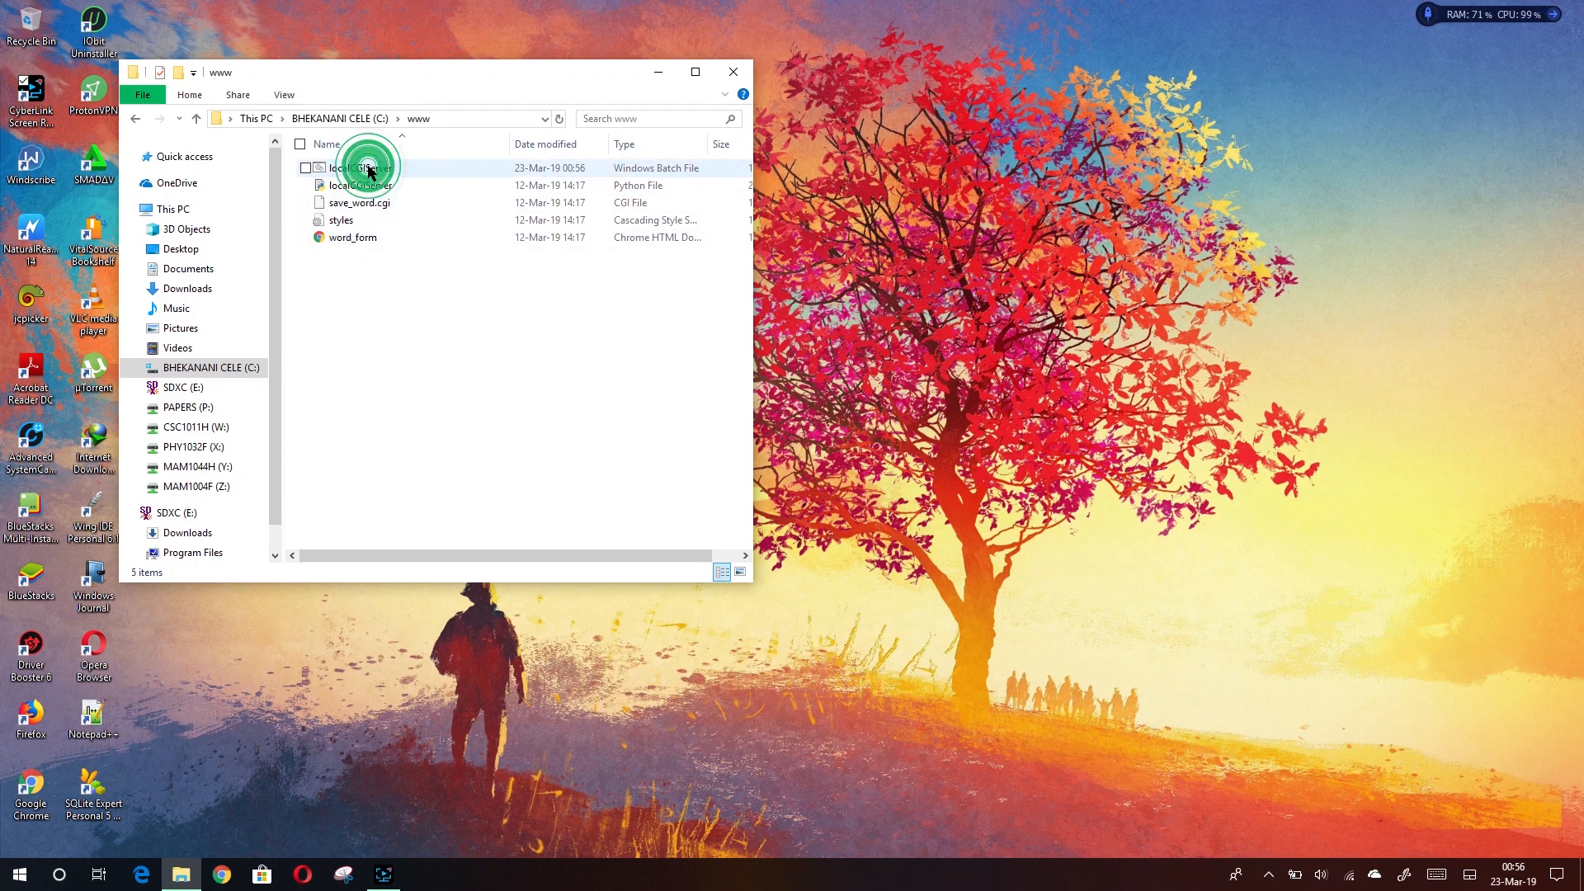
pyautogui.click(358, 168)
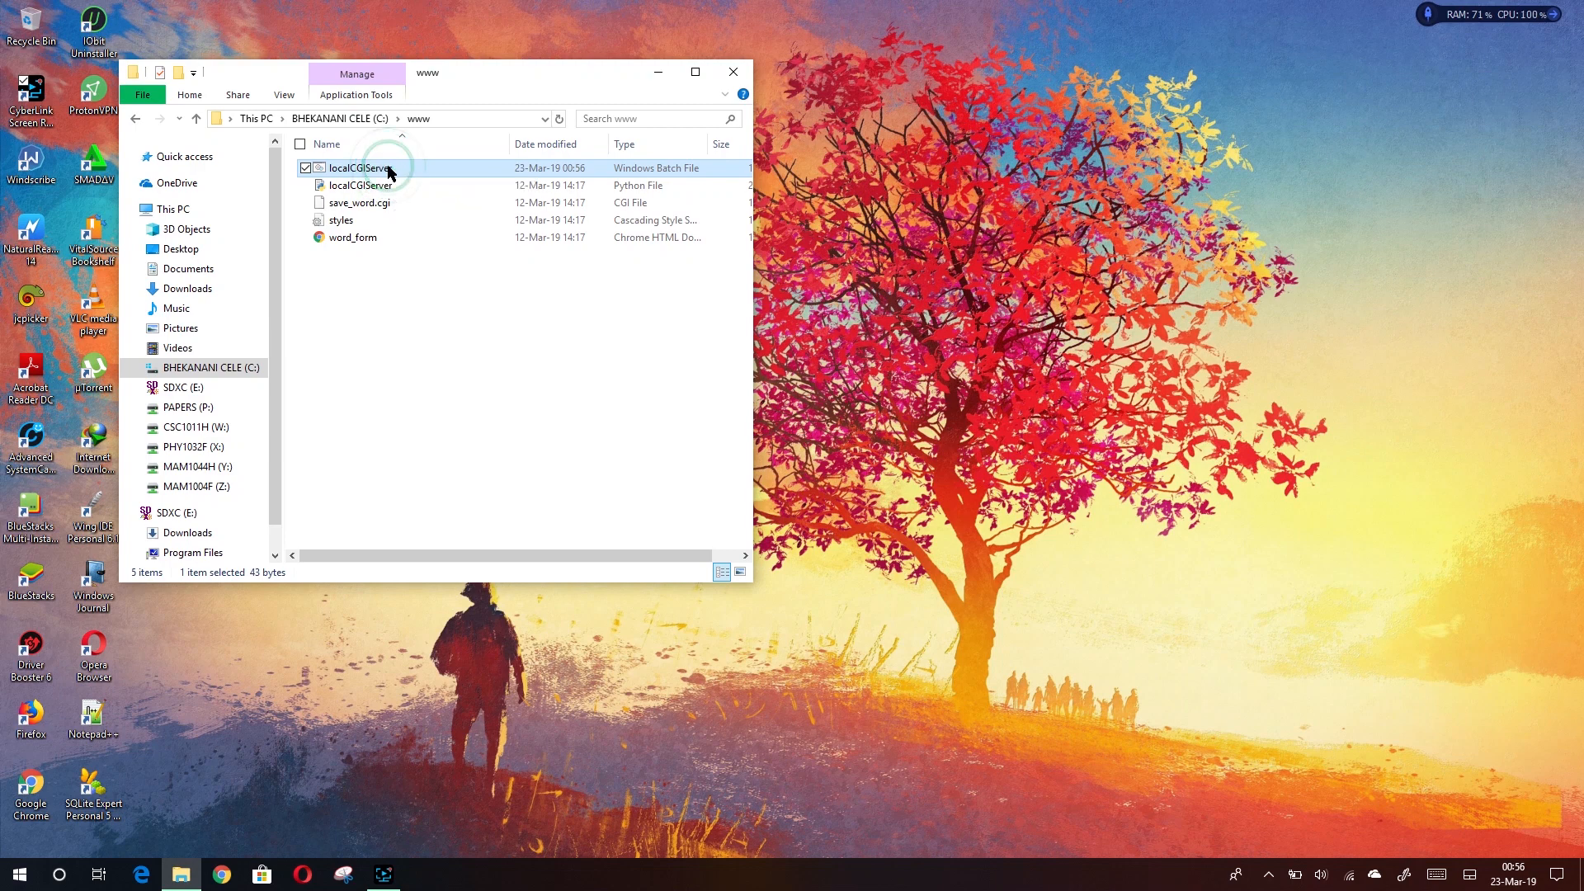
pyautogui.doubleClick(358, 169)
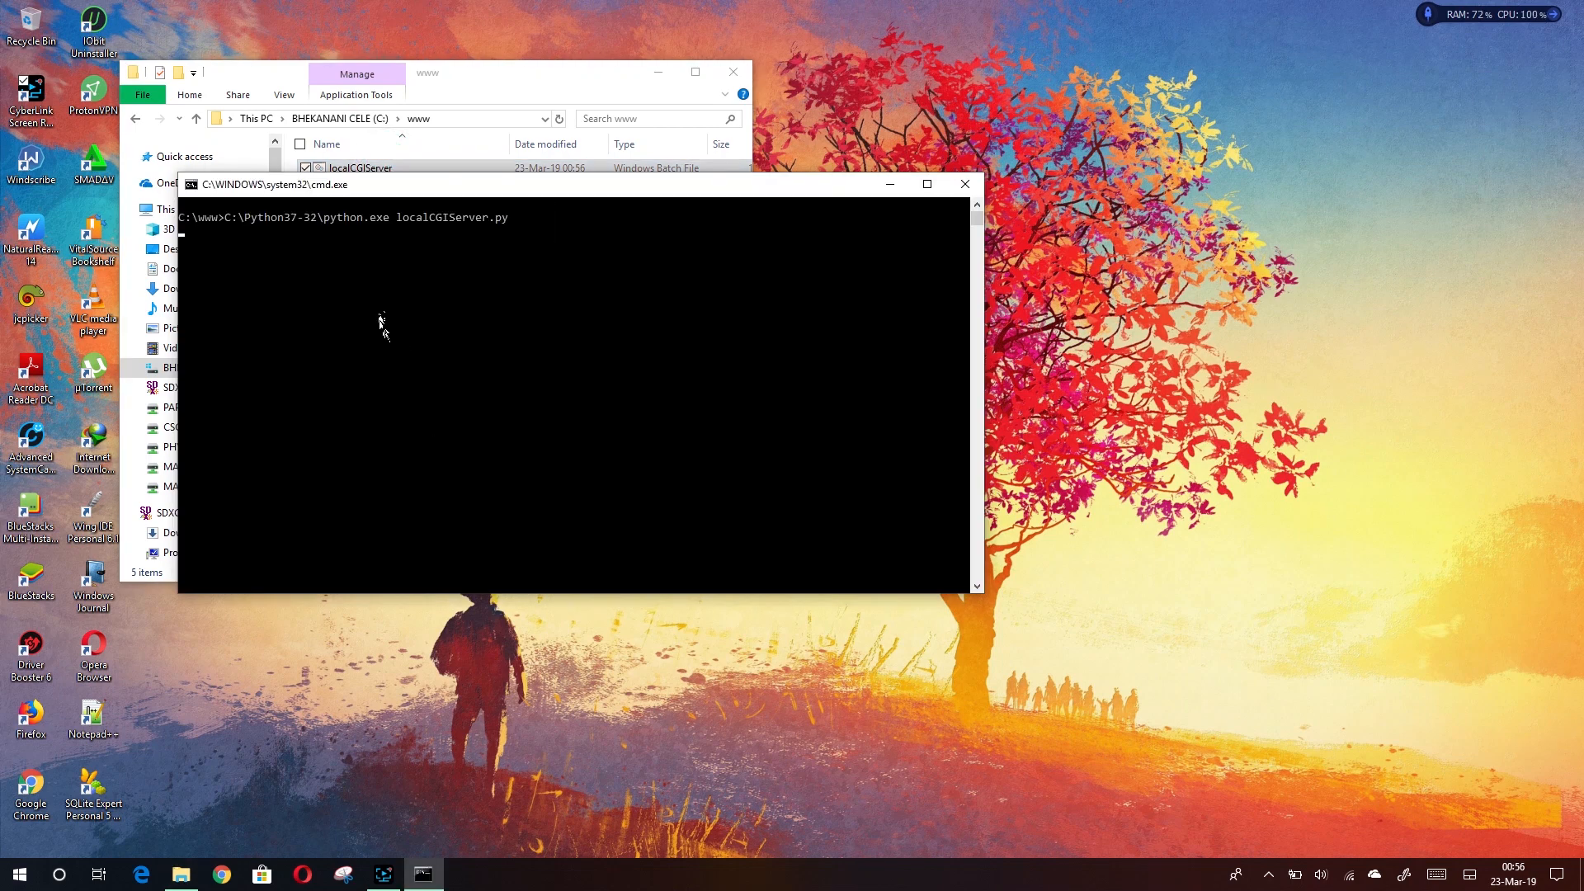
pyautogui.moveTo(368, 191)
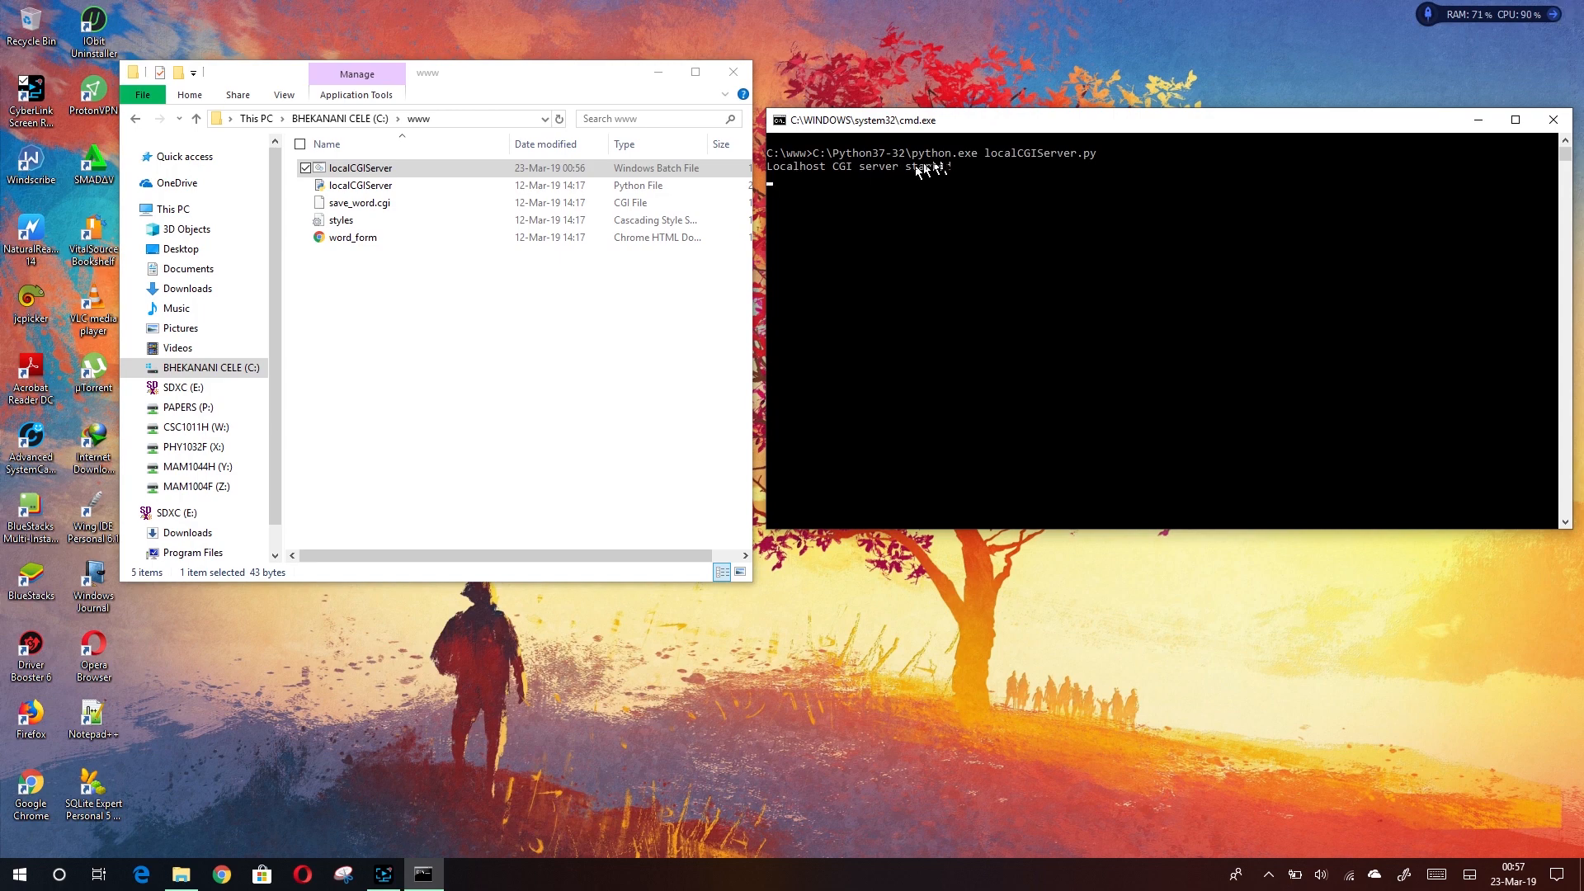
pyautogui.moveTo(1371, 152)
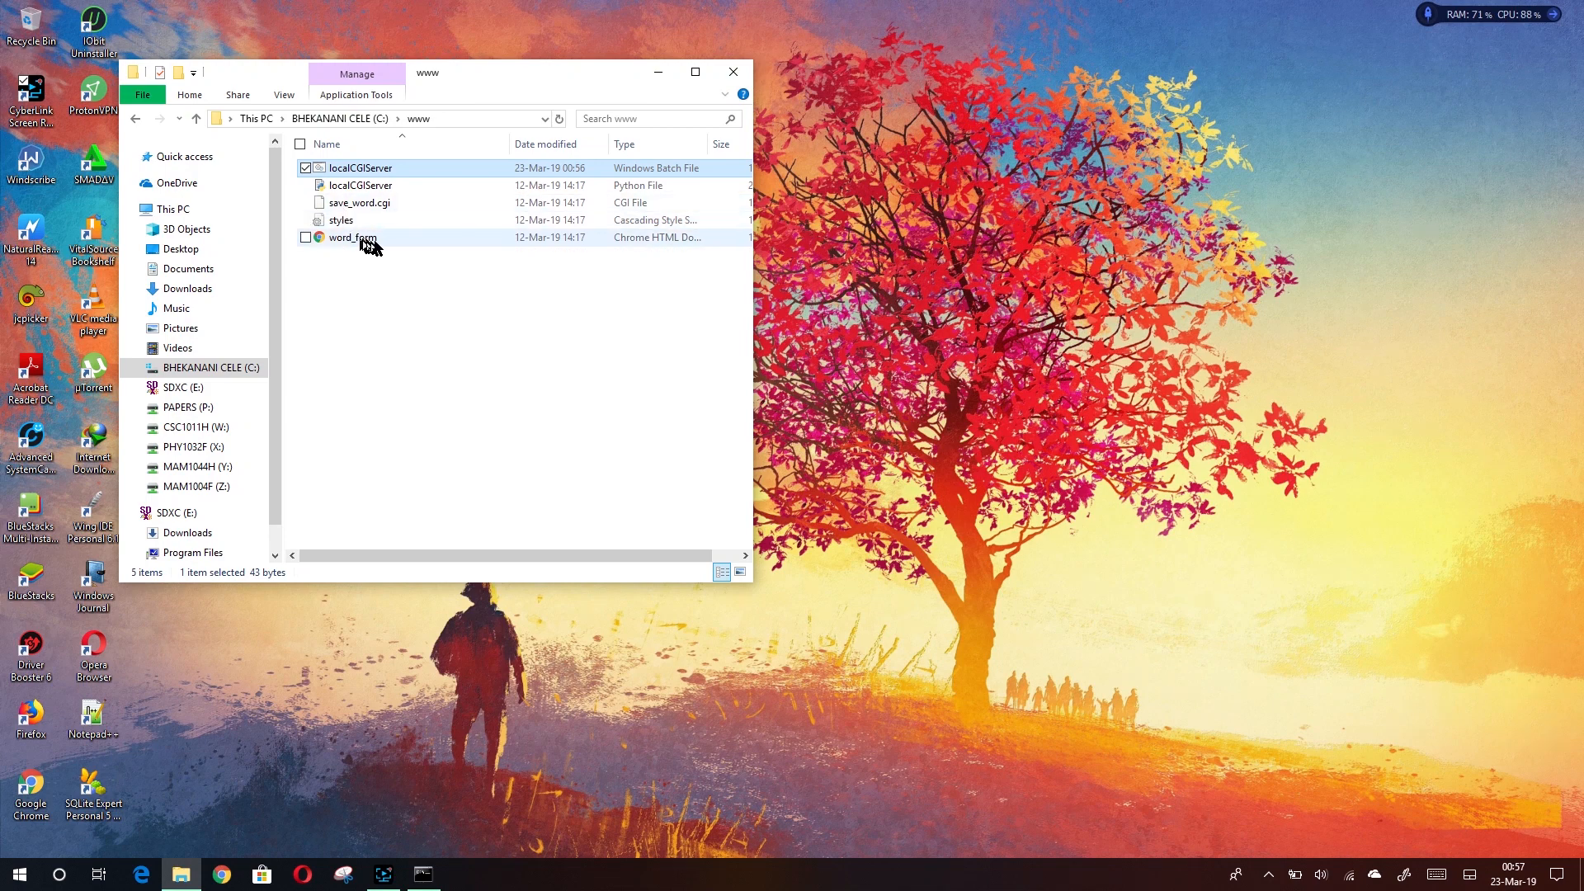
pyautogui.click(350, 237)
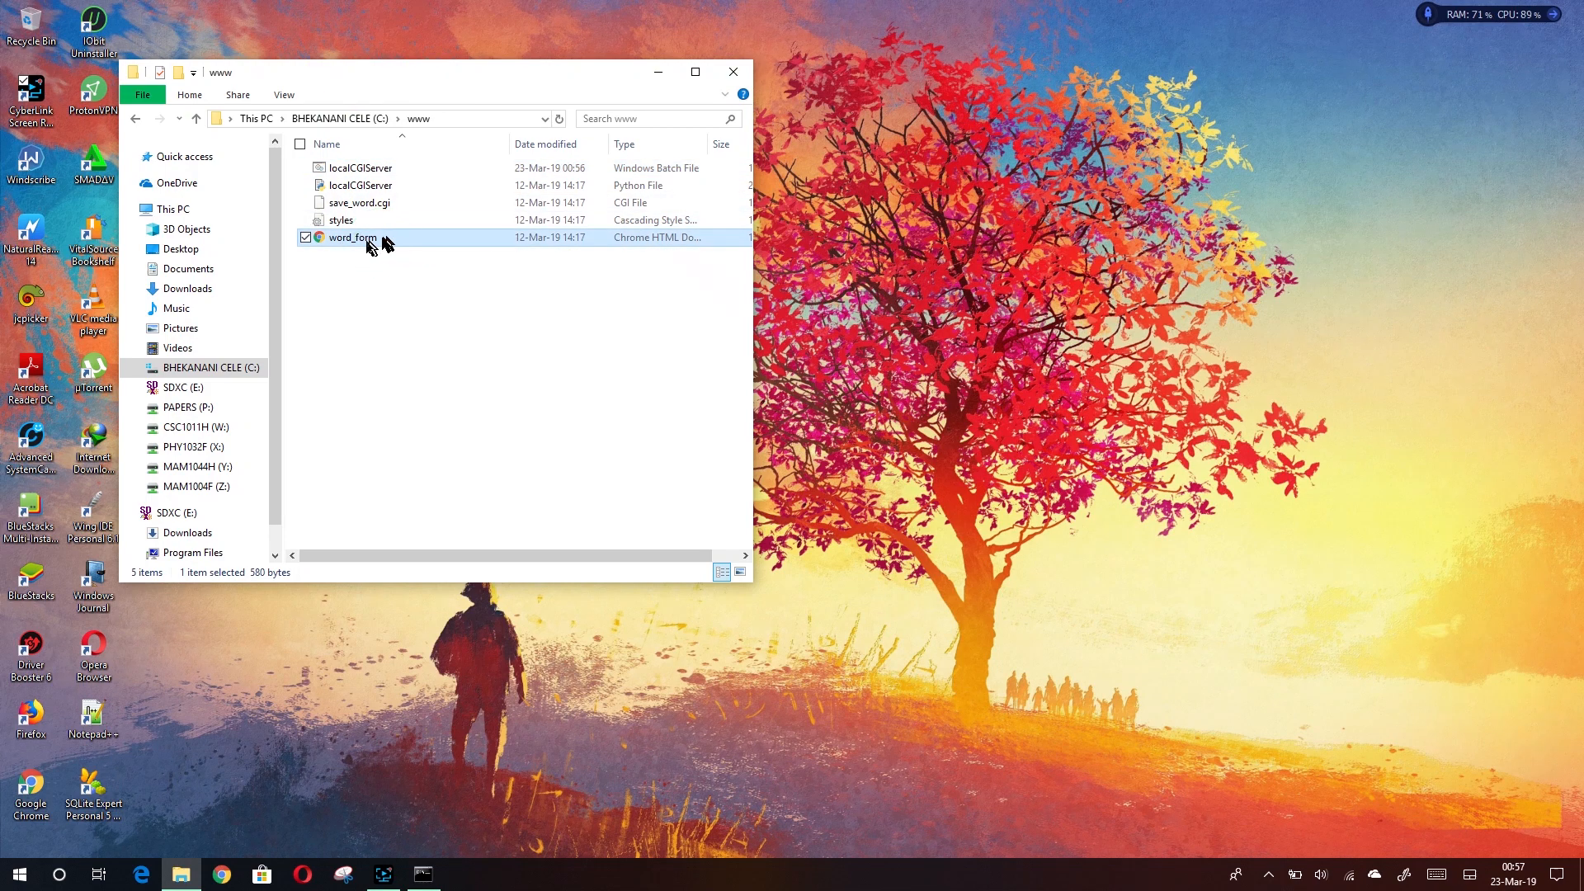
pyautogui.moveTo(352, 237)
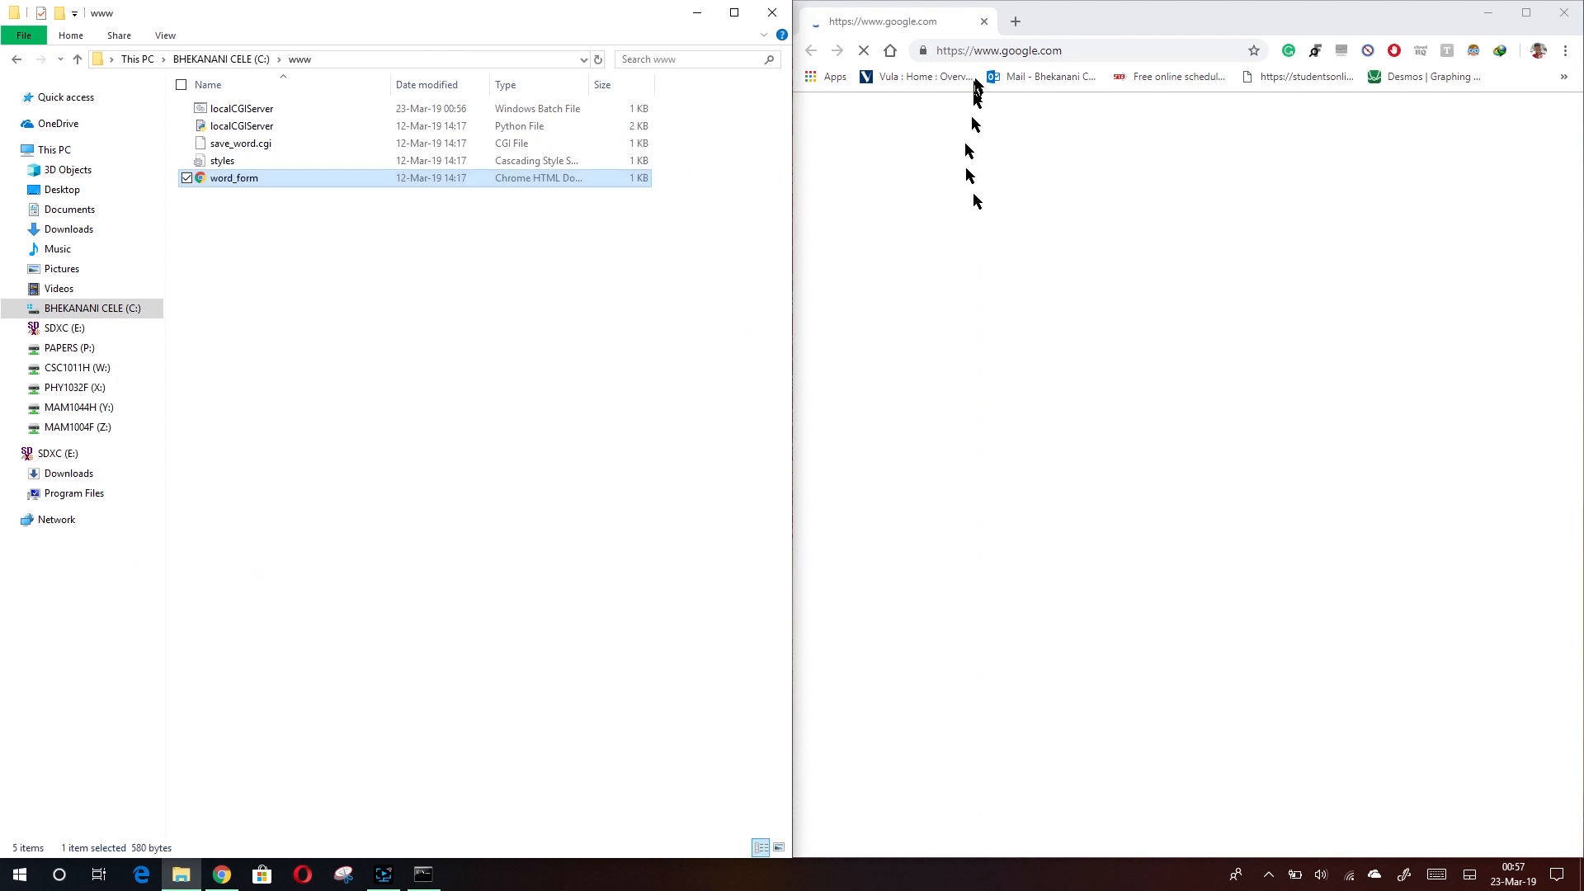
pyautogui.click(999, 51)
pyautogui.write('http://localhost:800/word_form.html')
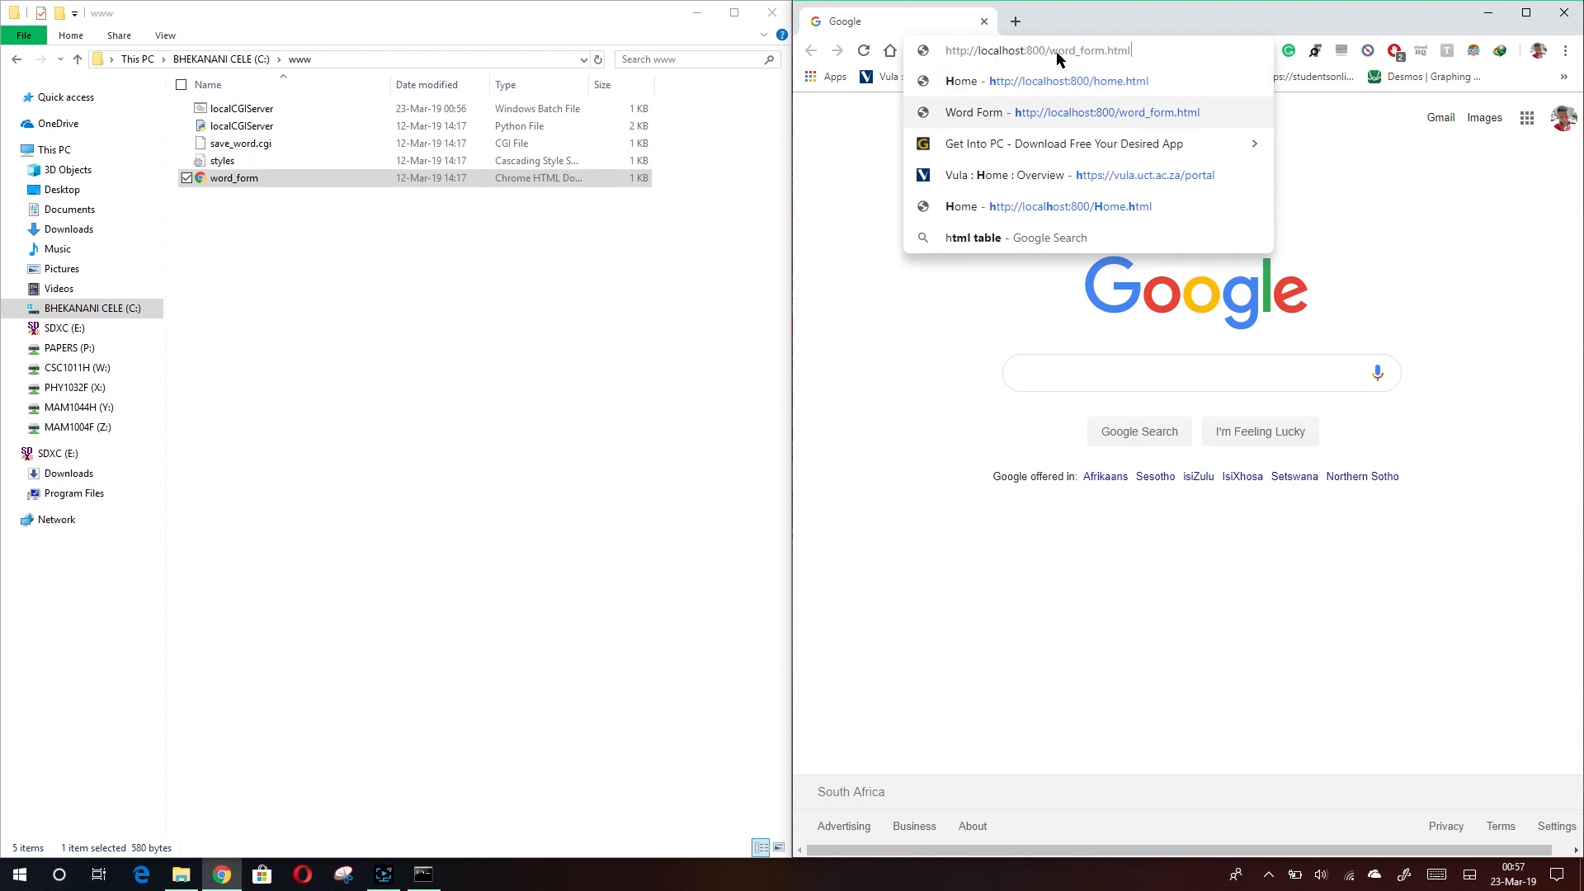
pyautogui.moveTo(1009, 101)
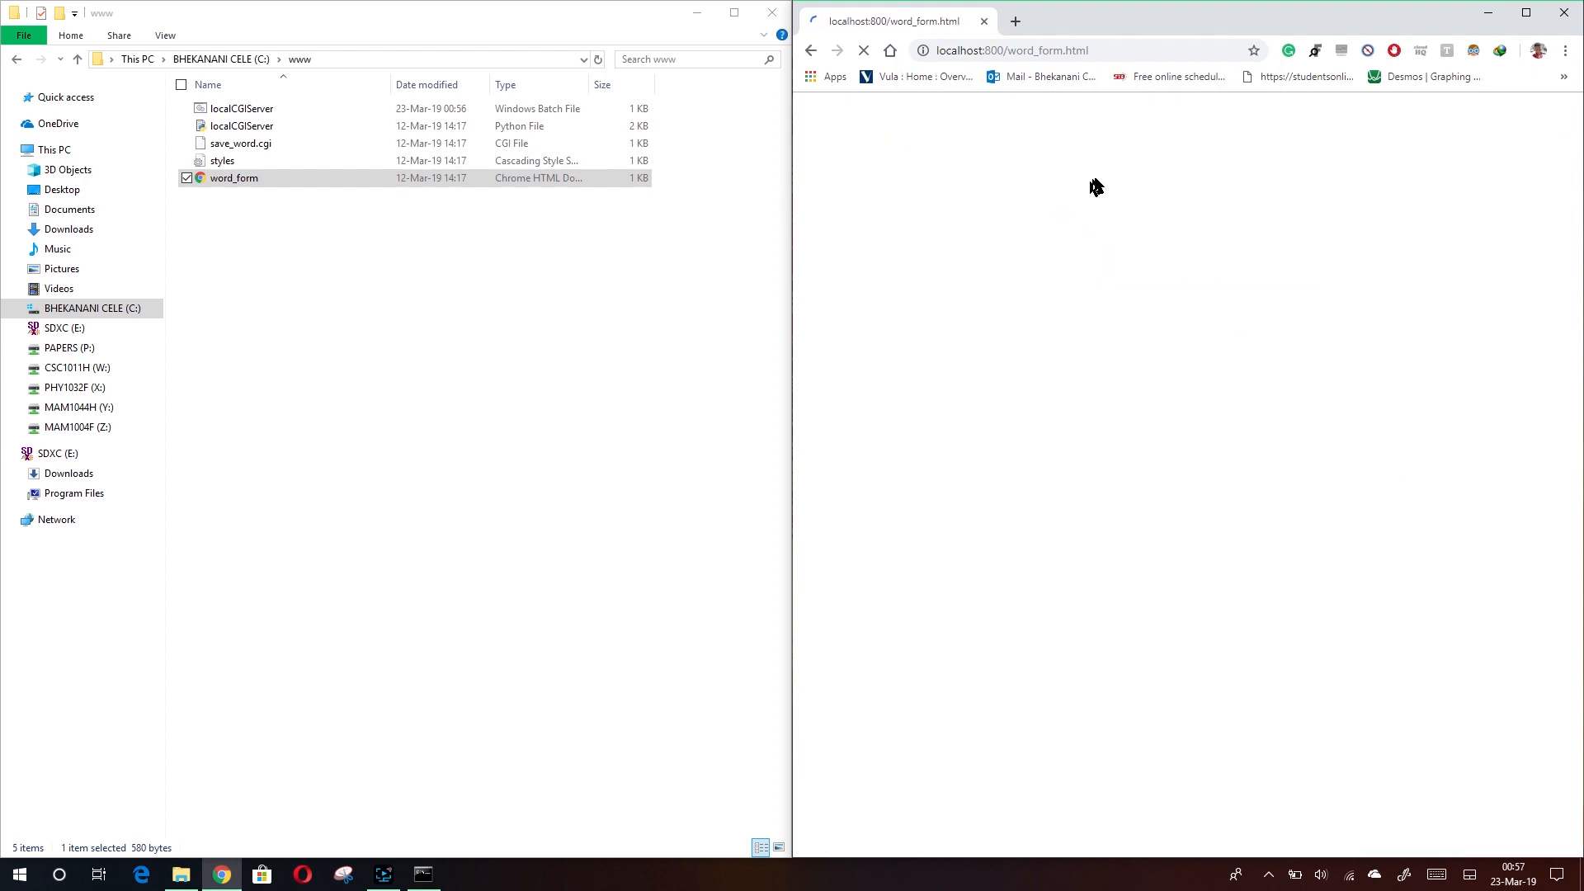
pyautogui.moveTo(1085, 180)
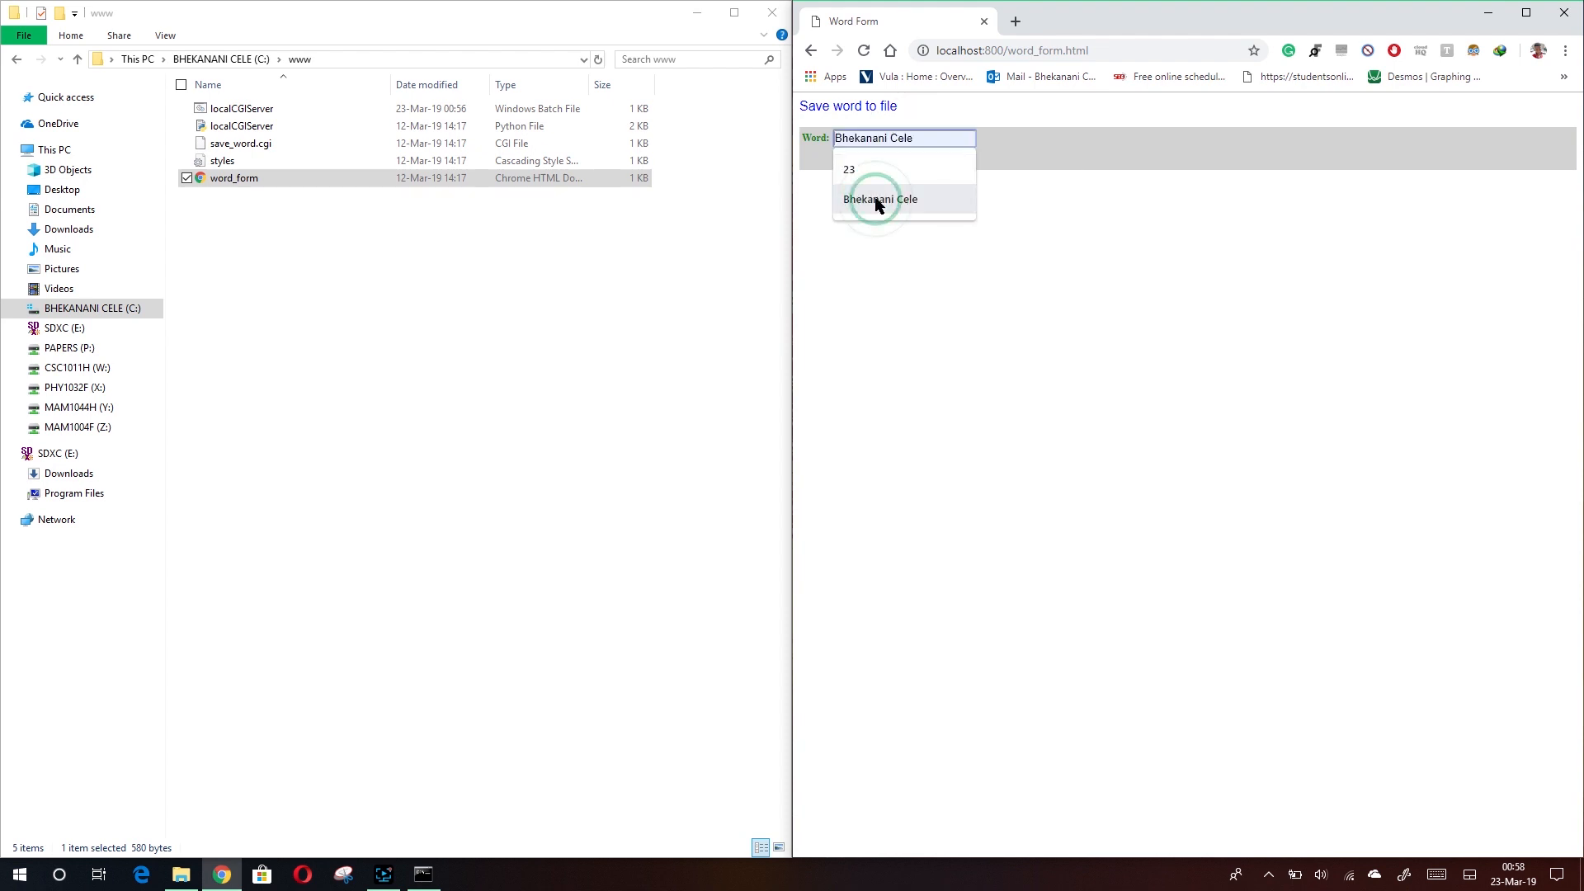
# Step: Submit the autofilled name Bhekanani Cele through the Word Form so the server reports it written
pyautogui.click(880, 200)
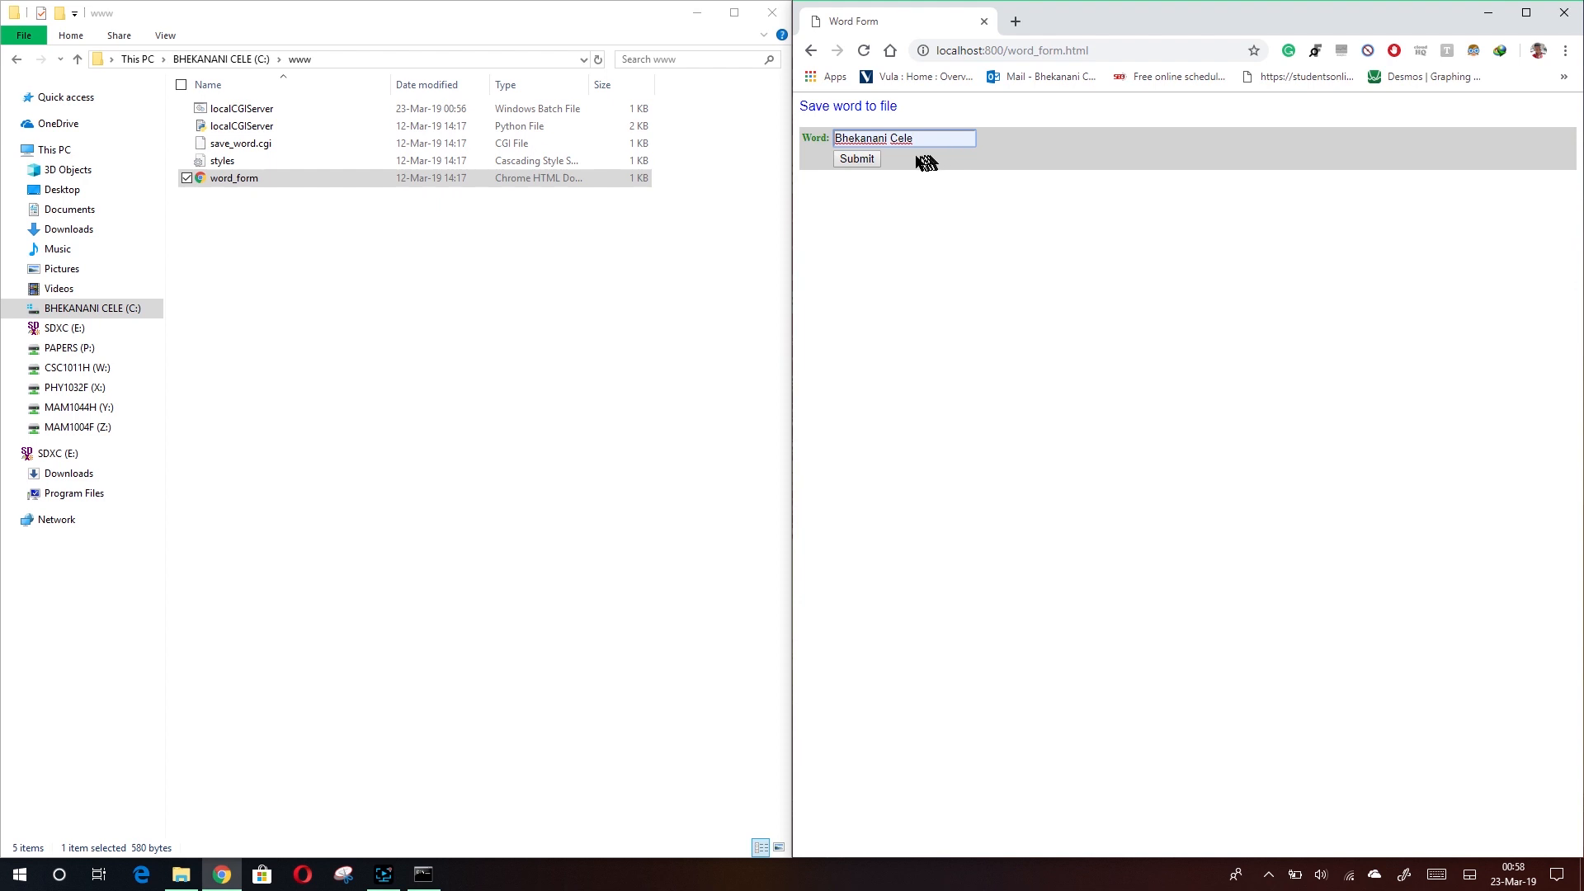
pyautogui.click(857, 158)
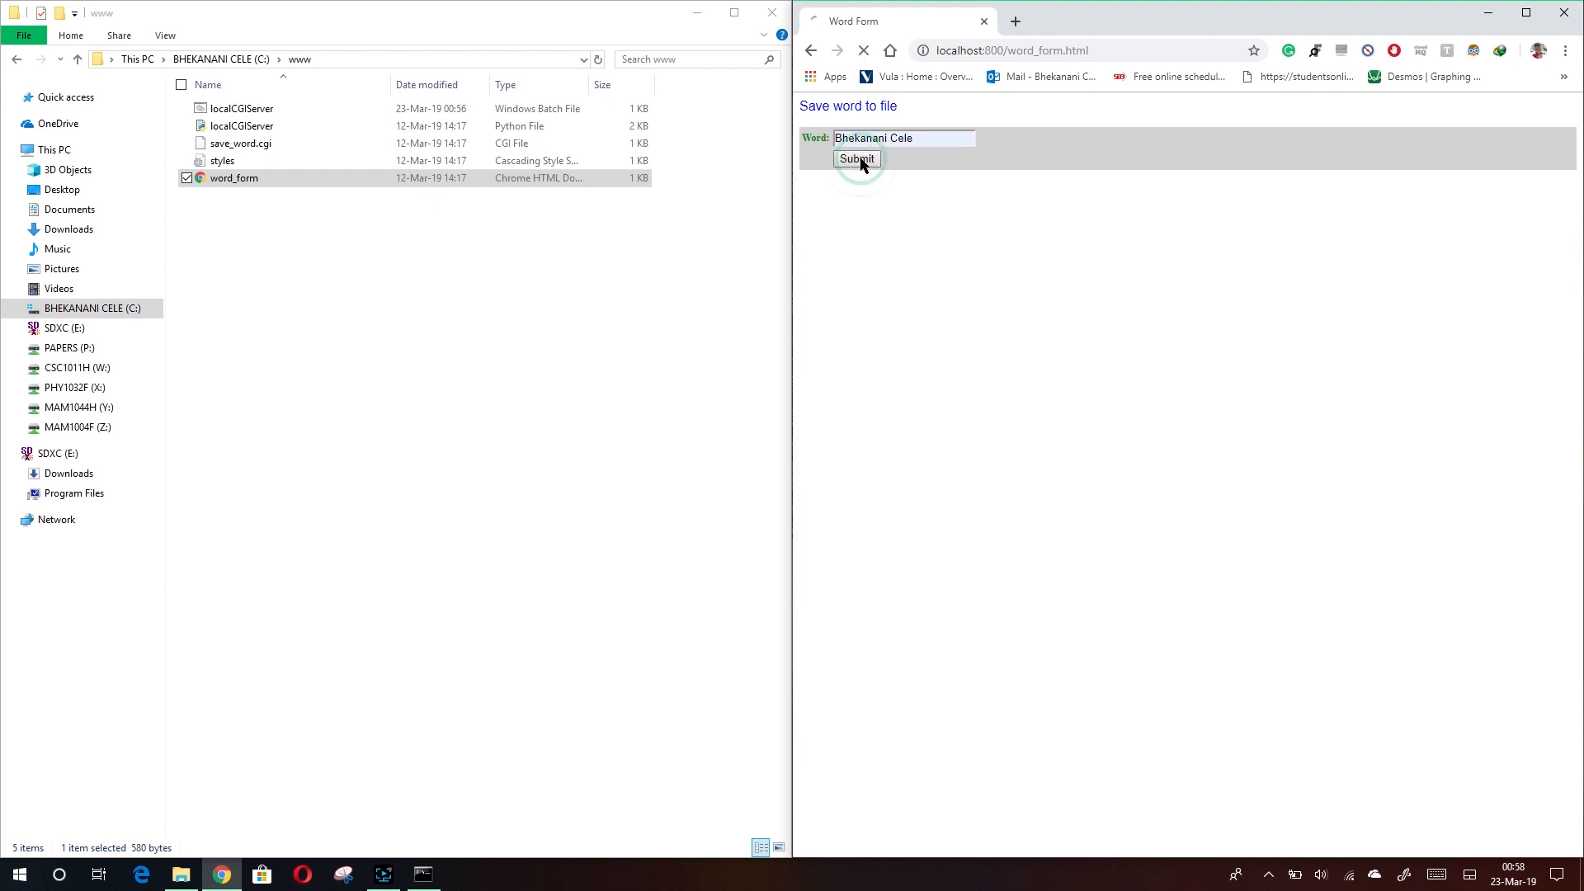
pyautogui.click(856, 158)
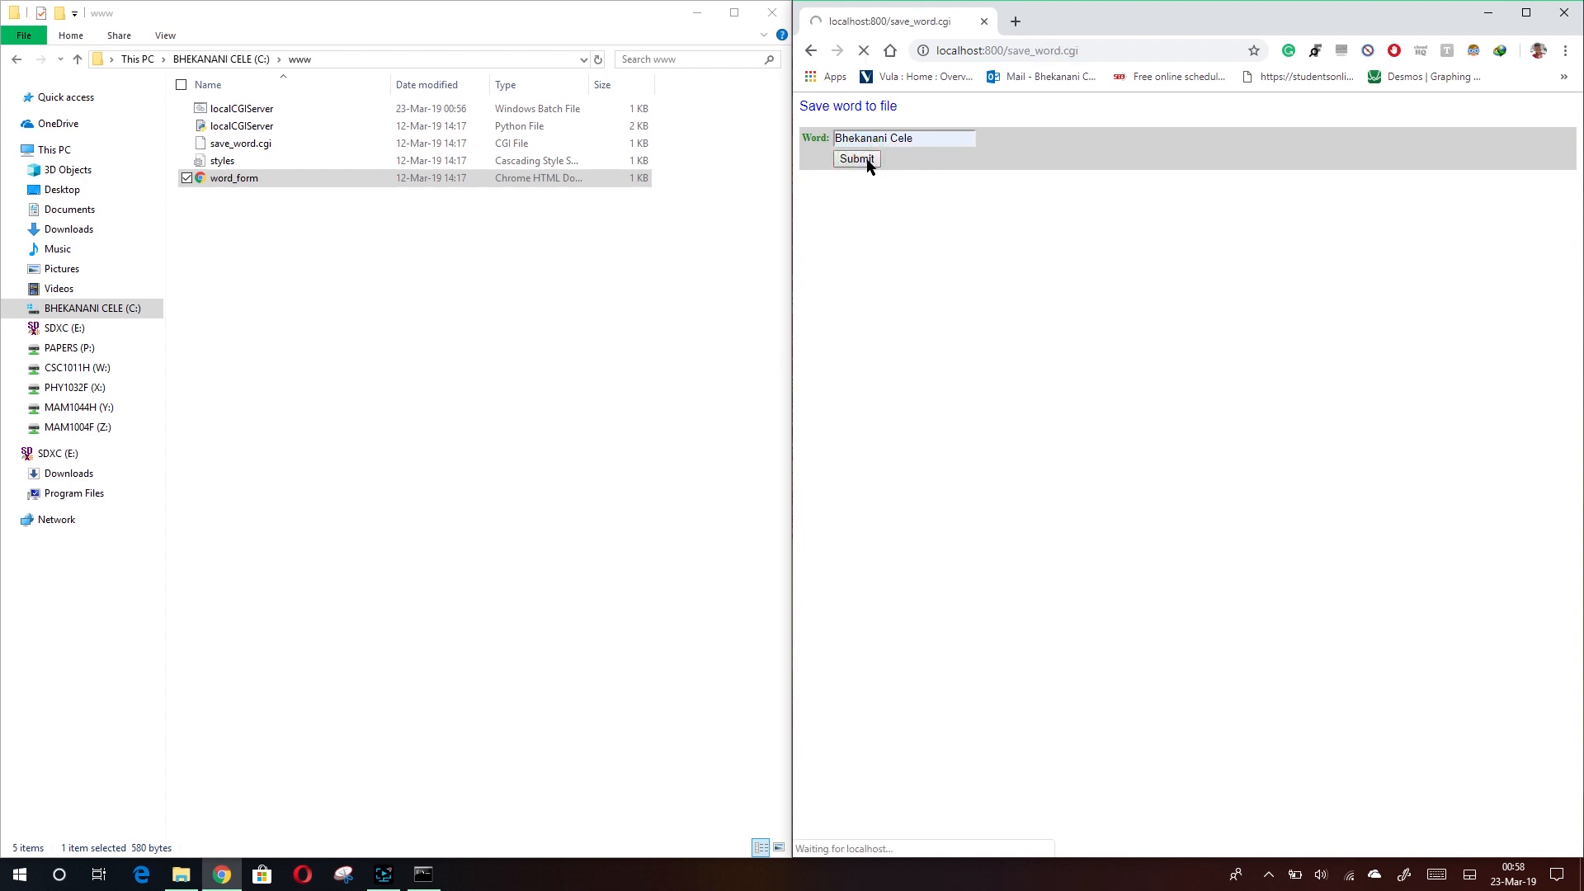
pyautogui.click(856, 158)
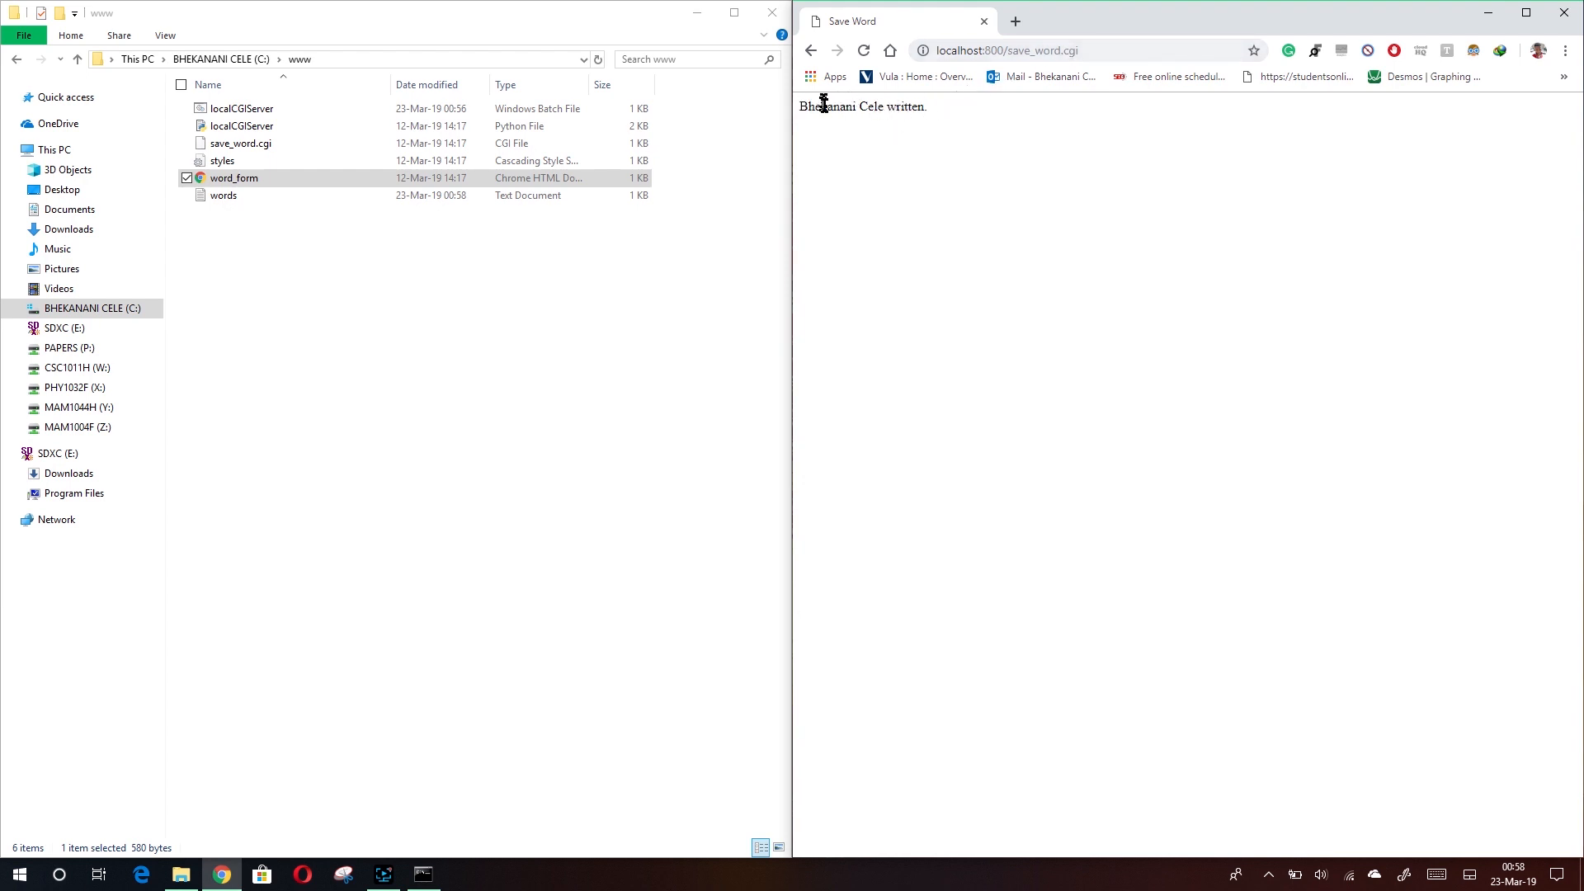
pyautogui.click(223, 194)
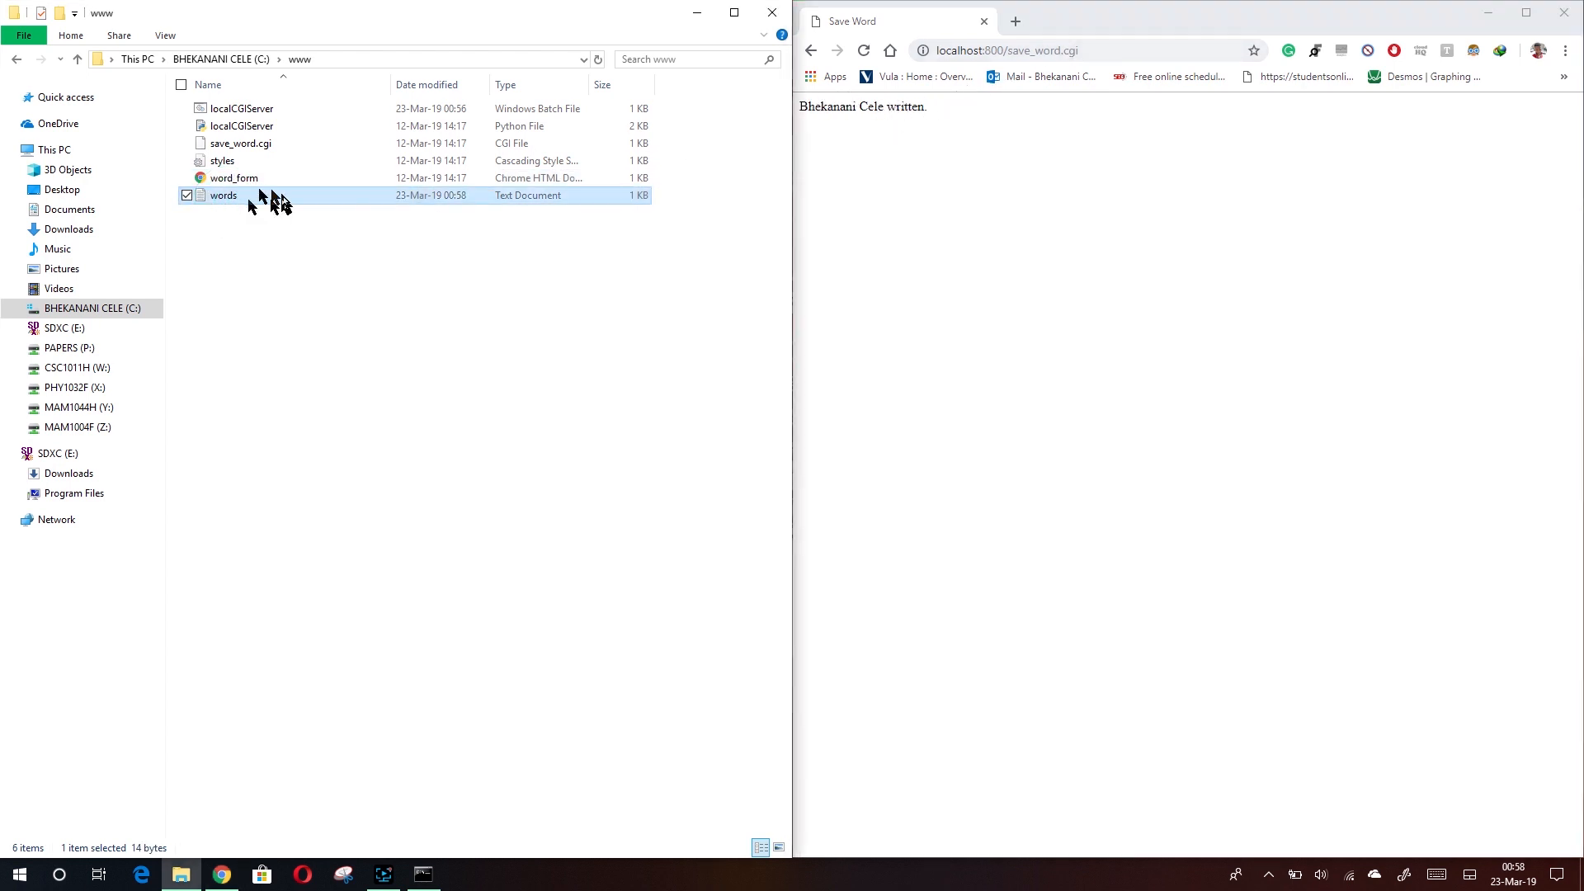
pyautogui.moveTo(273, 200)
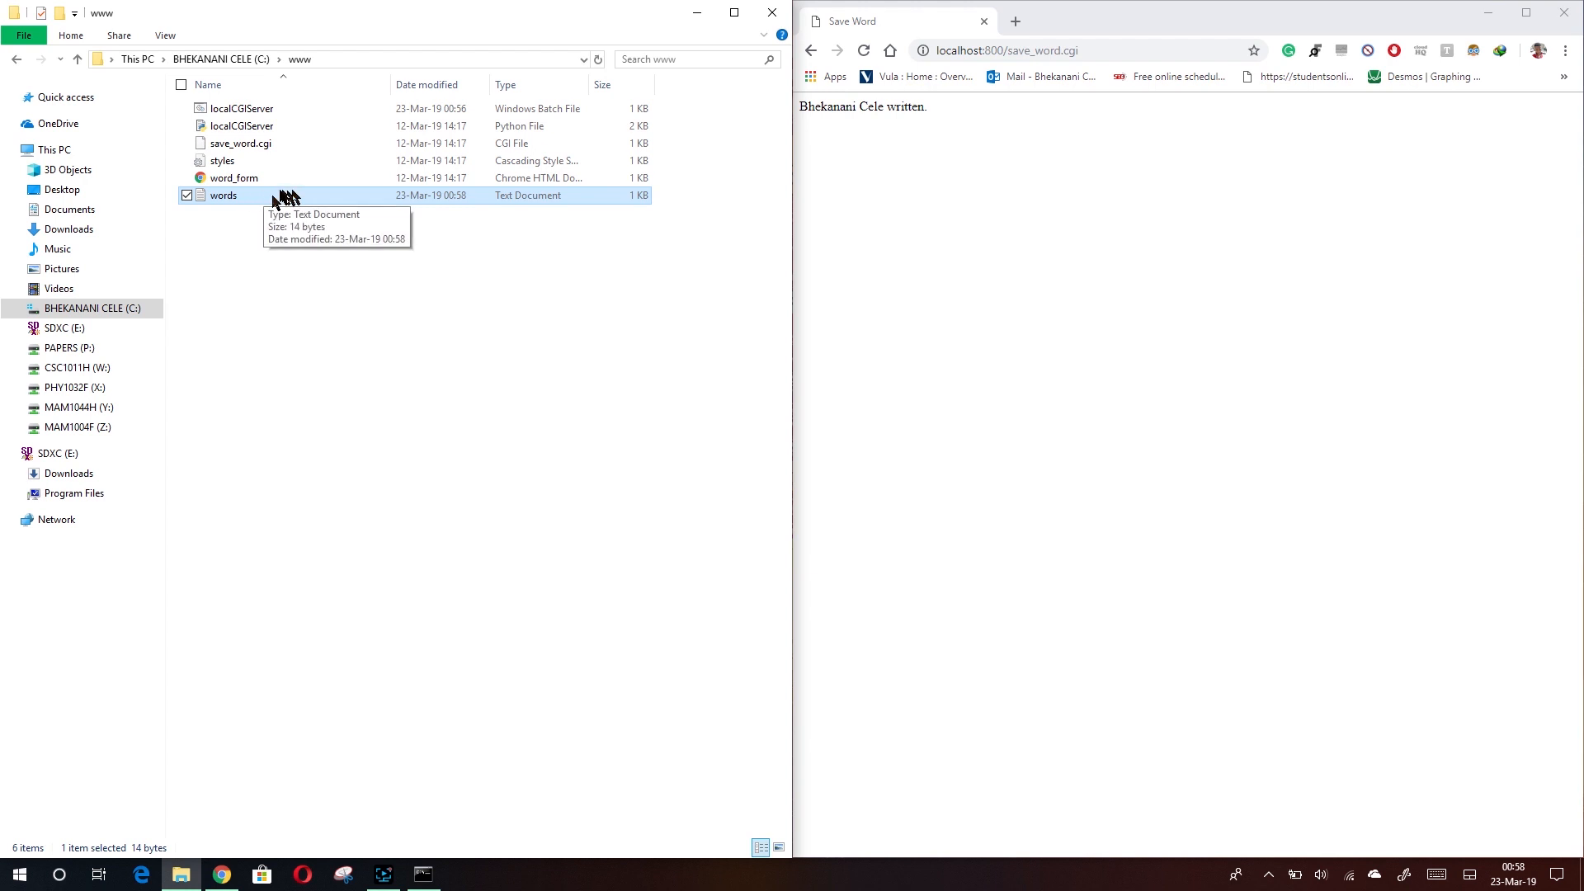
pyautogui.moveTo(762, 164)
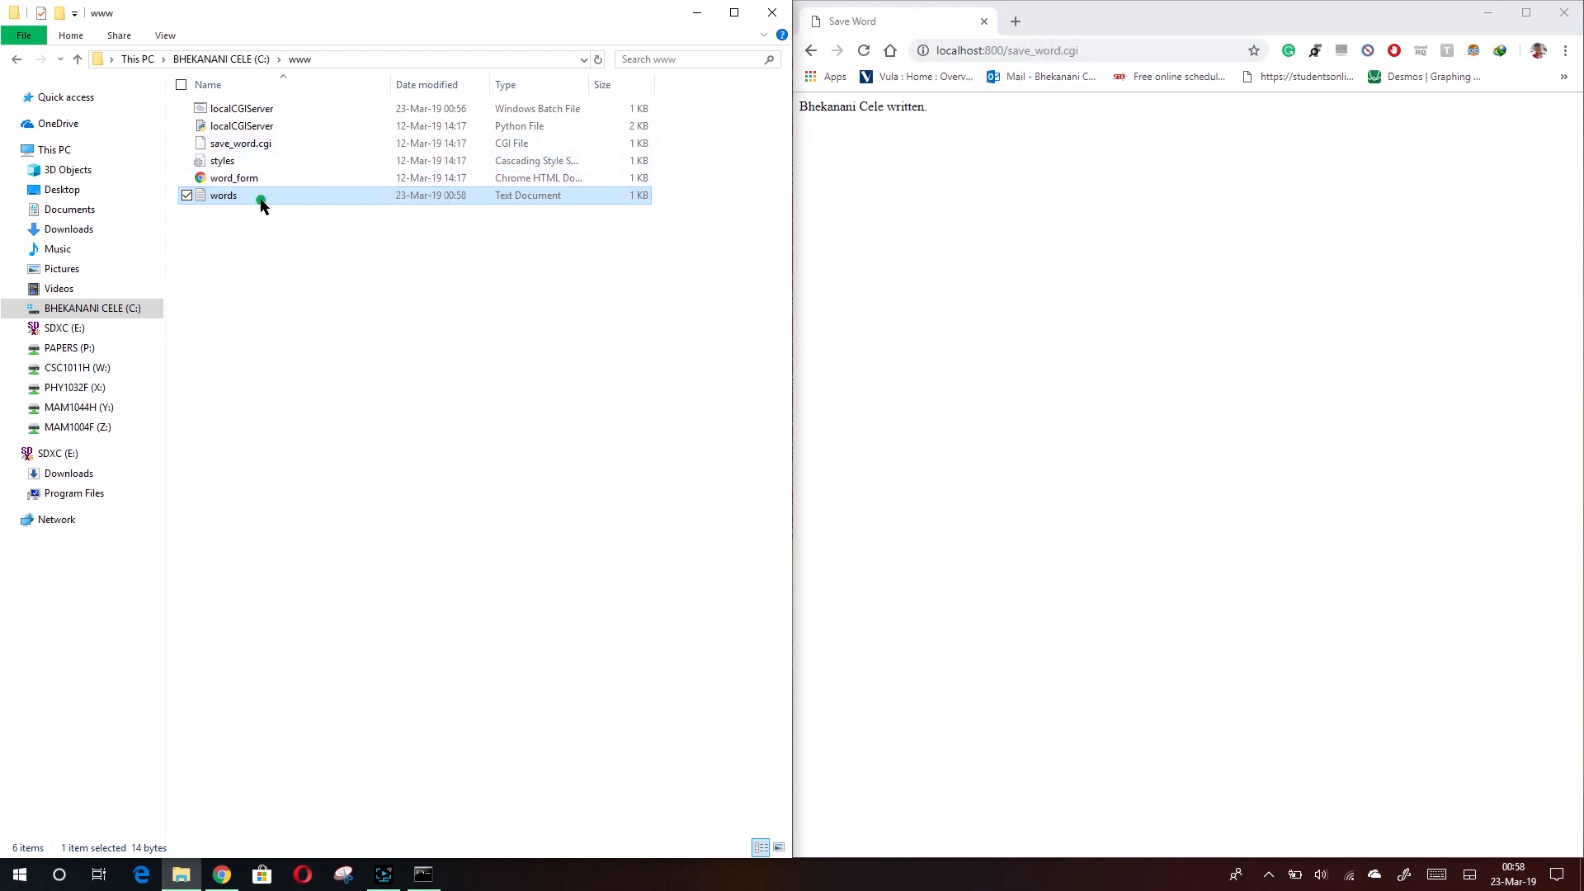
pyautogui.doubleClick(223, 195)
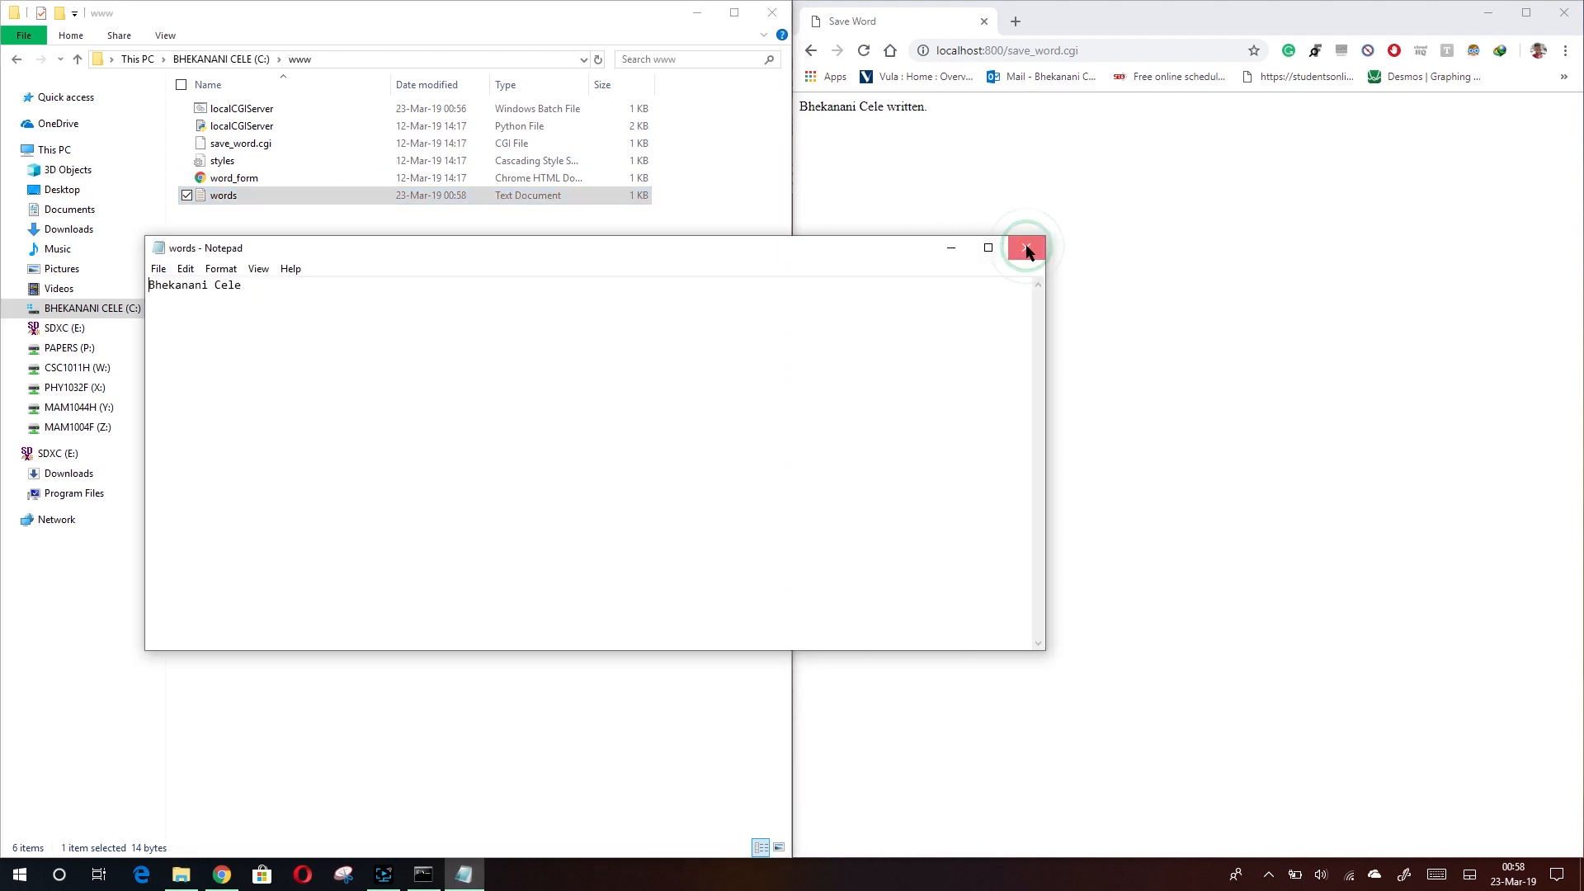
pyautogui.click(1025, 247)
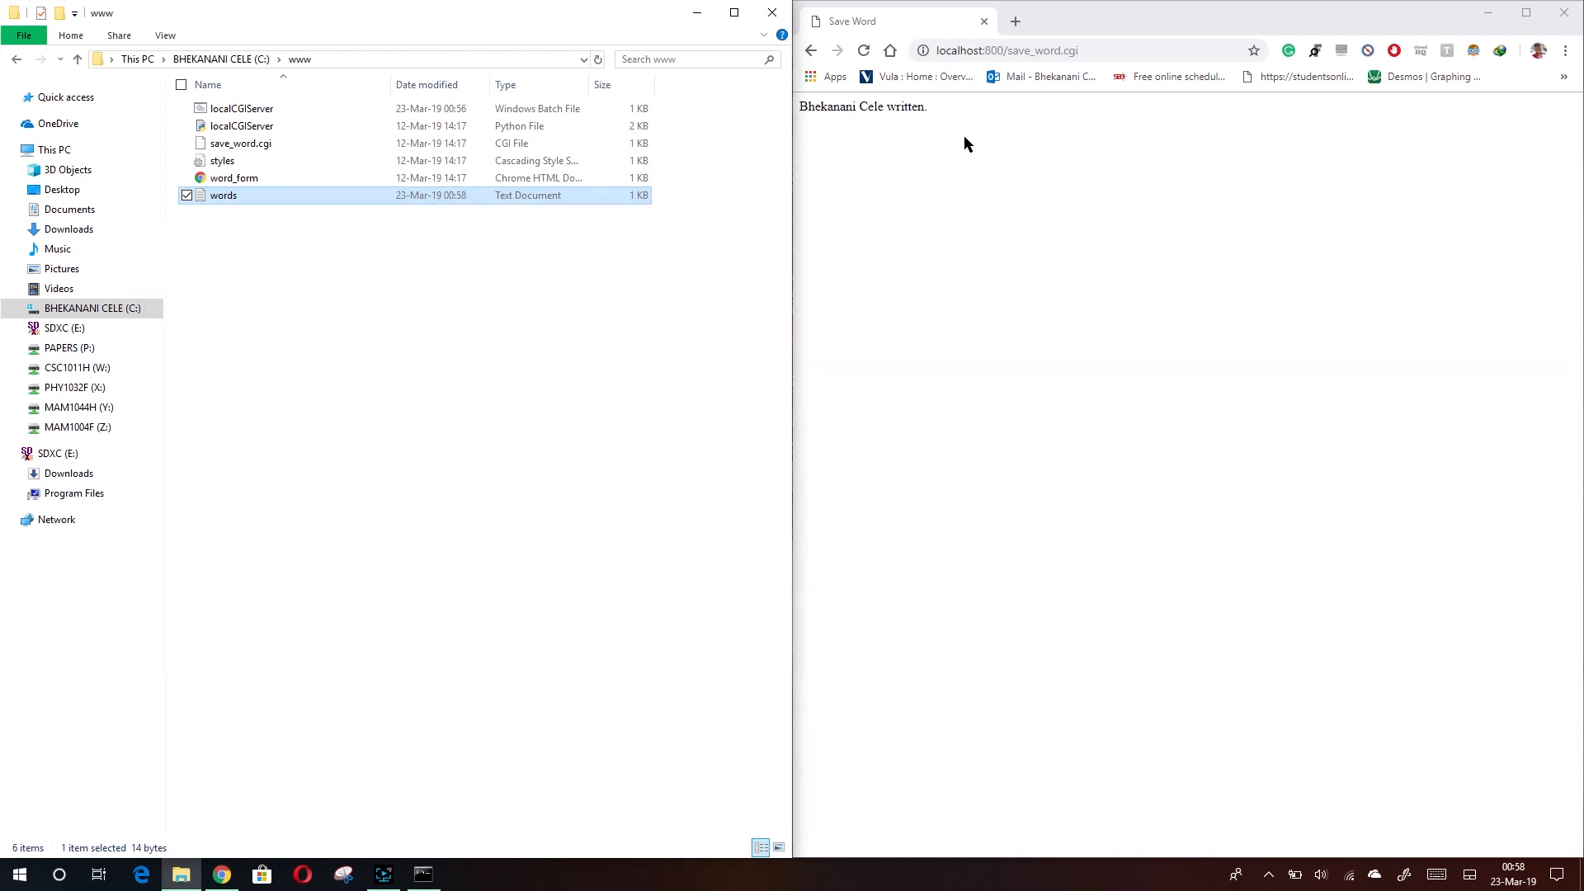